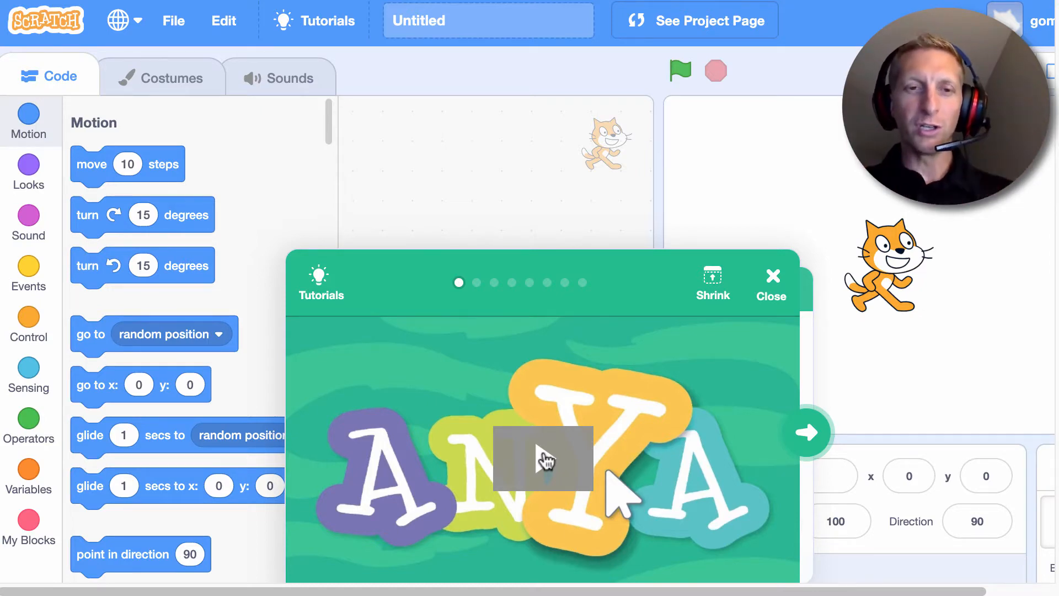
mouse_move(439, 493)
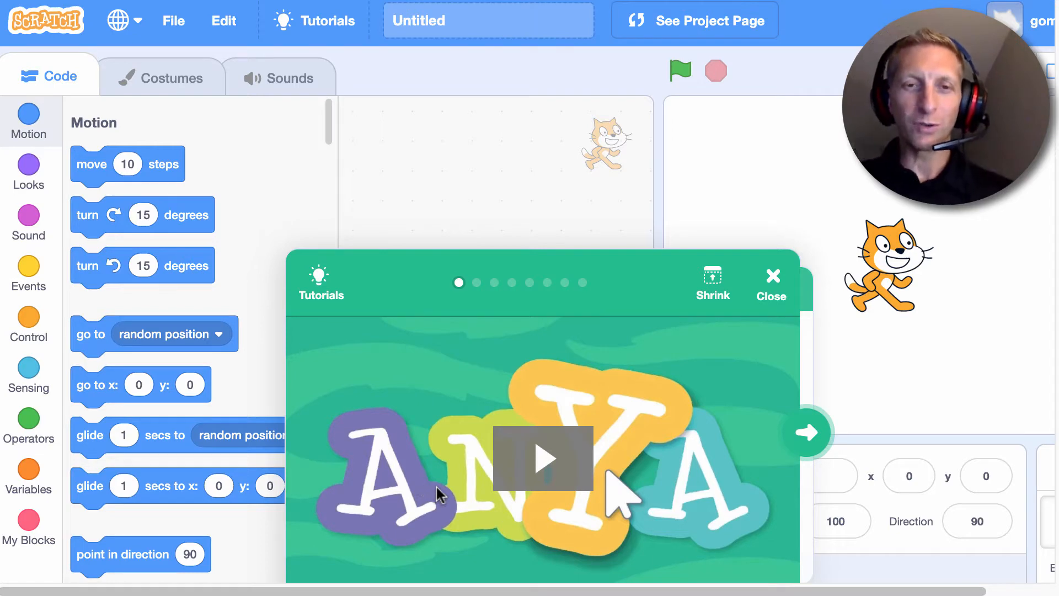
Step: Open the Animate a Name tutorial and play its intro video
click(541, 459)
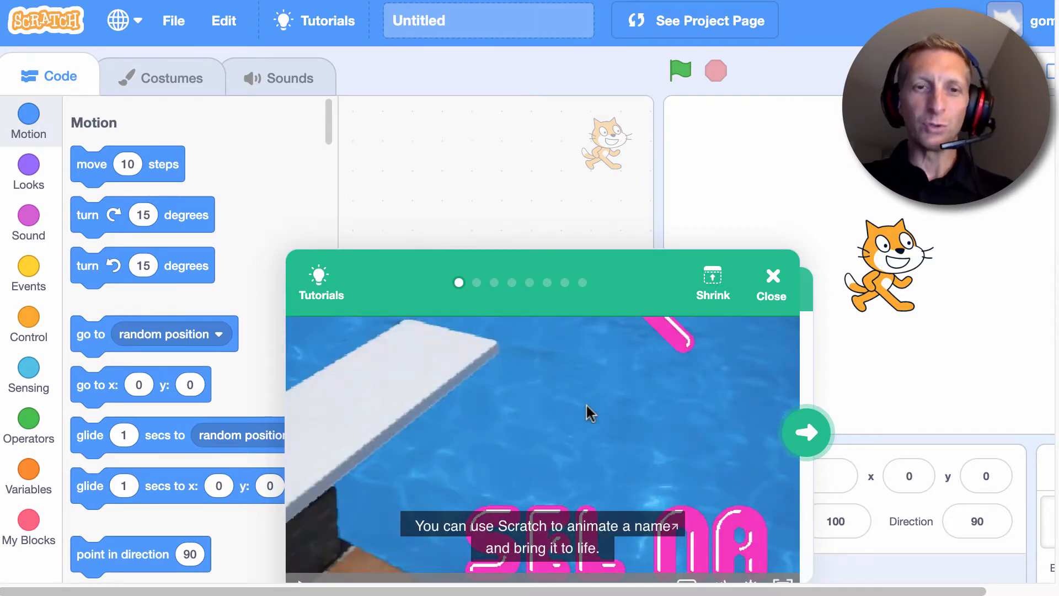
mouse_move(698, 435)
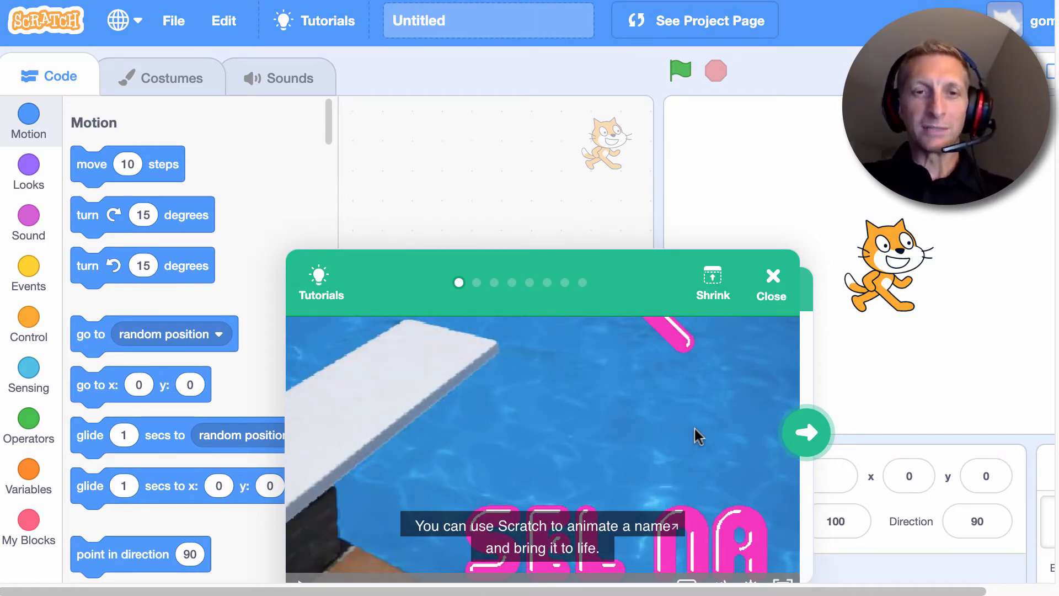
mouse_move(635, 430)
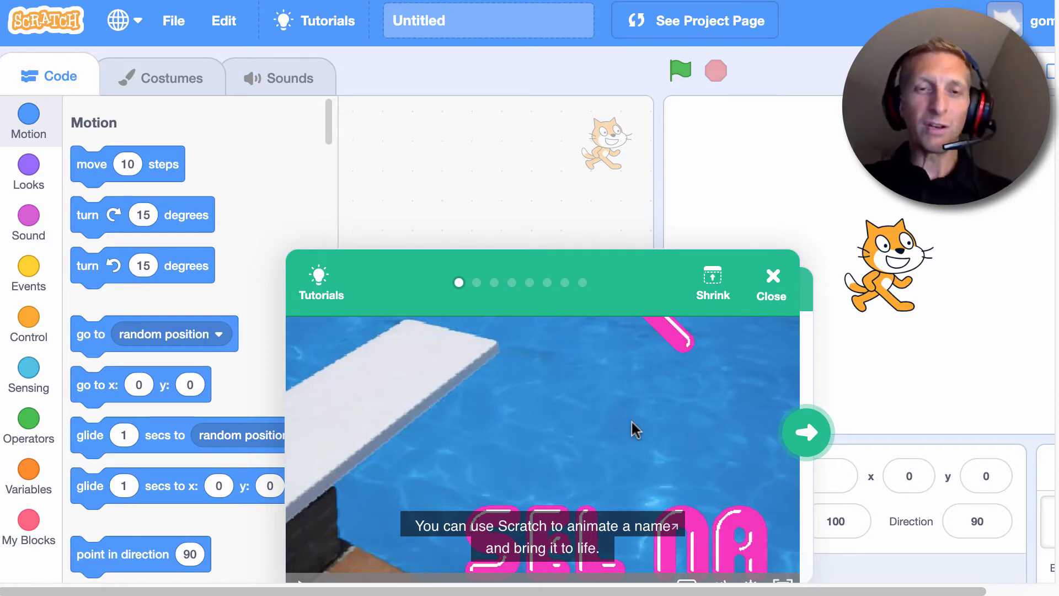
mouse_move(417, 236)
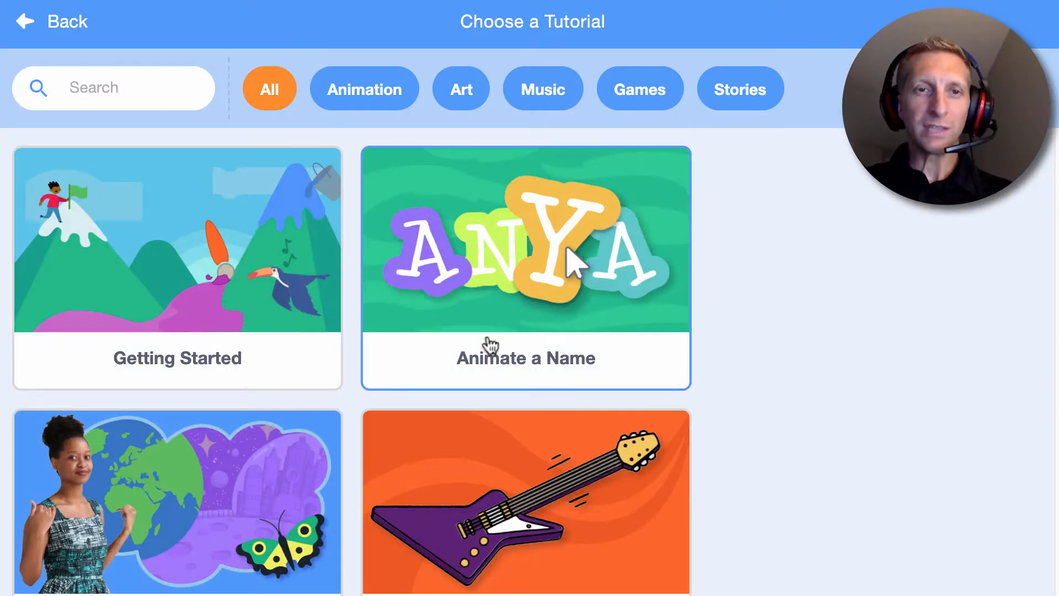
click(526, 267)
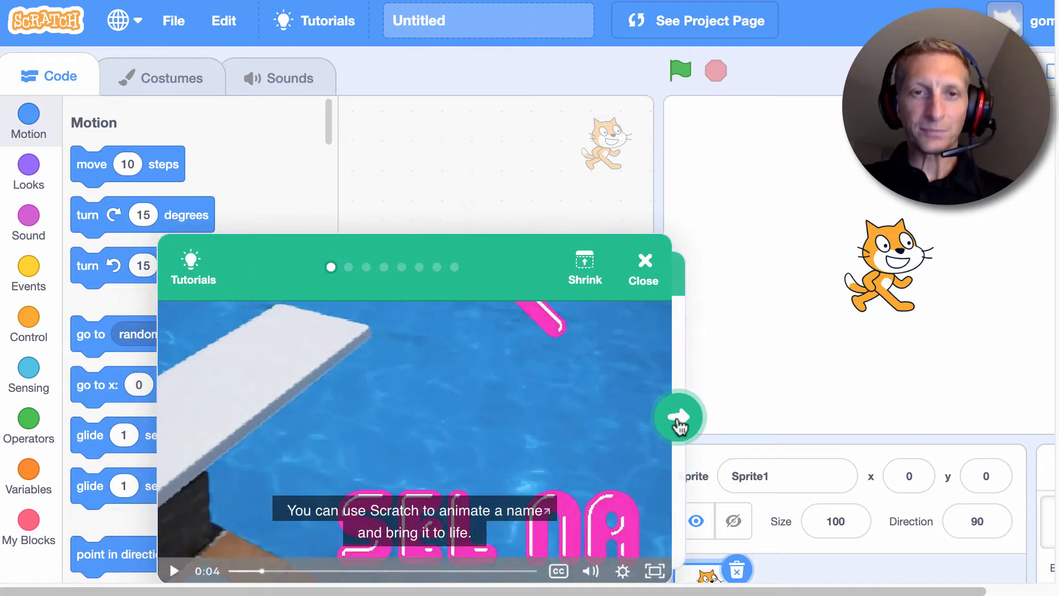
Step: Add the Story-M letter sprite and delete the default cat Sprite1
click(679, 417)
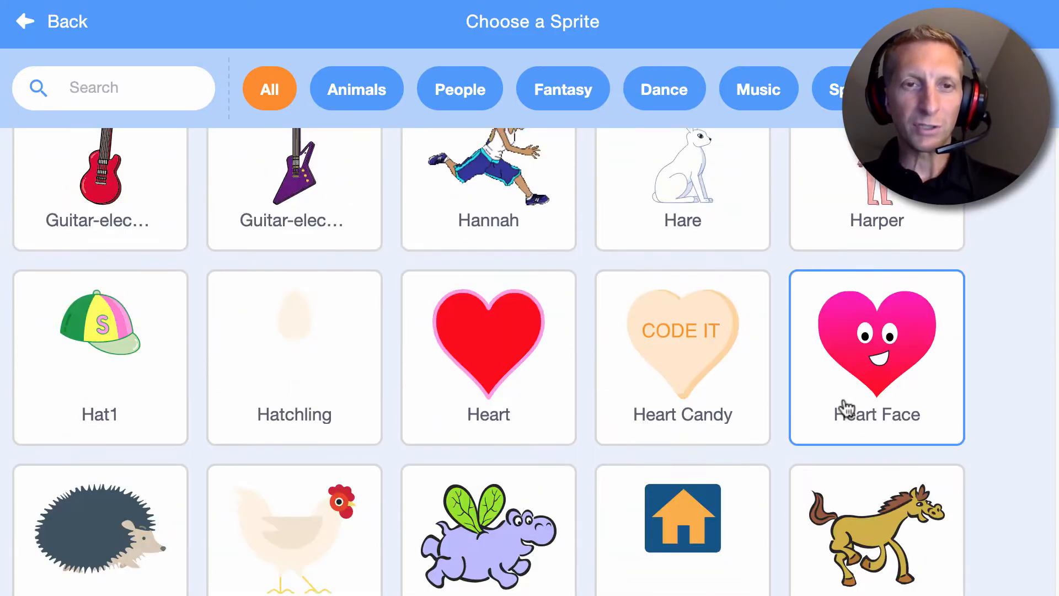
scroll(down, 3)
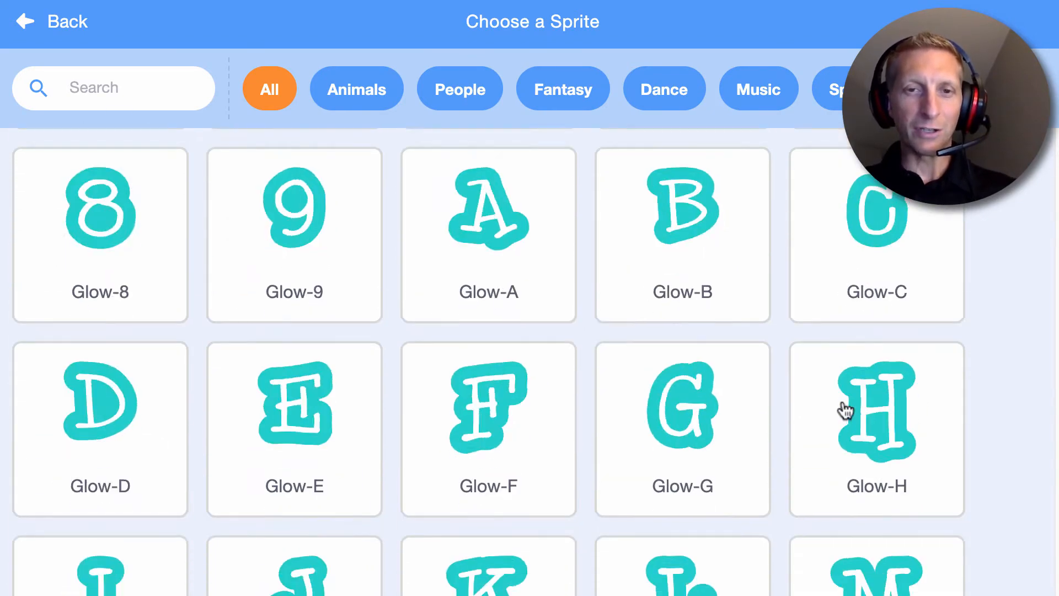
scroll(down, 3)
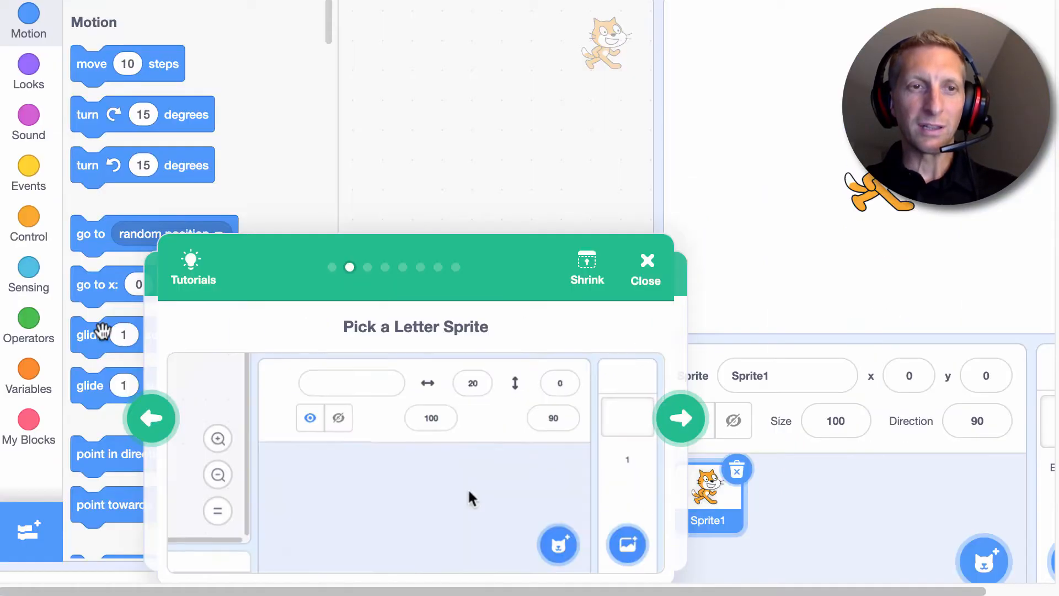
click(557, 545)
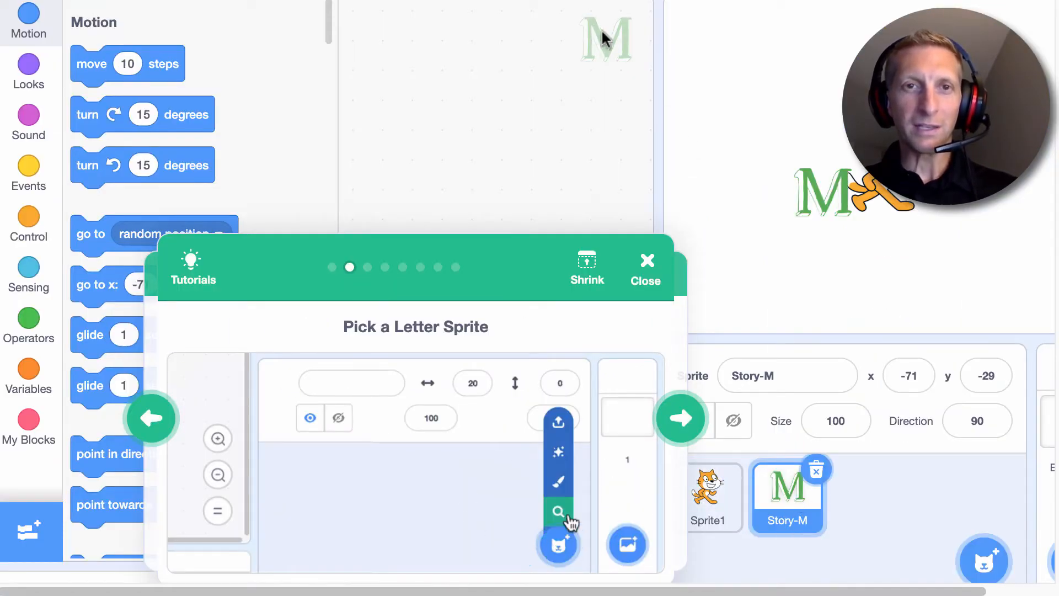
click(558, 511)
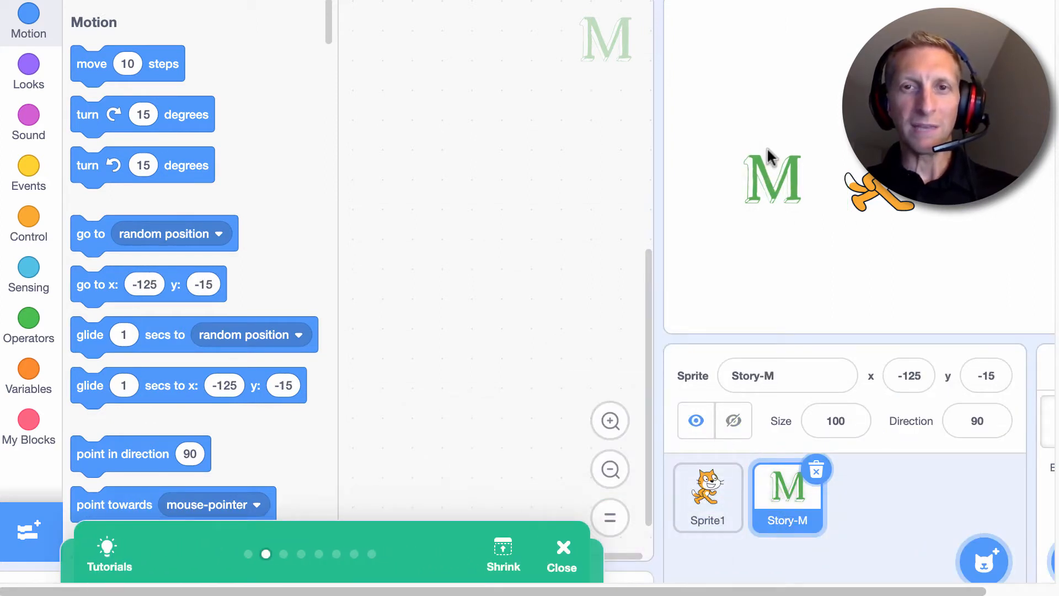
click(707, 497)
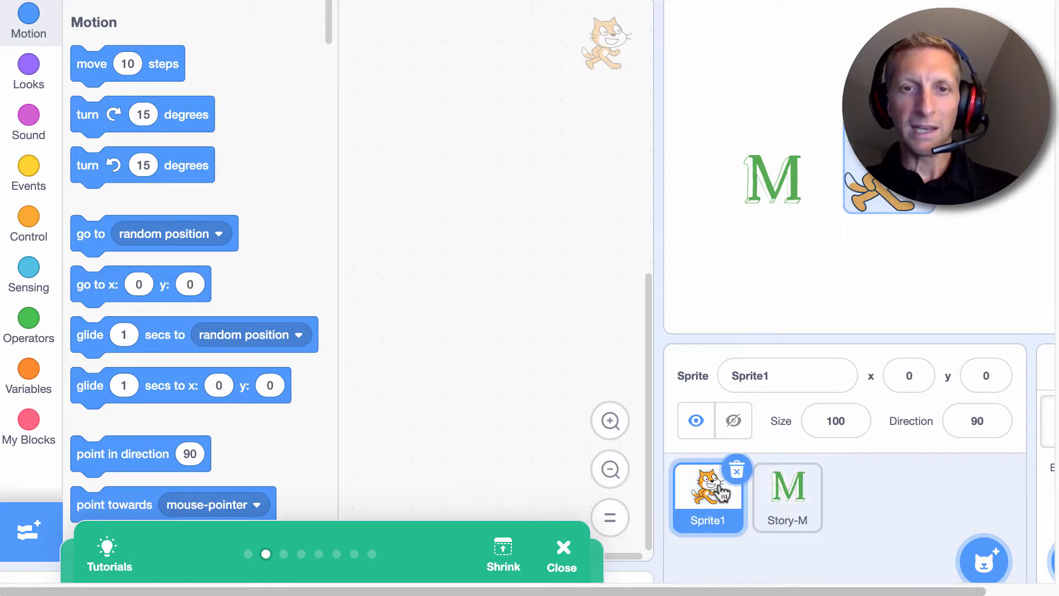
click(737, 469)
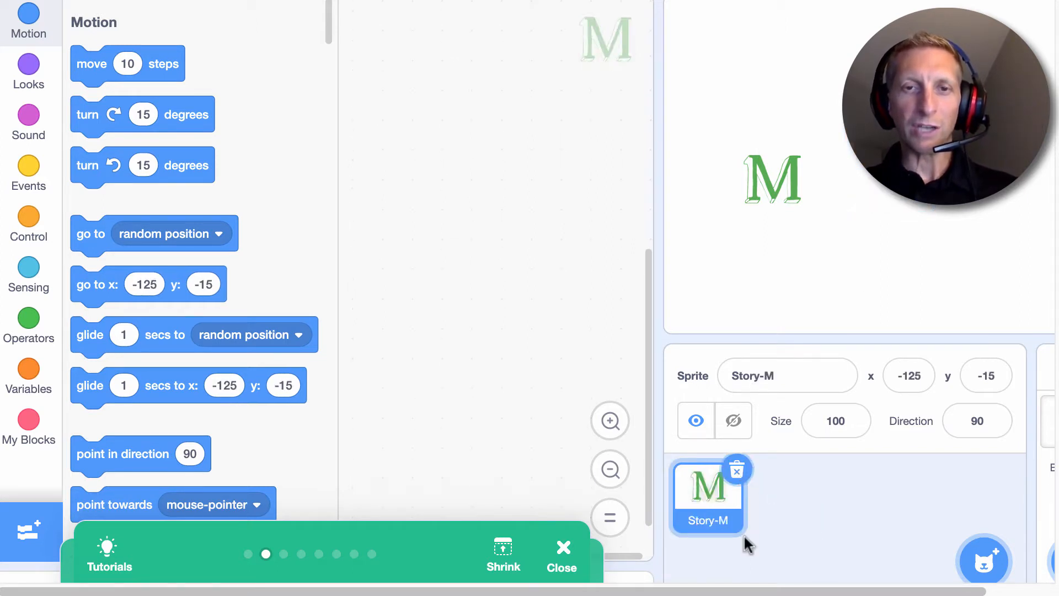
mouse_move(791, 179)
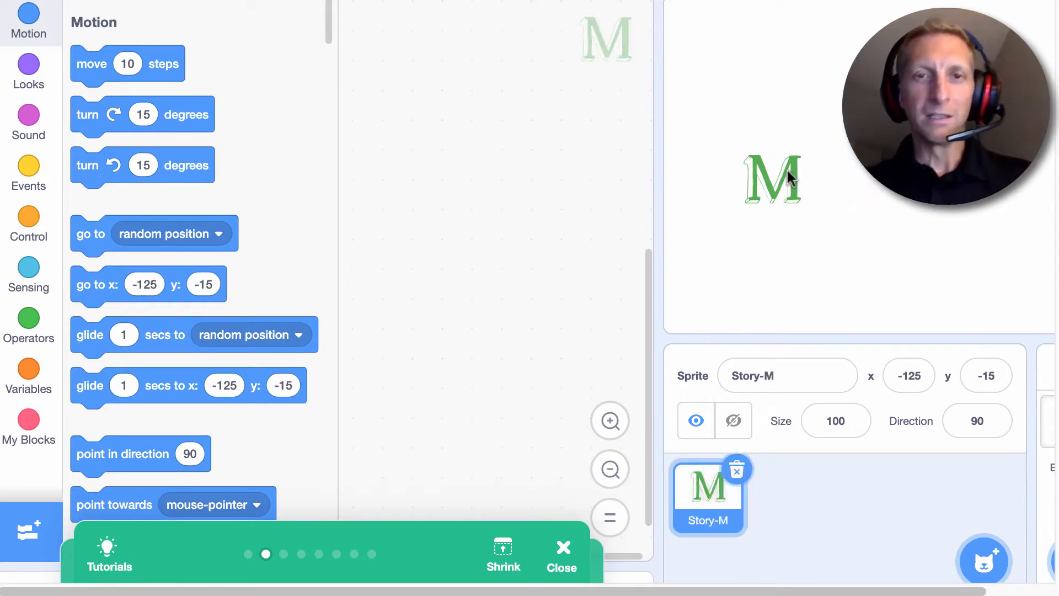
Step: Give M a 'when this sprite clicked' script with 'play sound pop until done'
click(984, 560)
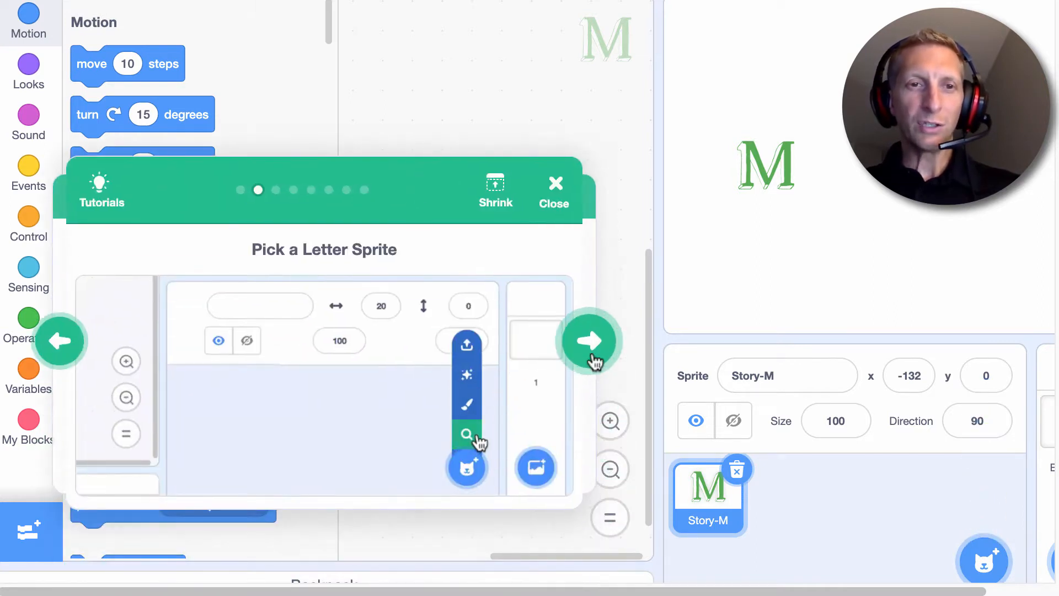
click(591, 340)
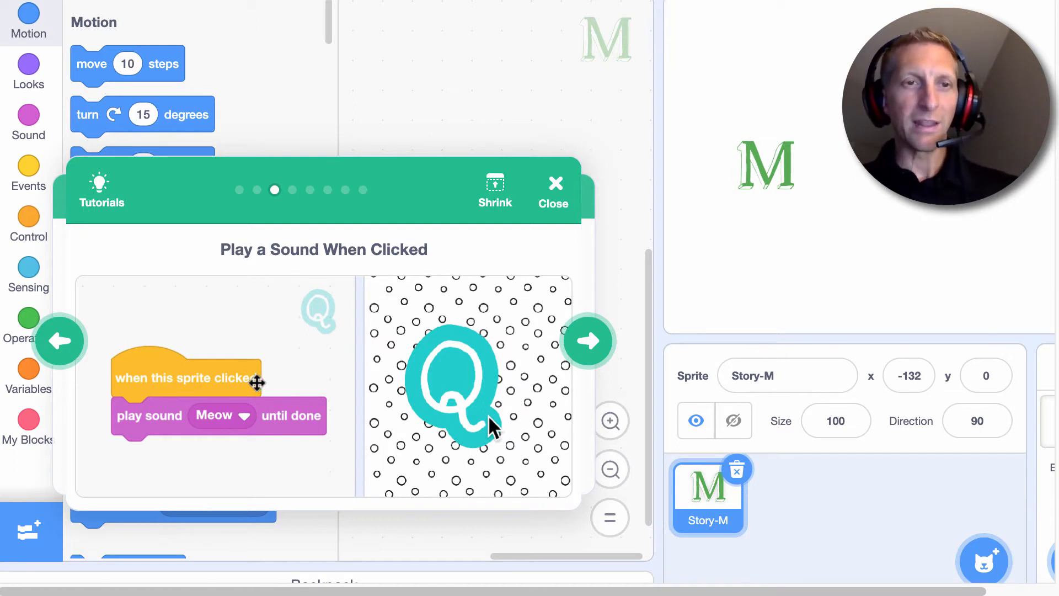
mouse_move(346, 383)
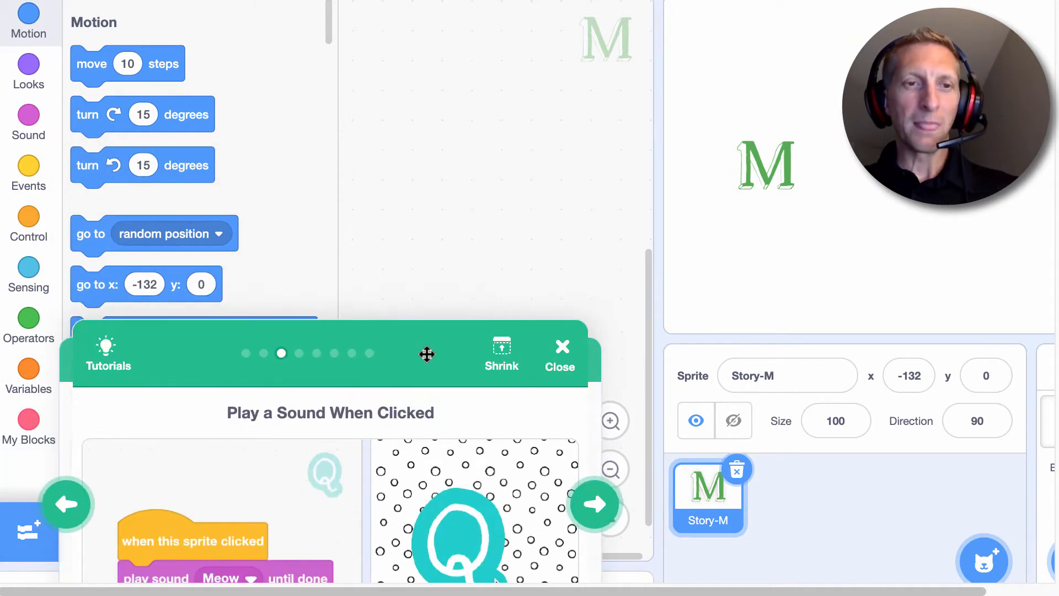
click(28, 172)
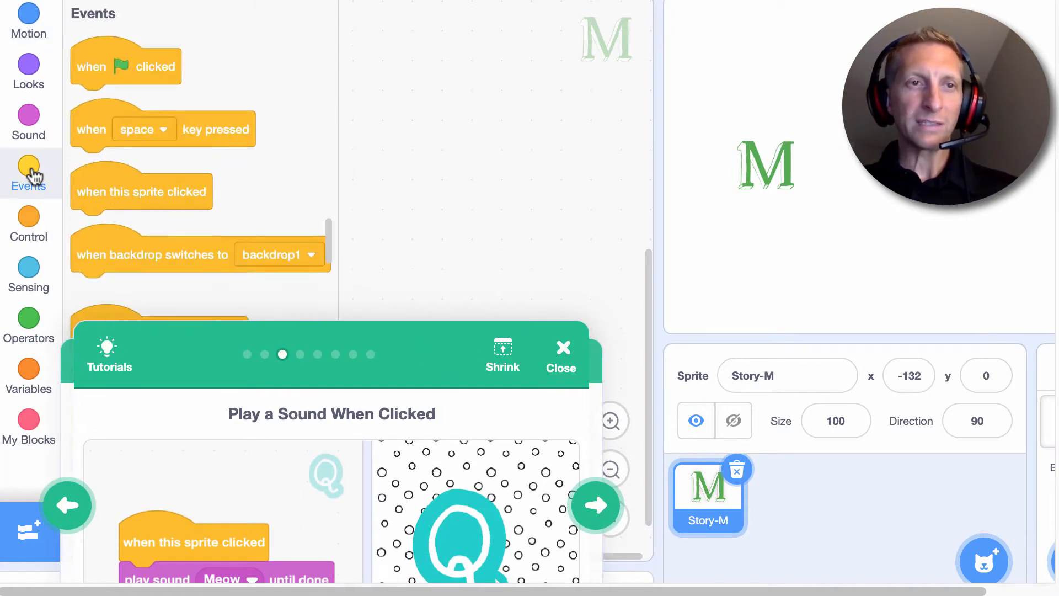
mouse_move(111, 198)
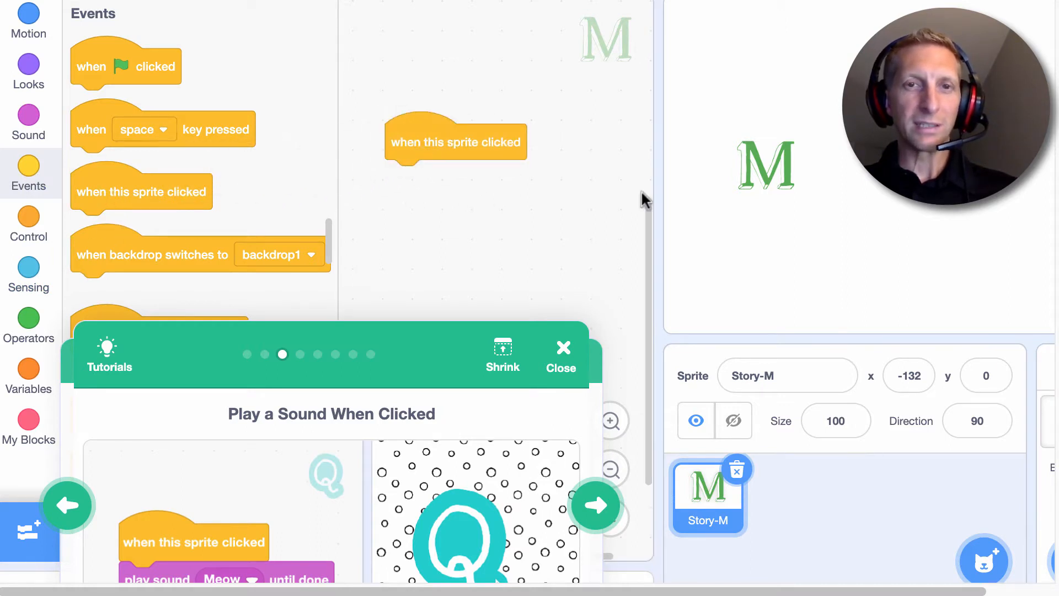
mouse_move(192, 220)
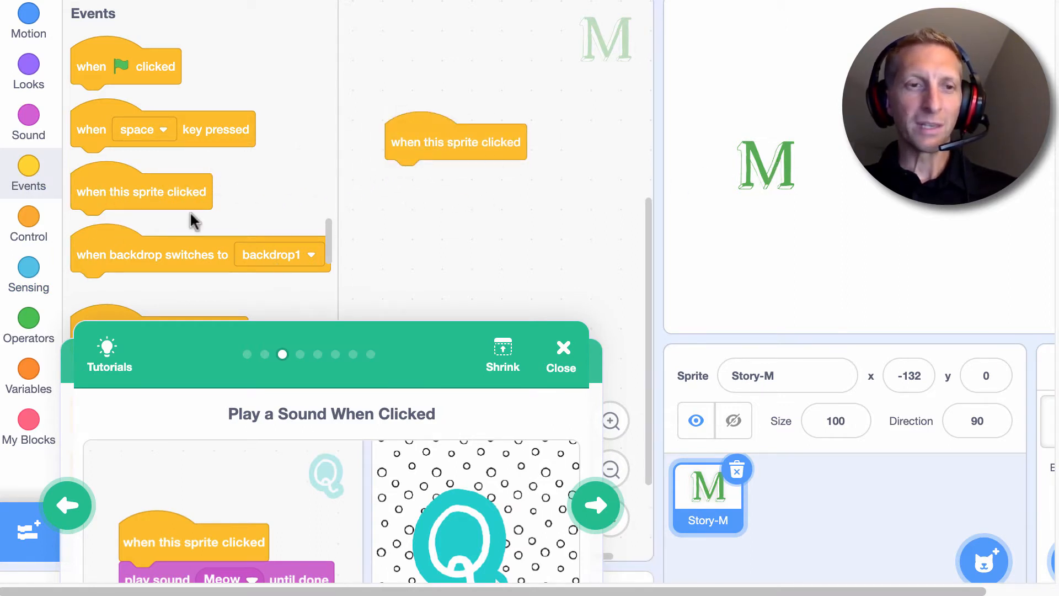
click(28, 121)
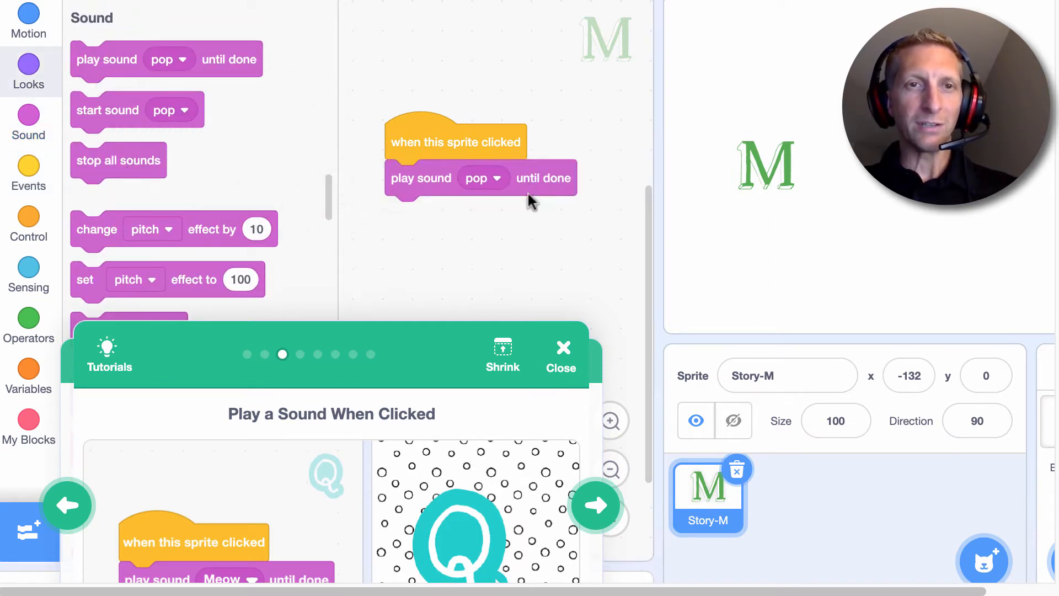
Step: Reopen the play sound dropdown to show pop and the record-a-new-sound option
click(483, 178)
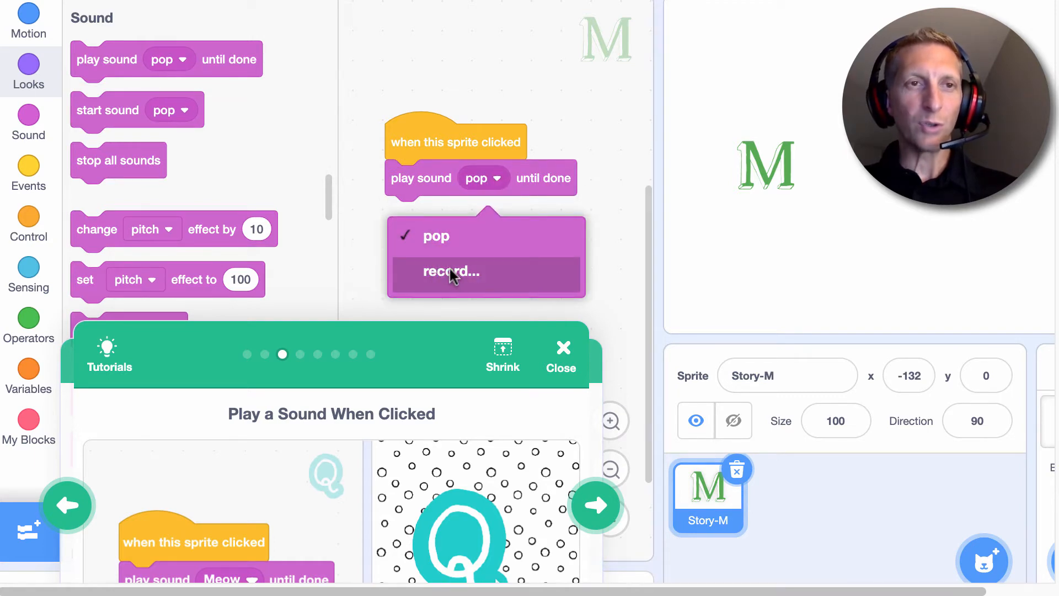
click(437, 236)
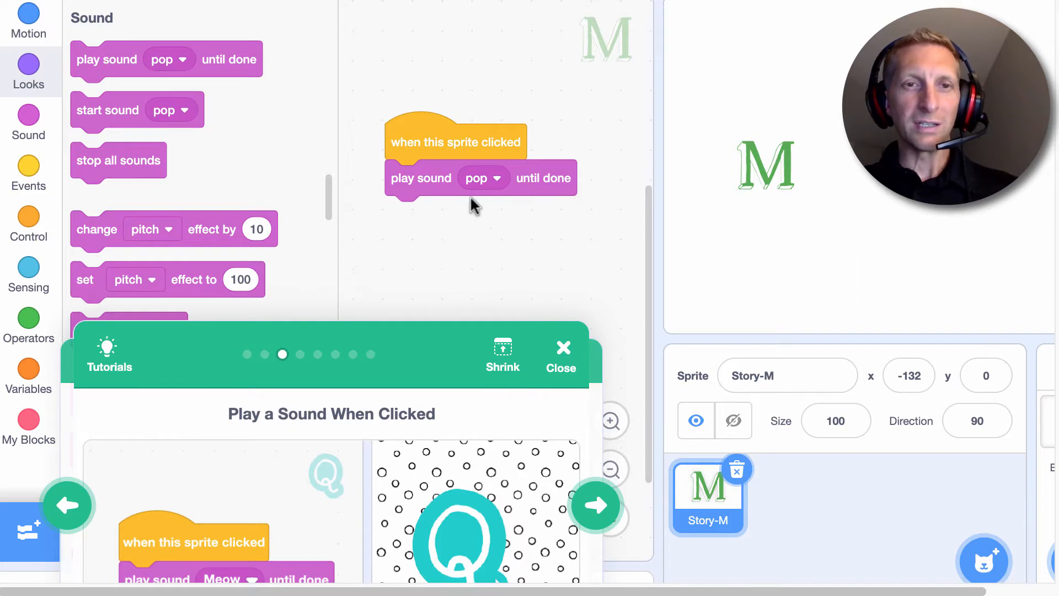
mouse_move(481, 186)
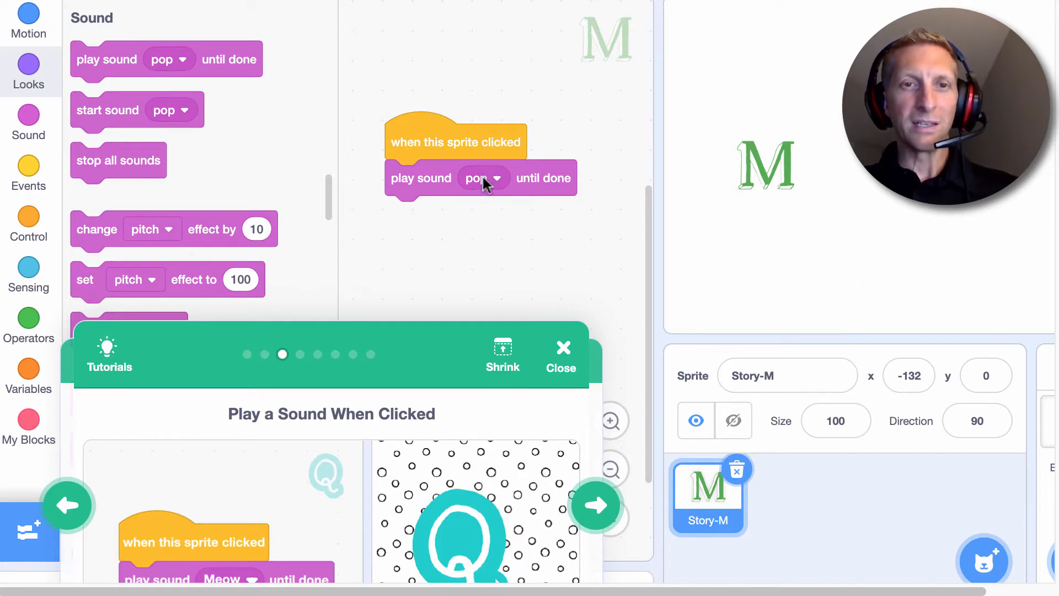
click(482, 178)
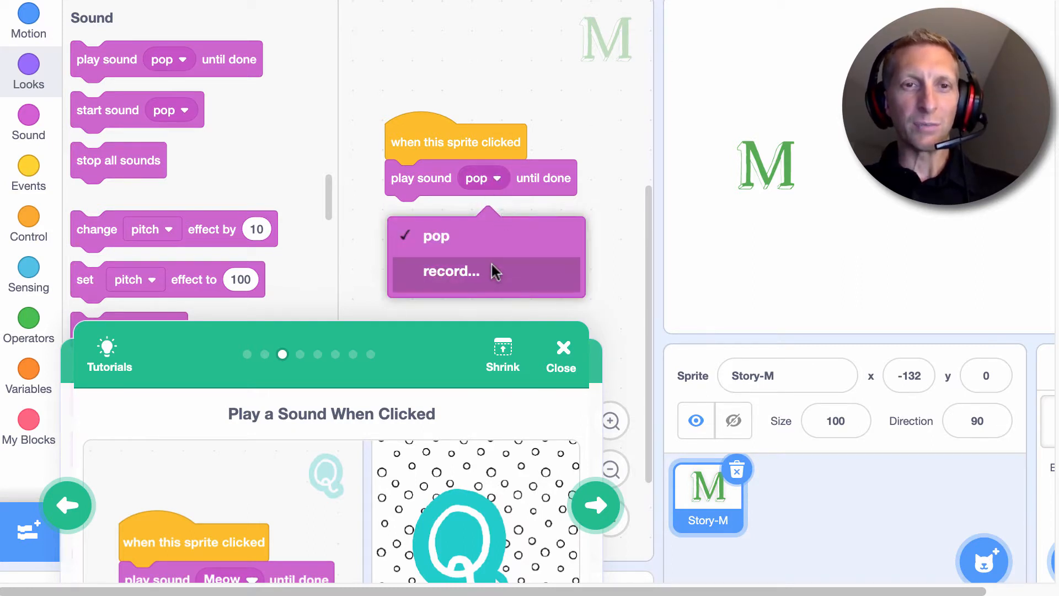
Step: Record, trim and save a 1.23-second recording1 for Story-M, then play it back
click(451, 271)
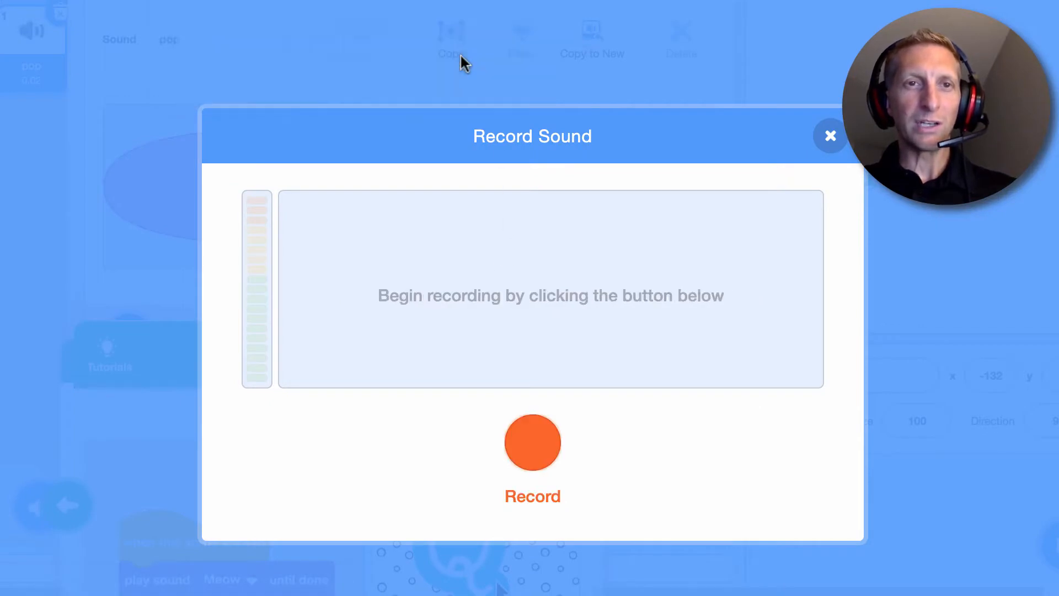
click(533, 443)
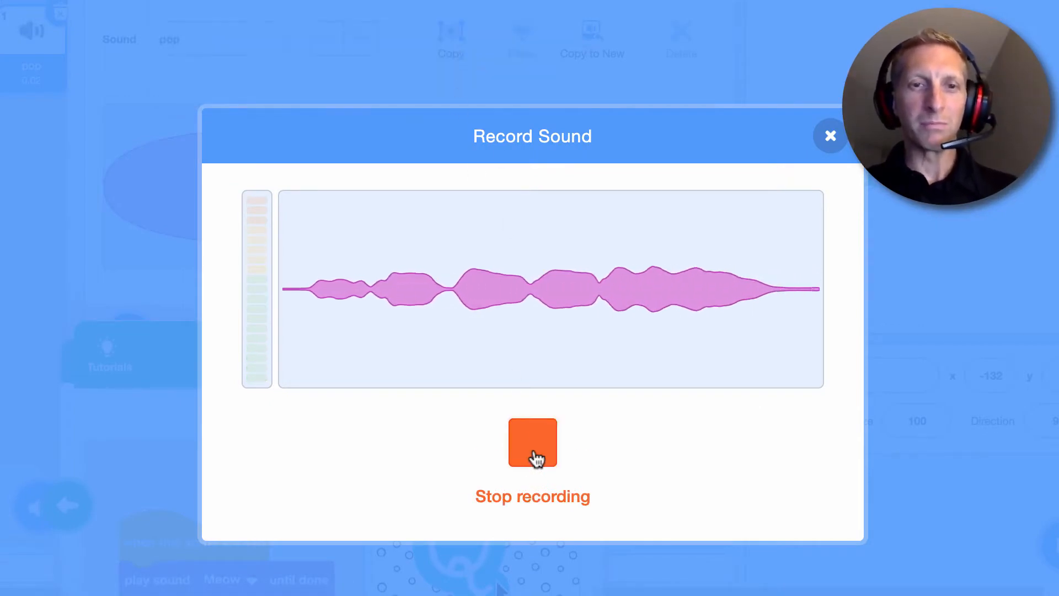
click(532, 443)
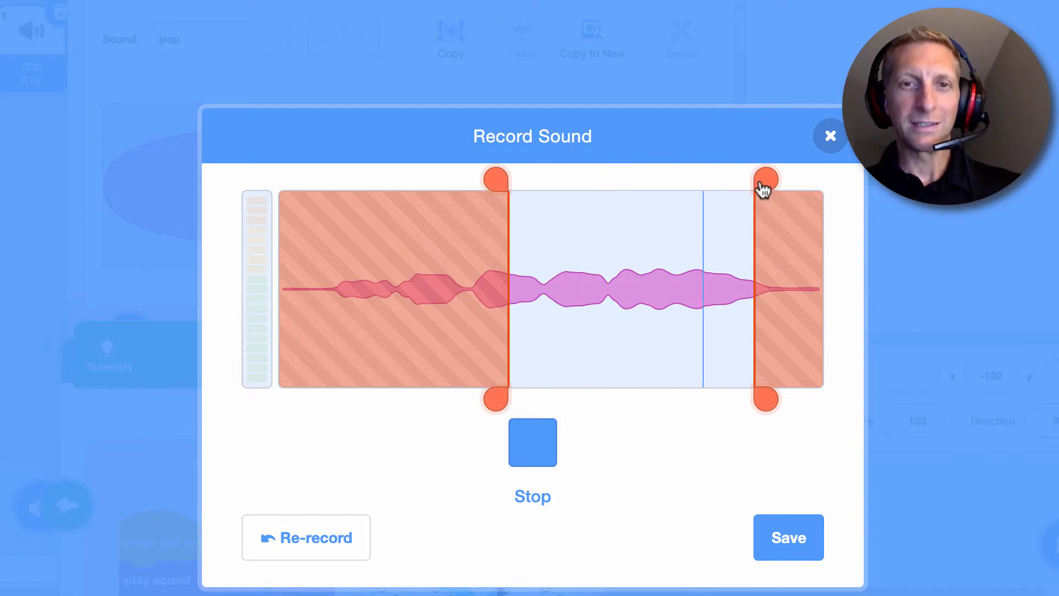
click(788, 536)
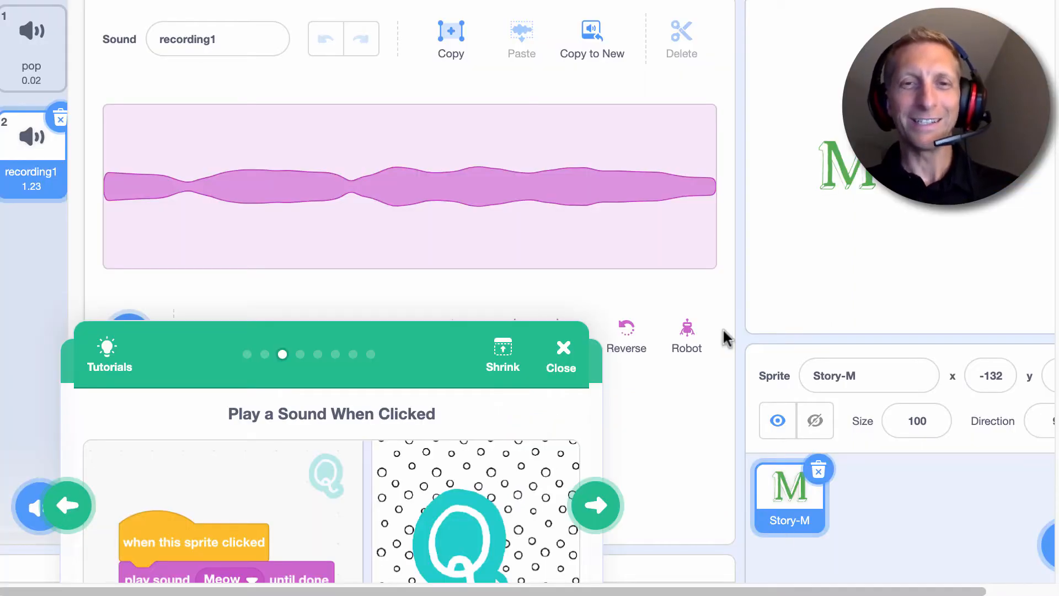
mouse_move(416, 380)
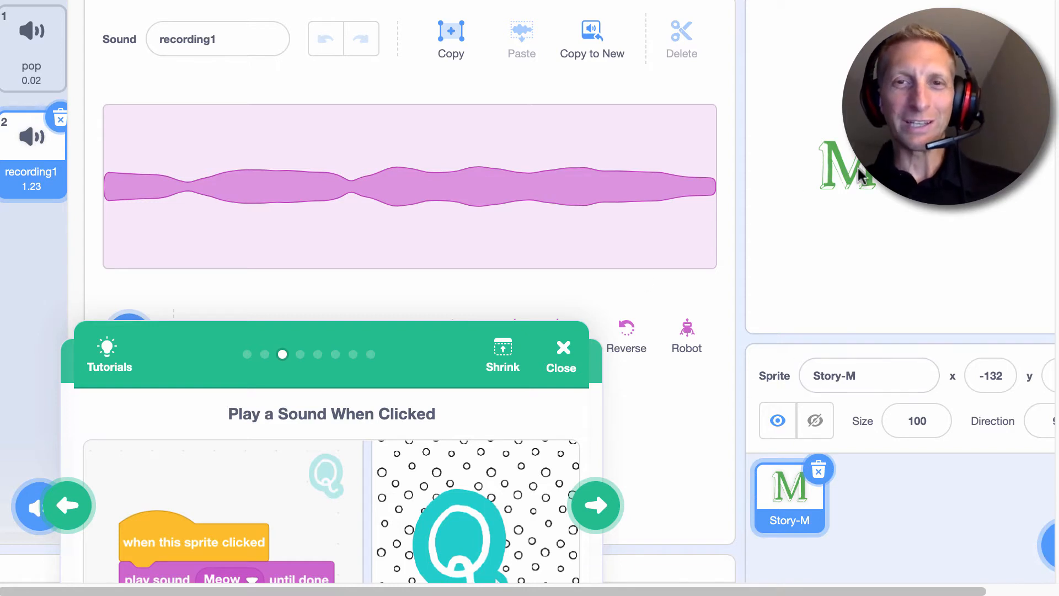
mouse_move(659, 277)
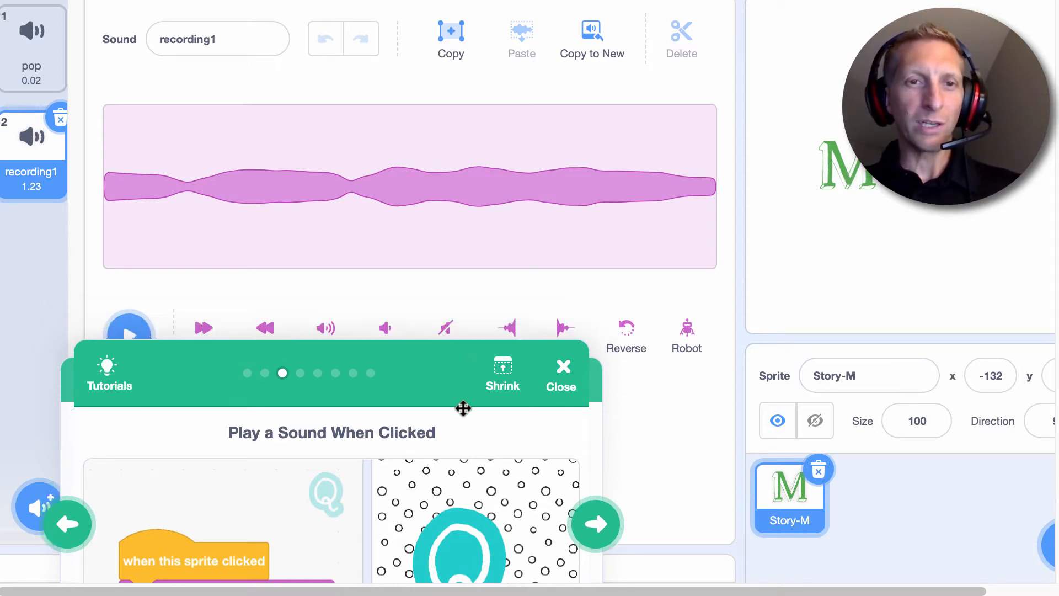
click(128, 331)
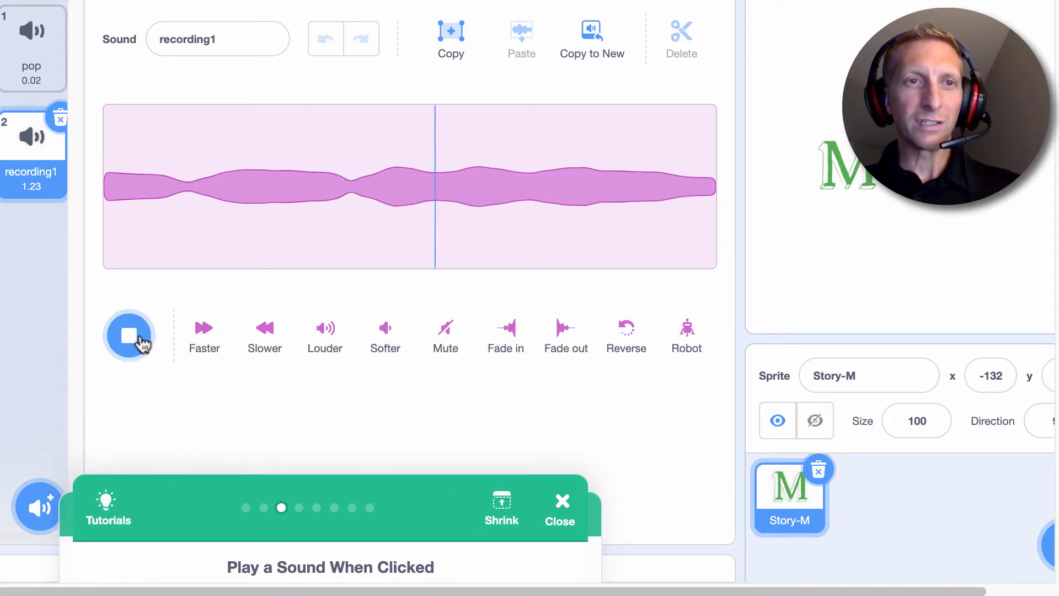
click(129, 336)
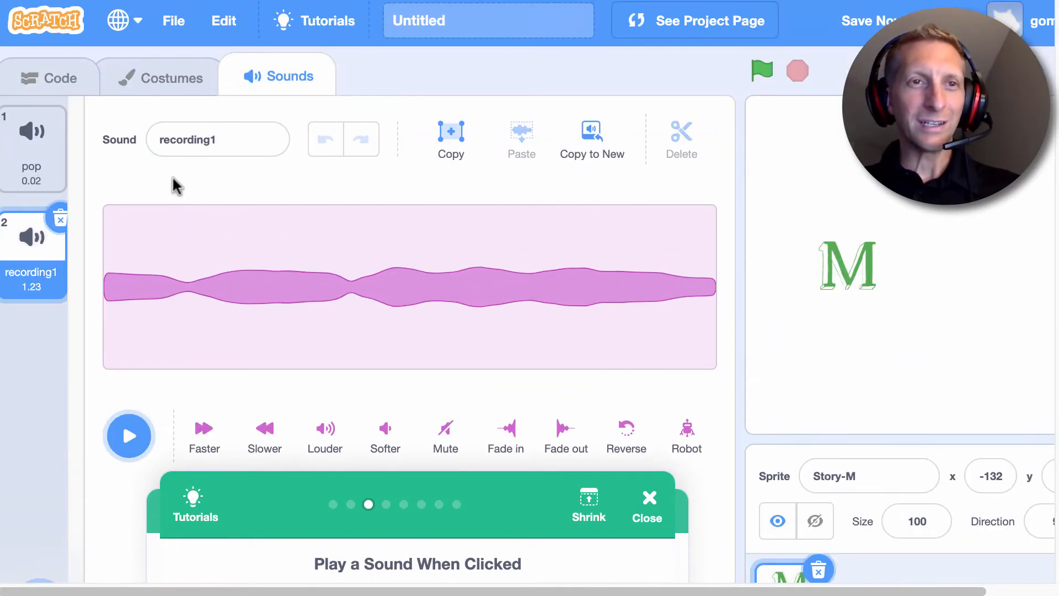
Step: Switch the click script's sound from pop to recording1 and test it on stage
click(49, 76)
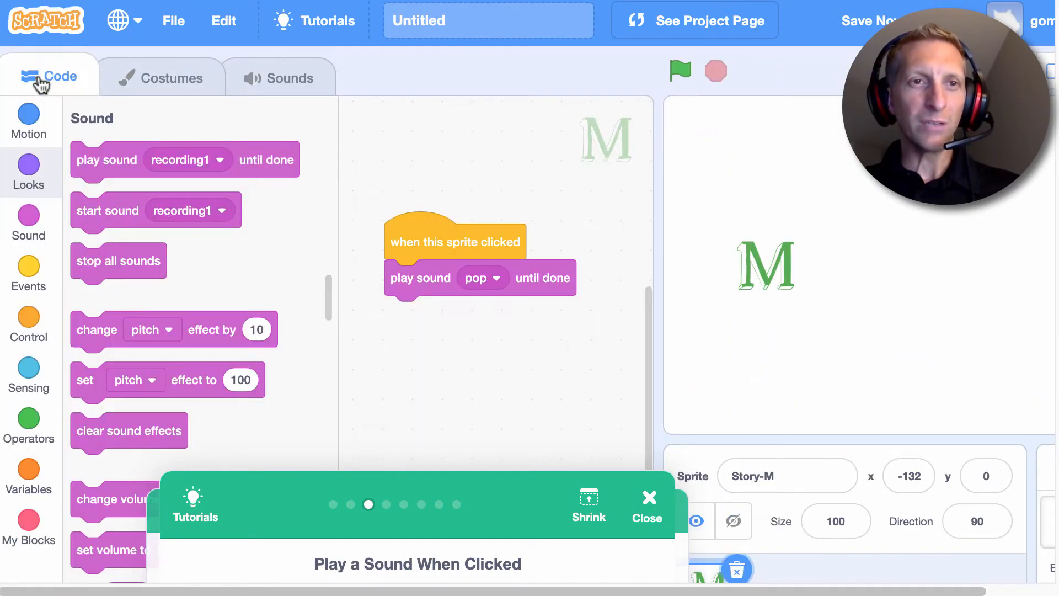
click(481, 277)
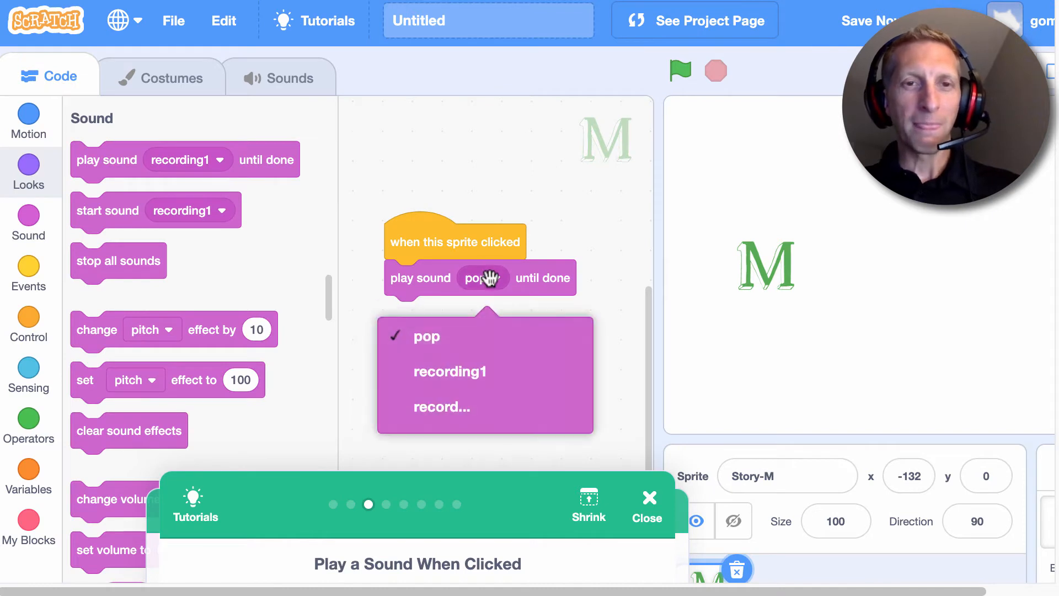
click(449, 371)
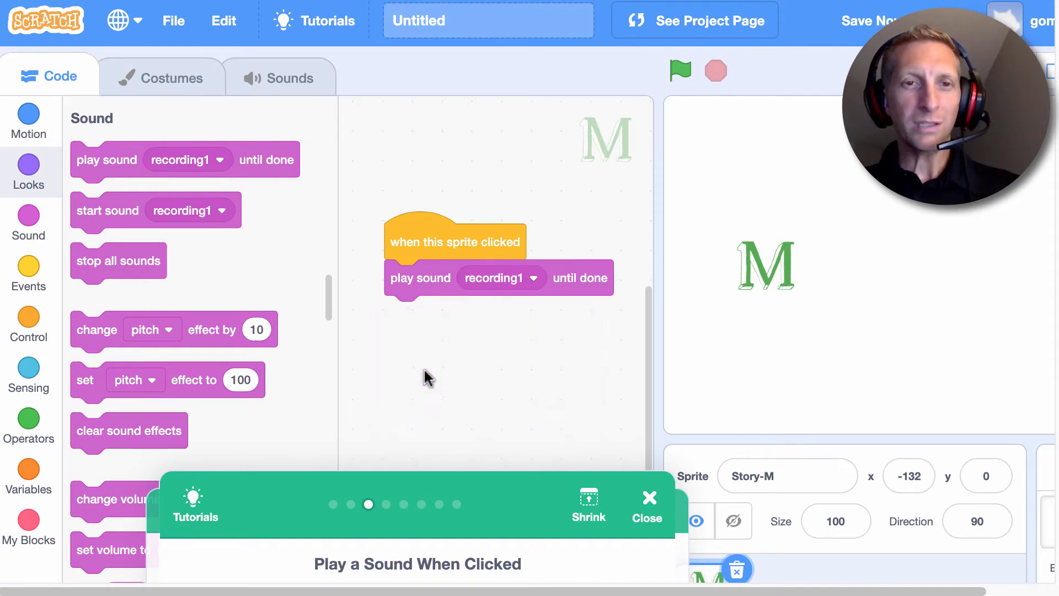
click(765, 265)
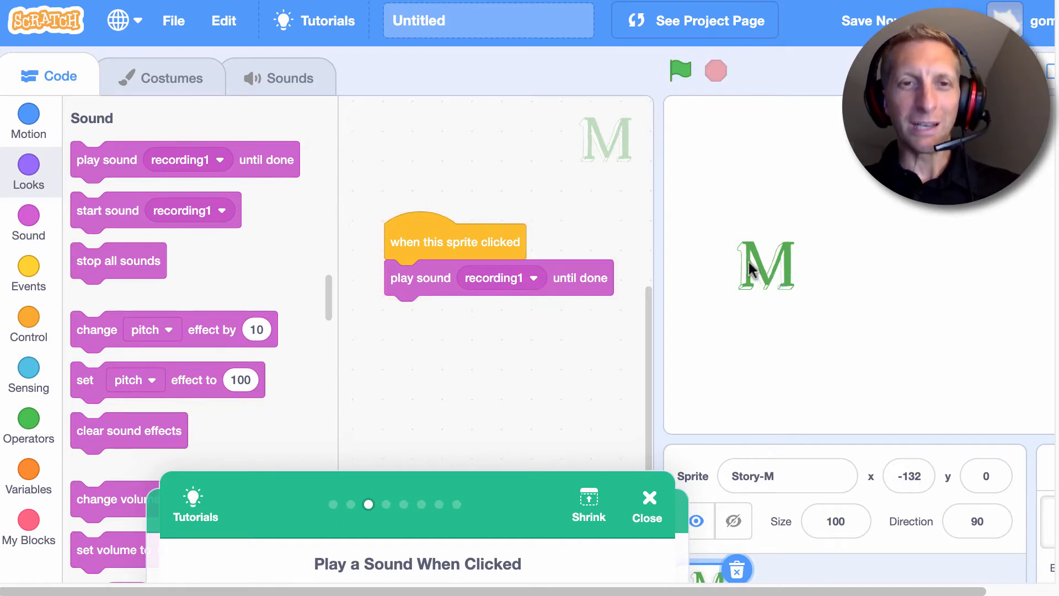
mouse_move(699, 275)
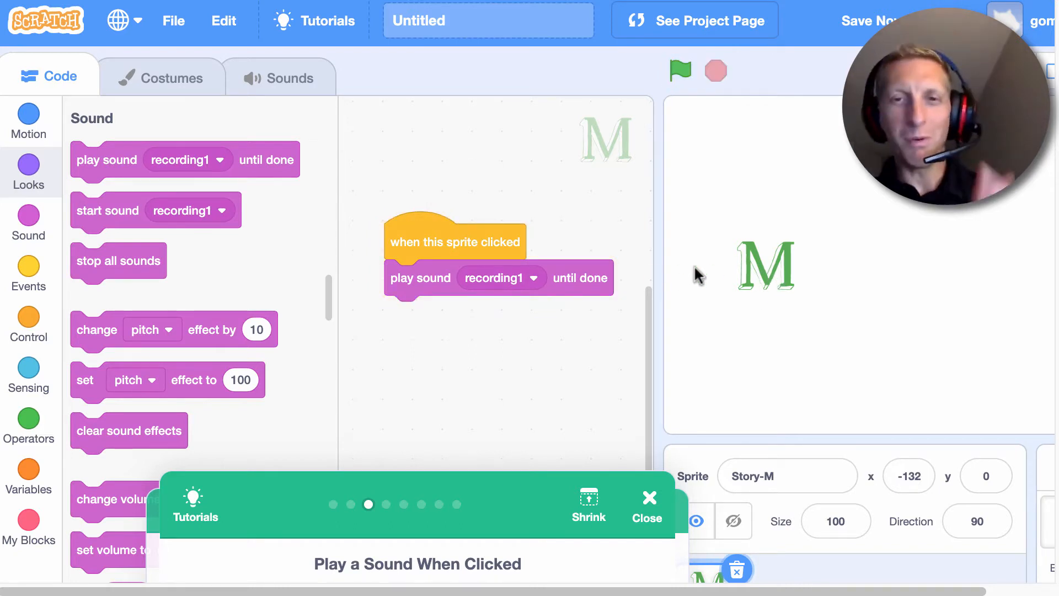
mouse_move(491, 256)
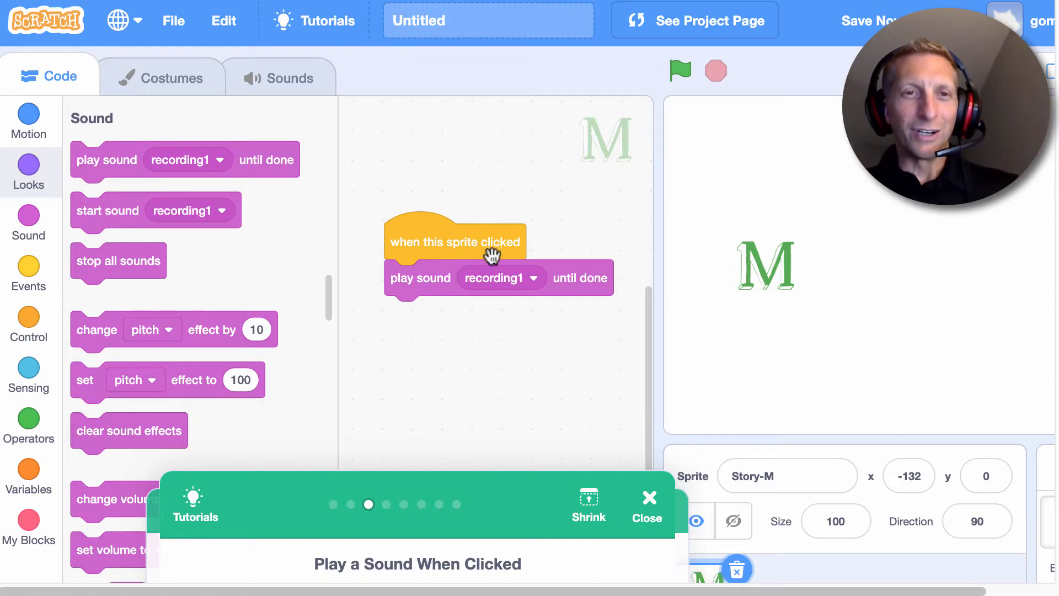
mouse_move(770, 310)
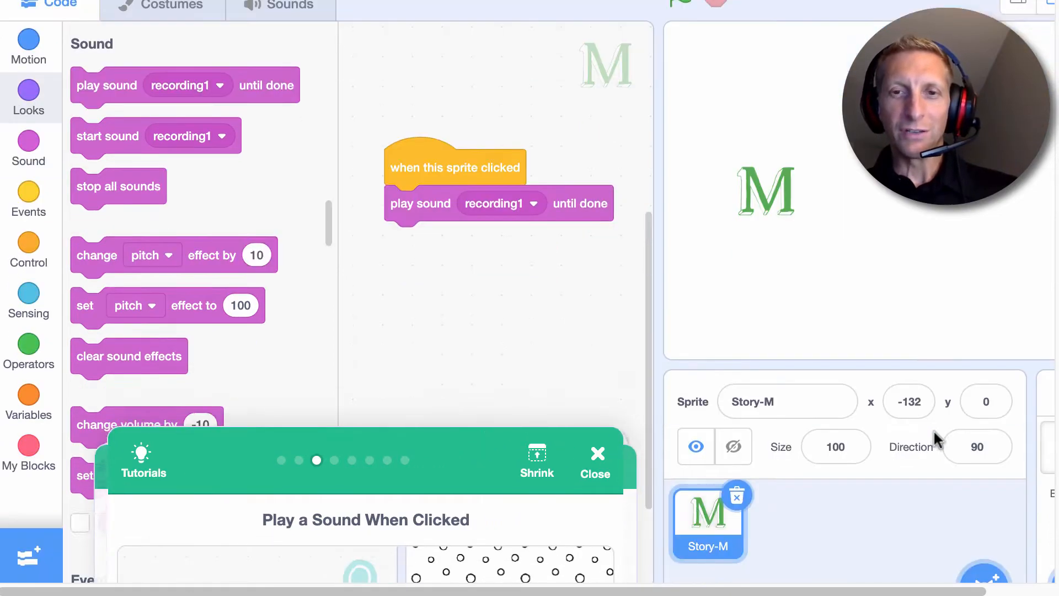
Step: Browse the sprite library and add the Story-A letter sprite
click(983, 574)
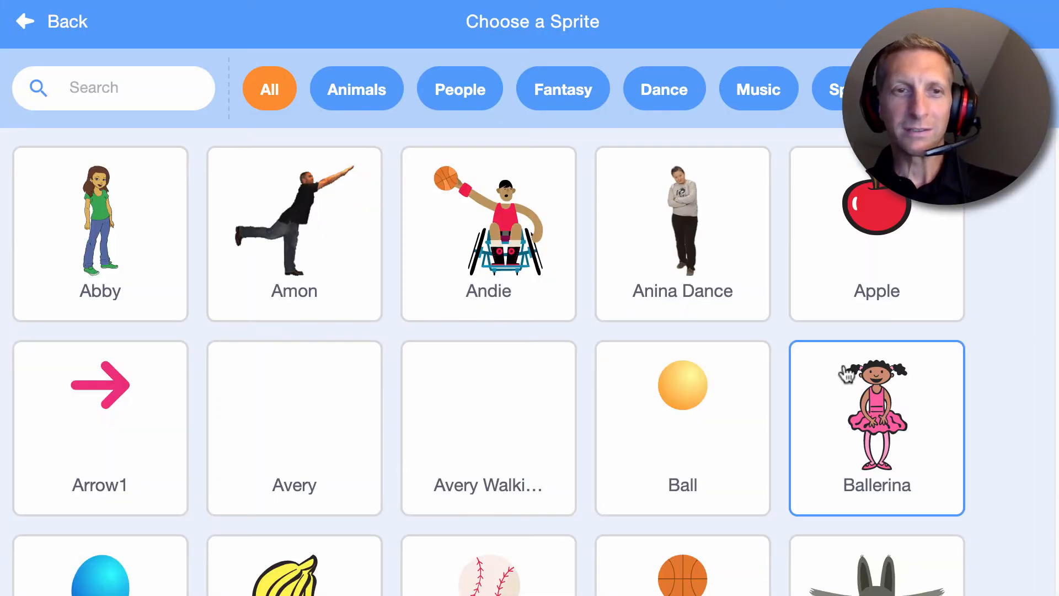
scroll(down, 3)
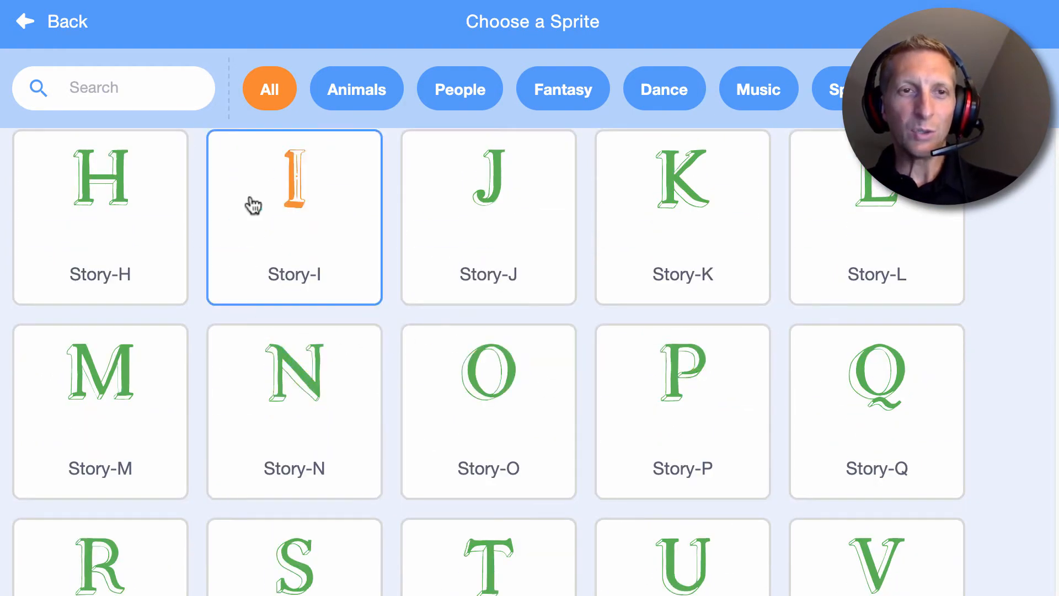
scroll(down, 3)
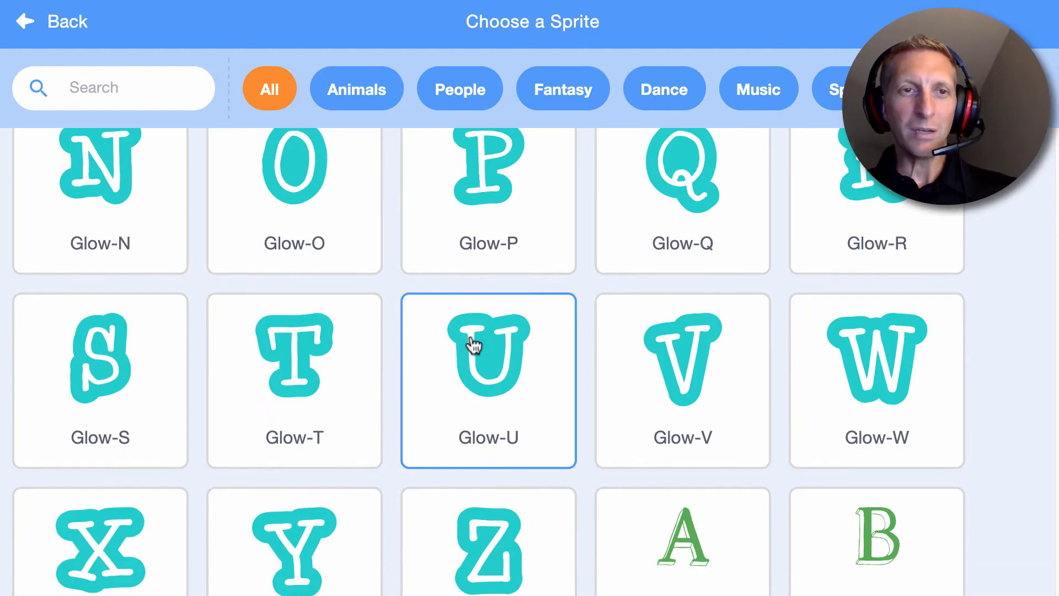
scroll(down, 3)
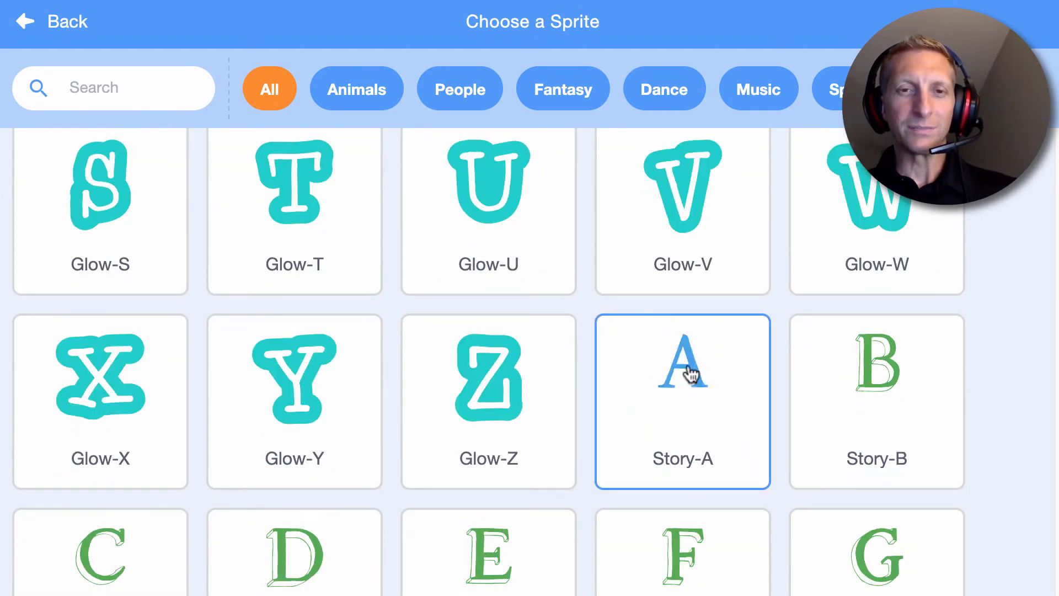
click(682, 362)
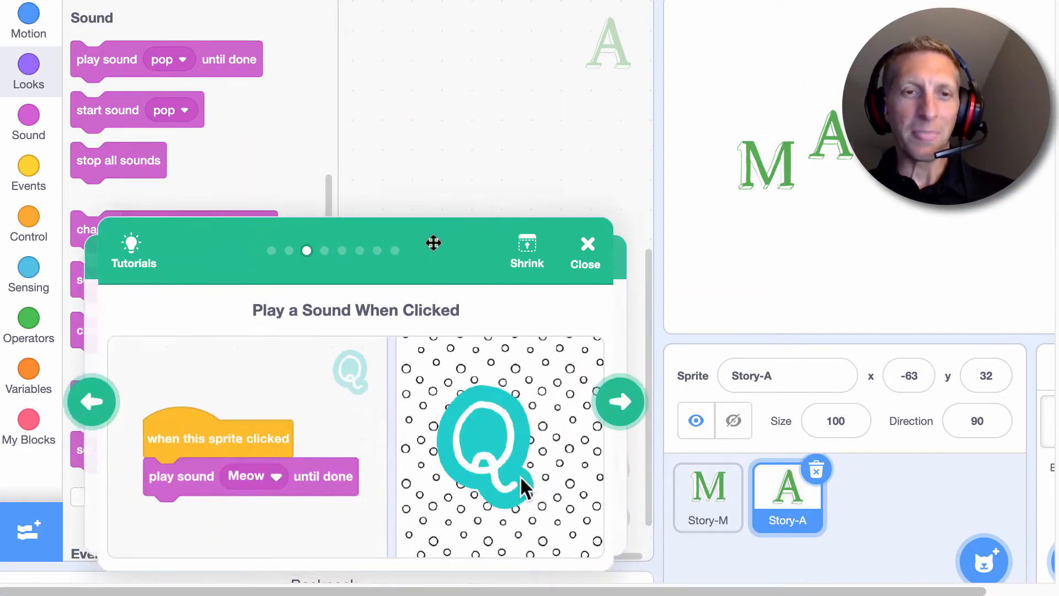
Step: Advance the tutorial to Change color and place a 'when this sprite clicked' hat for Story-A
click(620, 402)
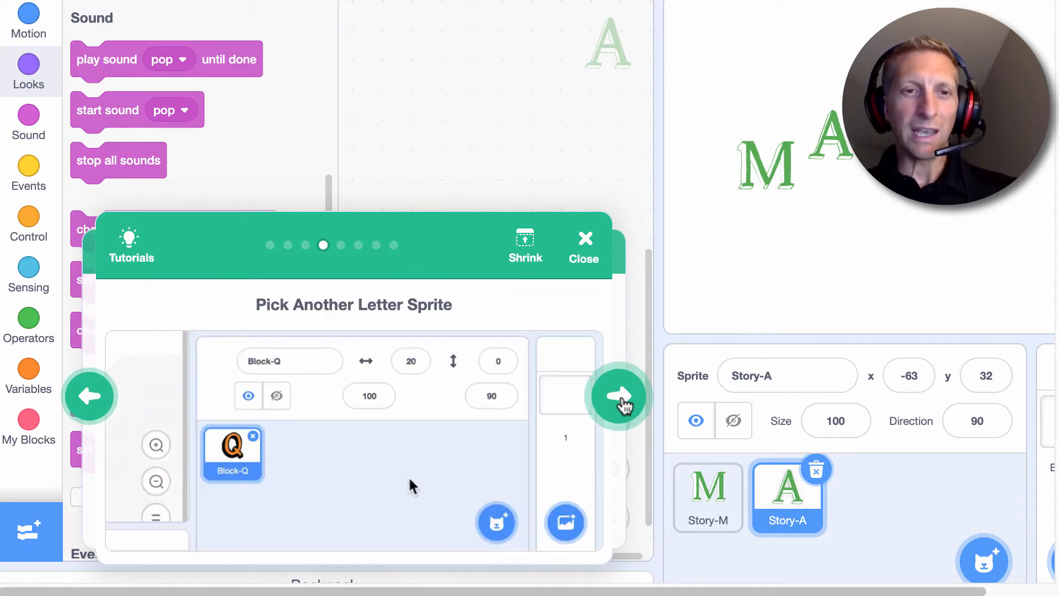
click(619, 396)
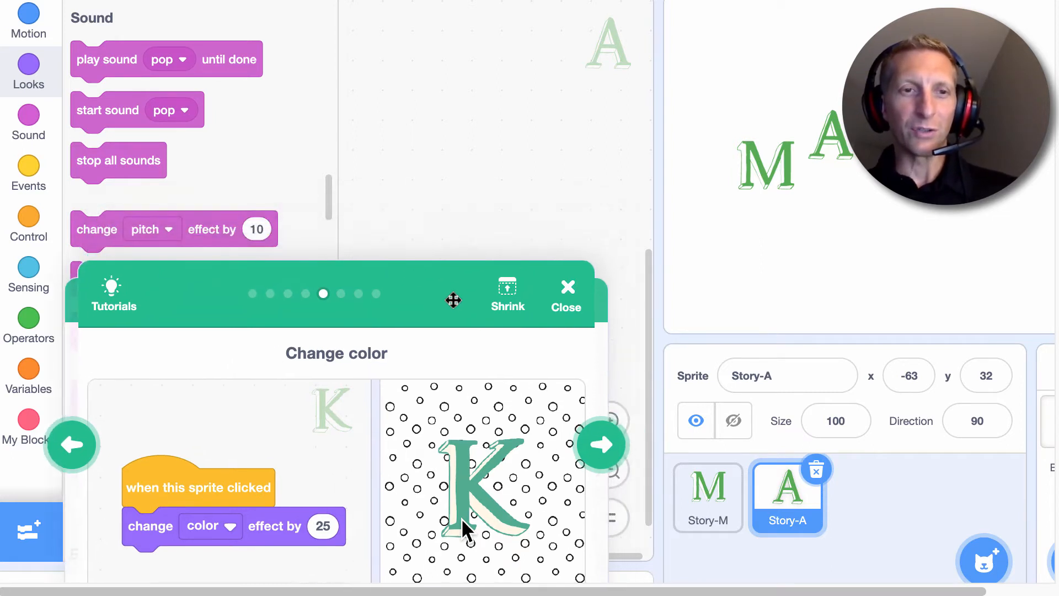
click(28, 172)
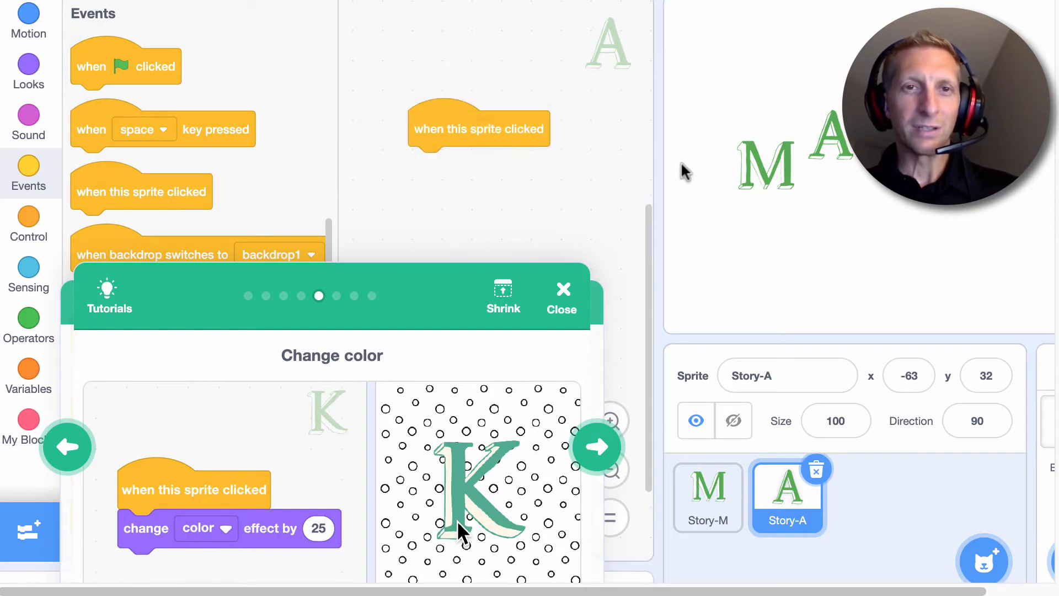
mouse_move(611, 75)
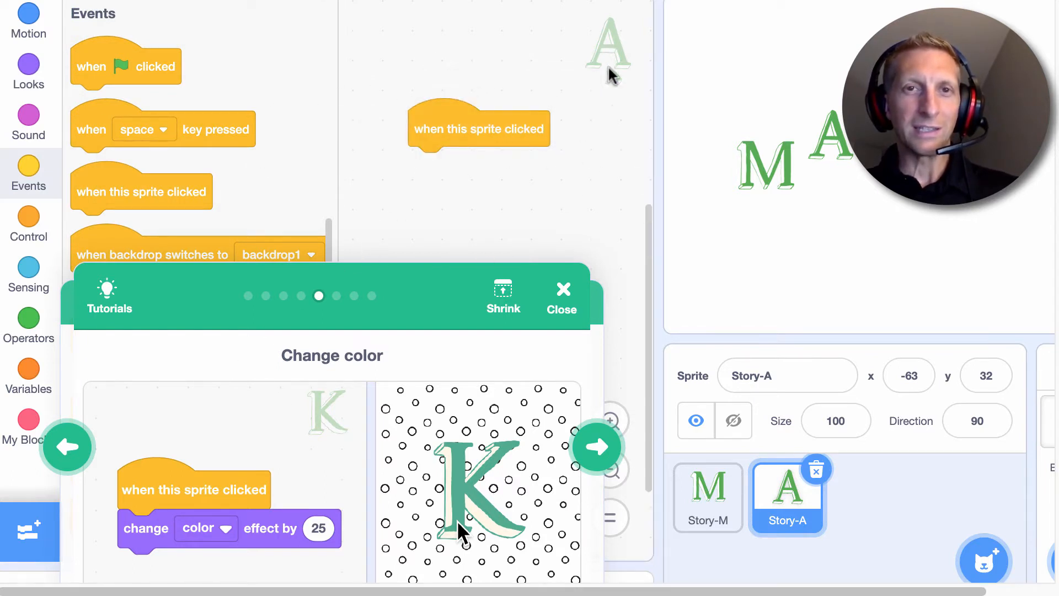
mouse_move(613, 64)
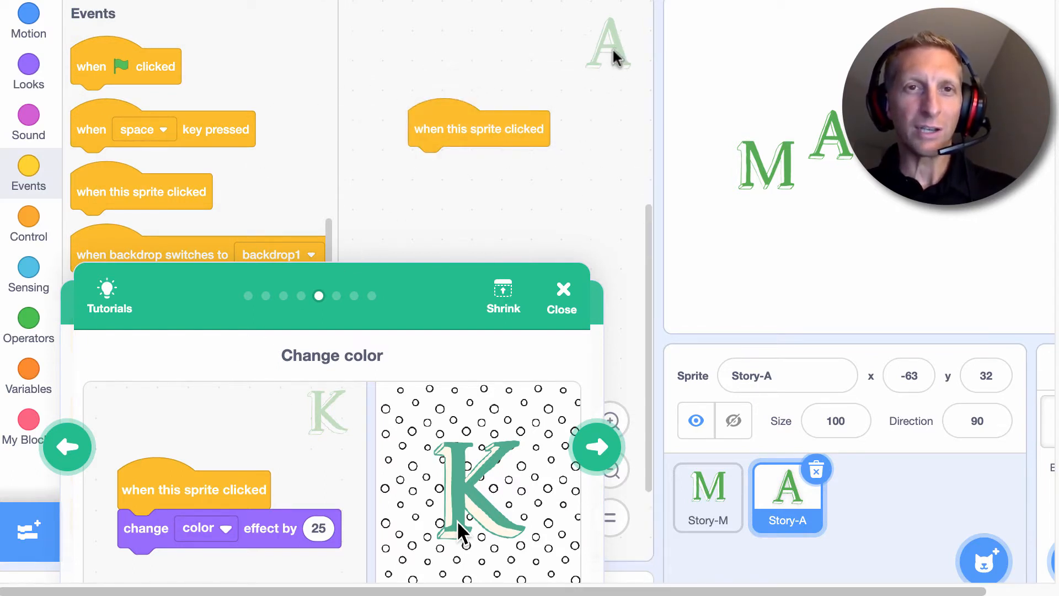
mouse_move(28, 129)
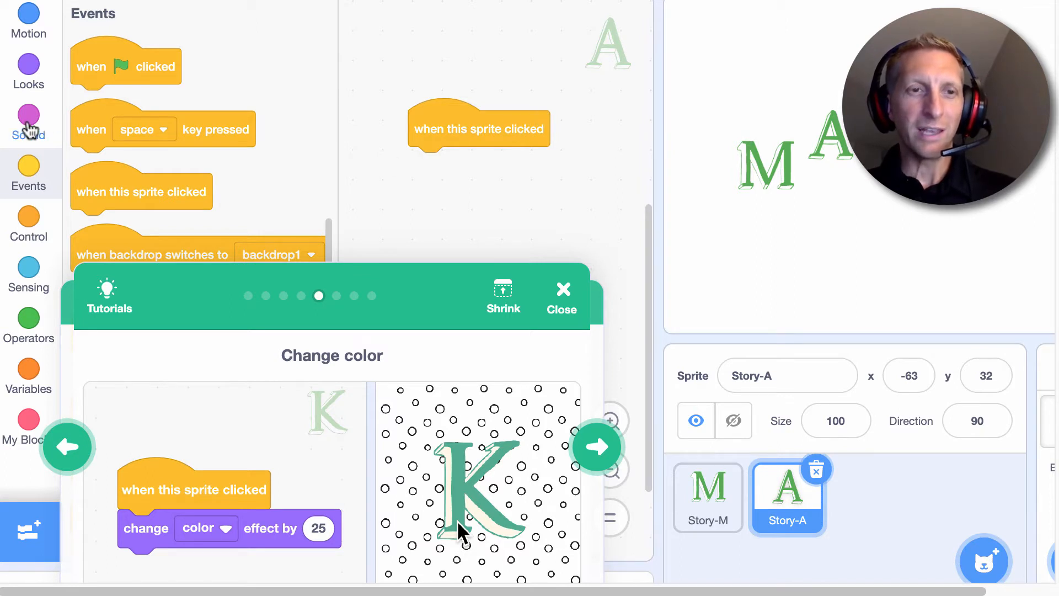
Step: Attach 'change color effect by 25' from Looks under Story-A's hat block
click(28, 73)
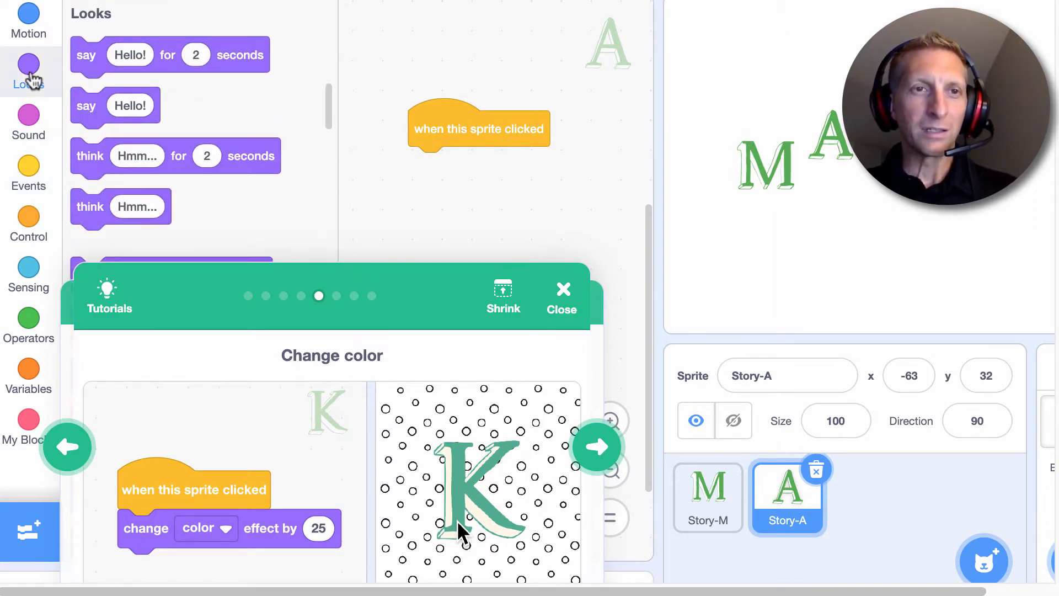
scroll(down, 3)
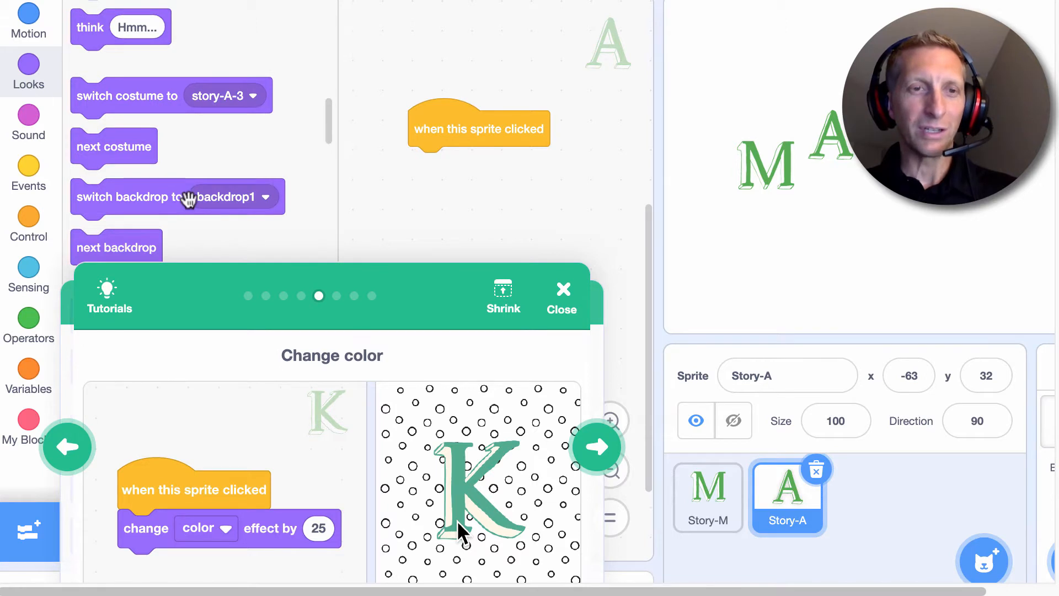
scroll(down, 3)
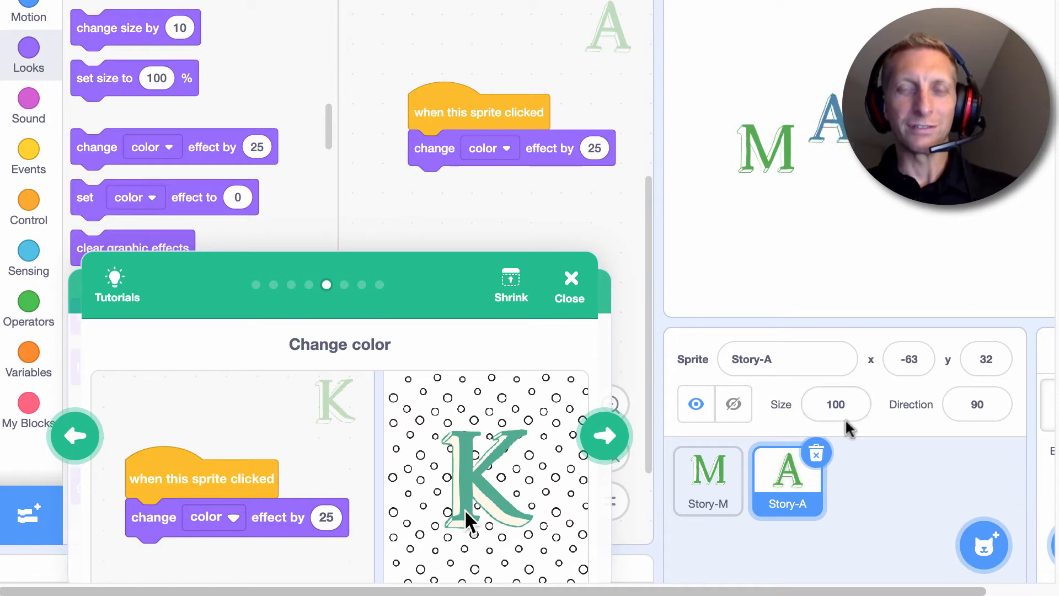
mouse_move(787, 392)
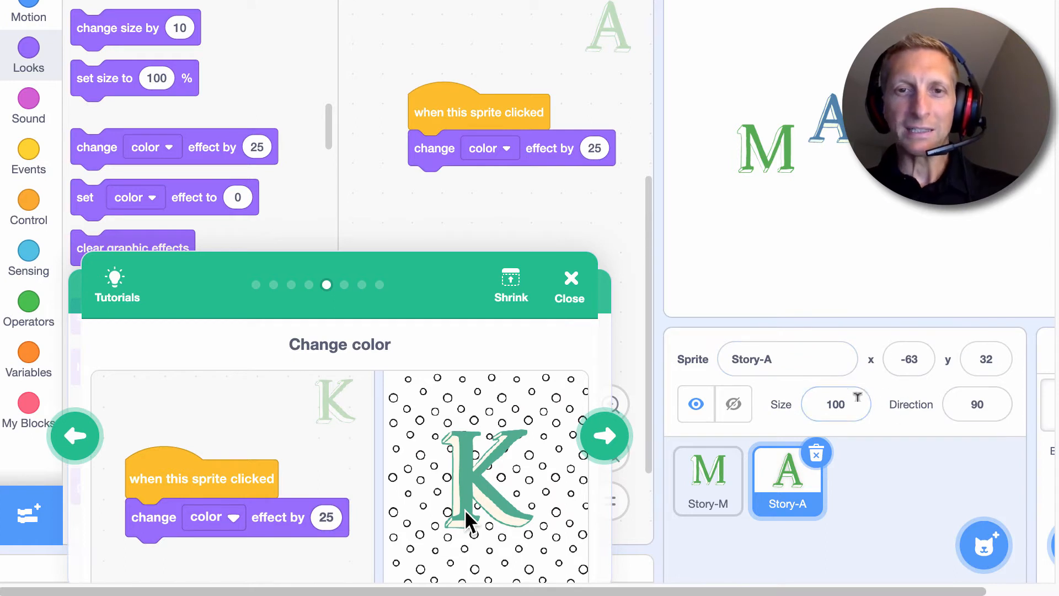
Step: Set Story-A's size to 155, x position to -45 and direction to 112
click(835, 403)
text(155)
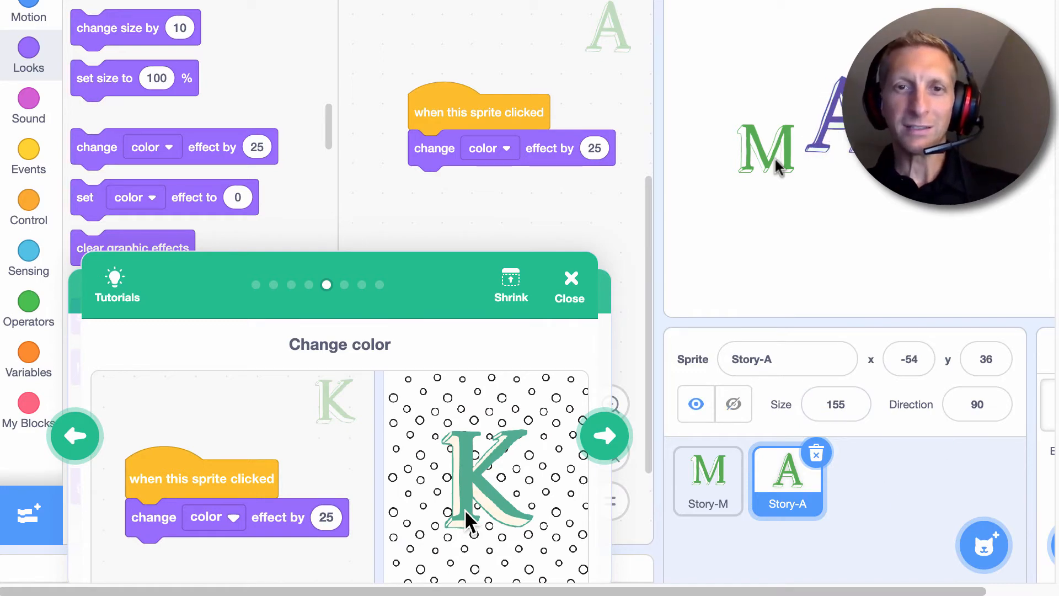
click(909, 358)
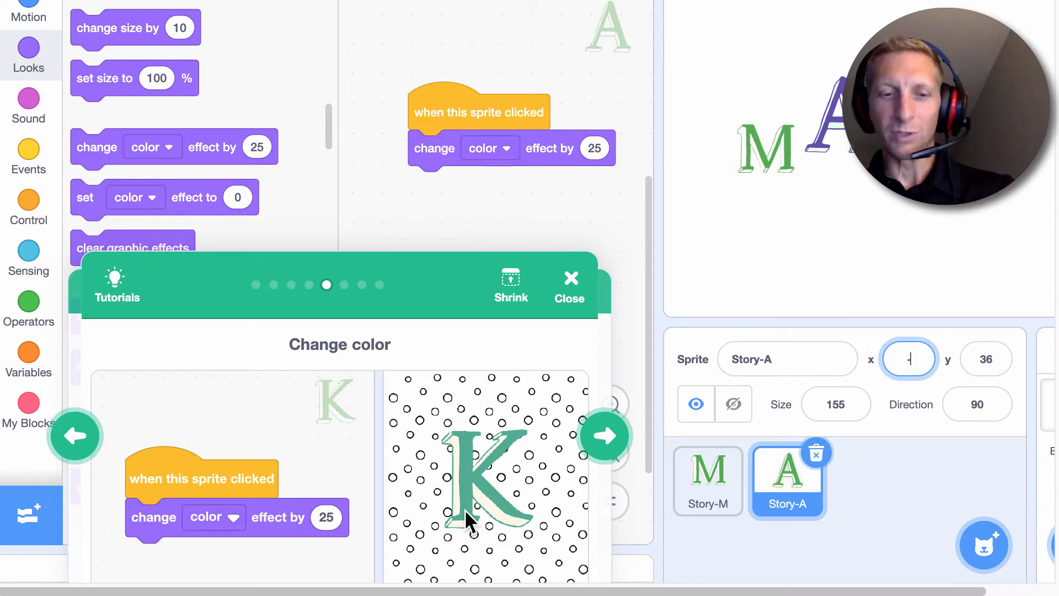
text(-45)
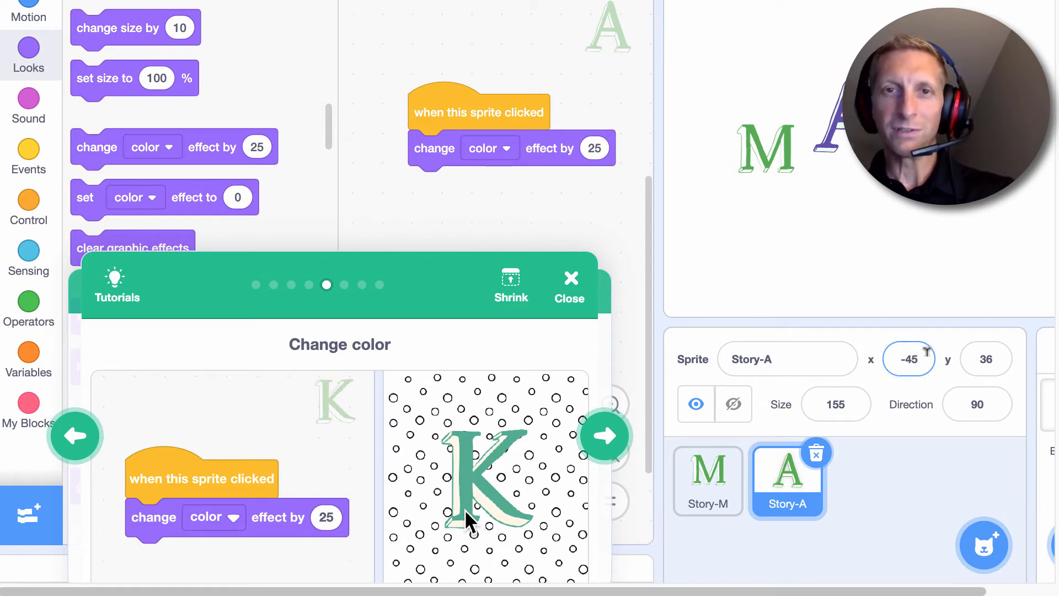
click(977, 403)
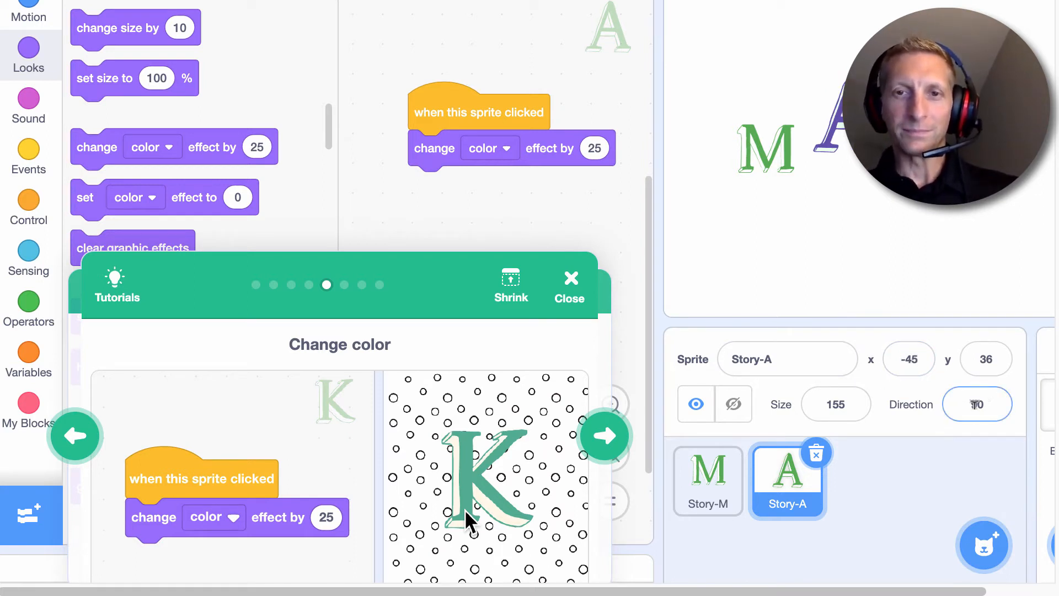
click(976, 404)
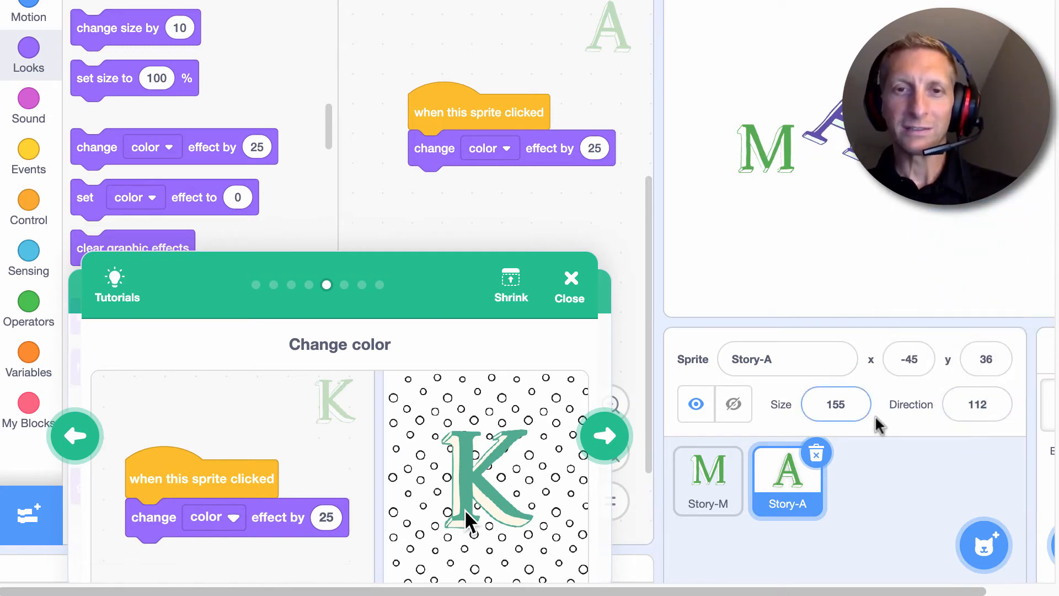
click(983, 545)
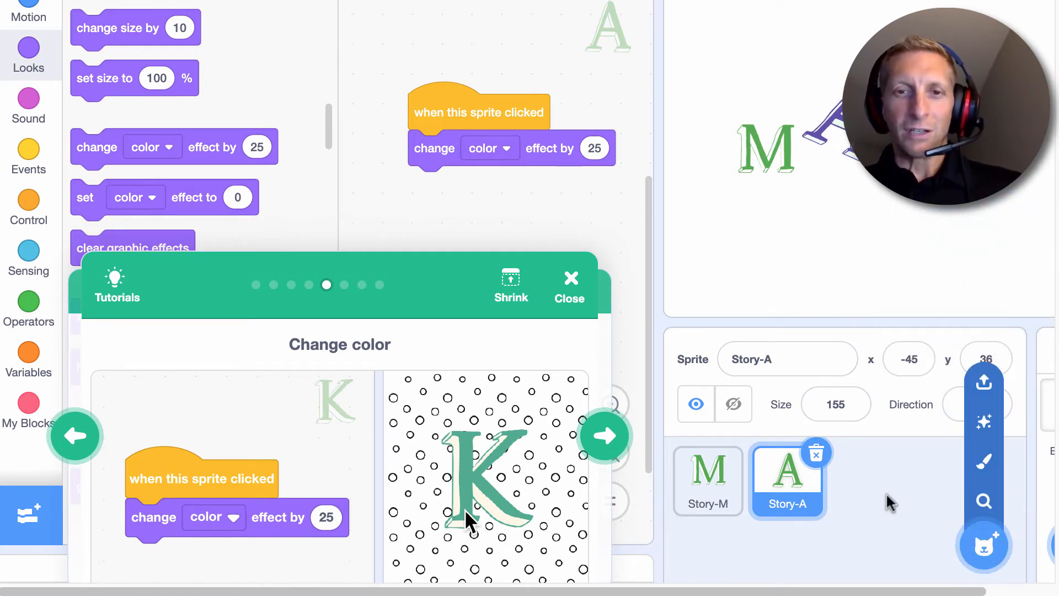
Step: Browse the sprite library to add the Story-R letter sprite
click(983, 545)
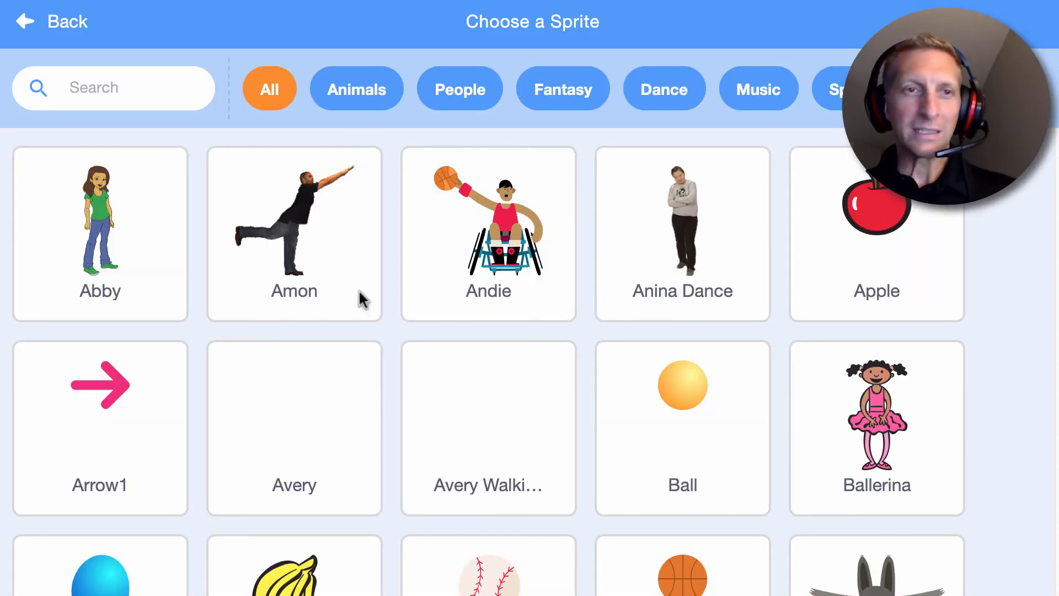
scroll(down, 3)
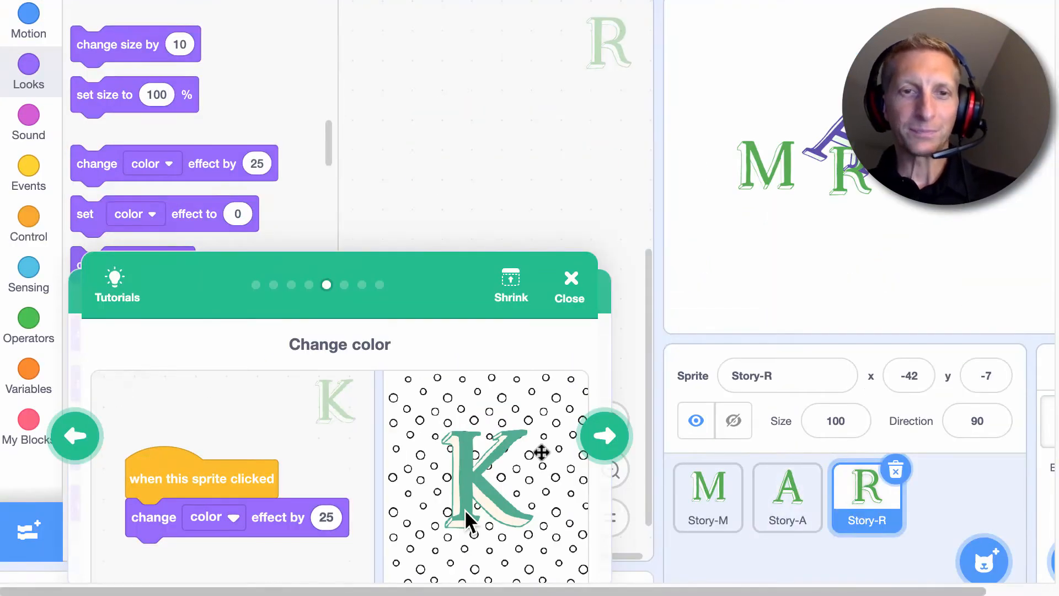
Step: Advance the tutorial to the spin step and bring up Events for Story-R's click hat
click(603, 436)
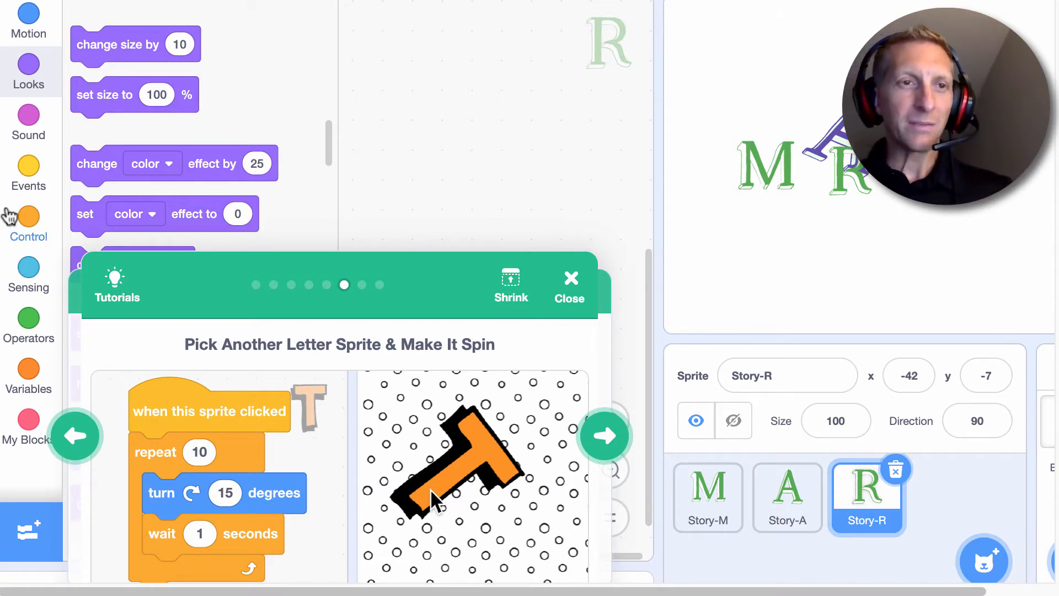
click(29, 223)
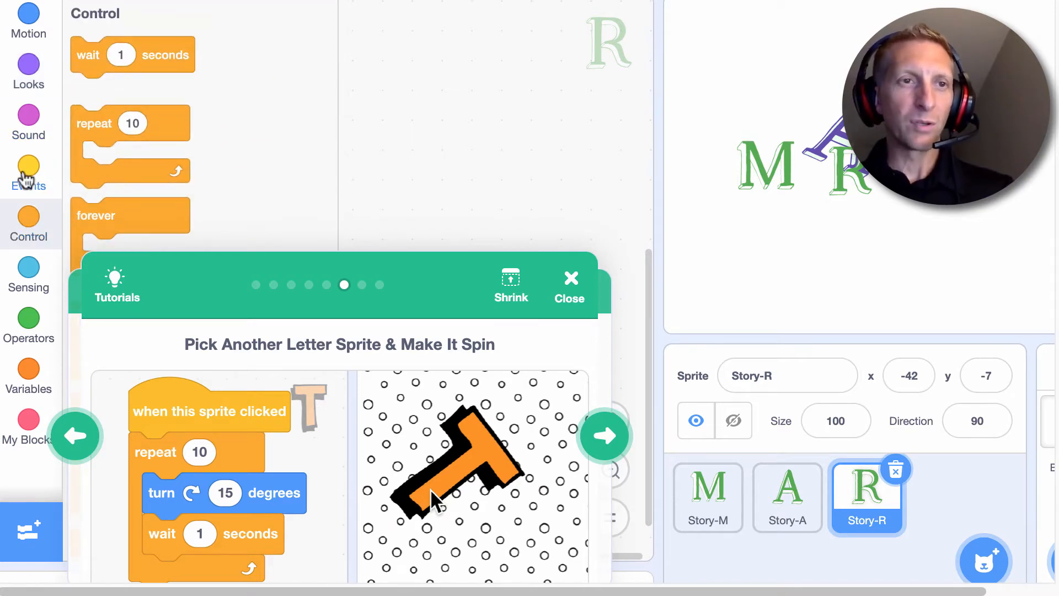
click(28, 172)
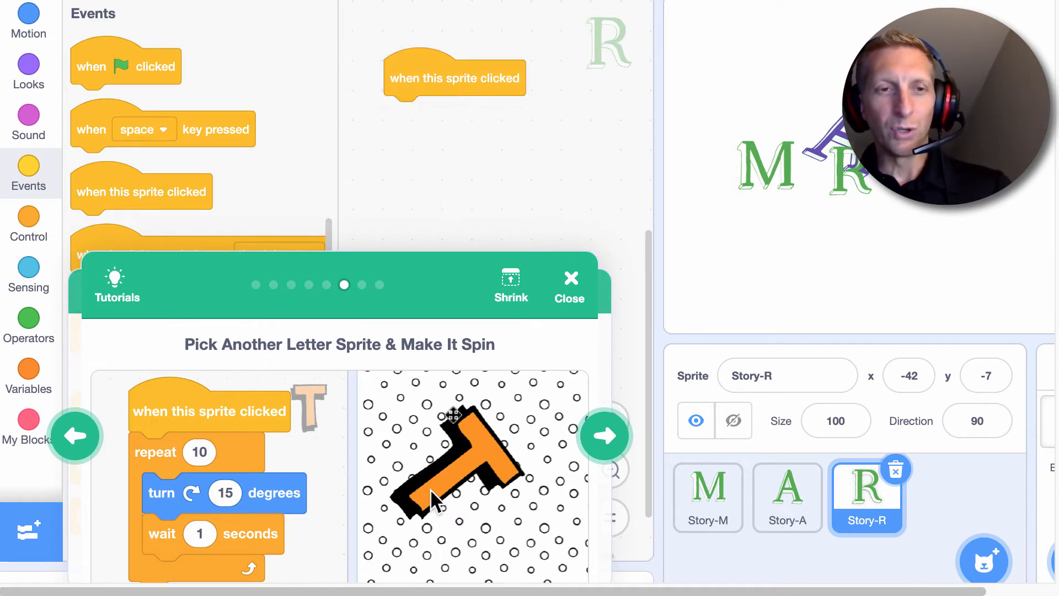
mouse_move(360, 395)
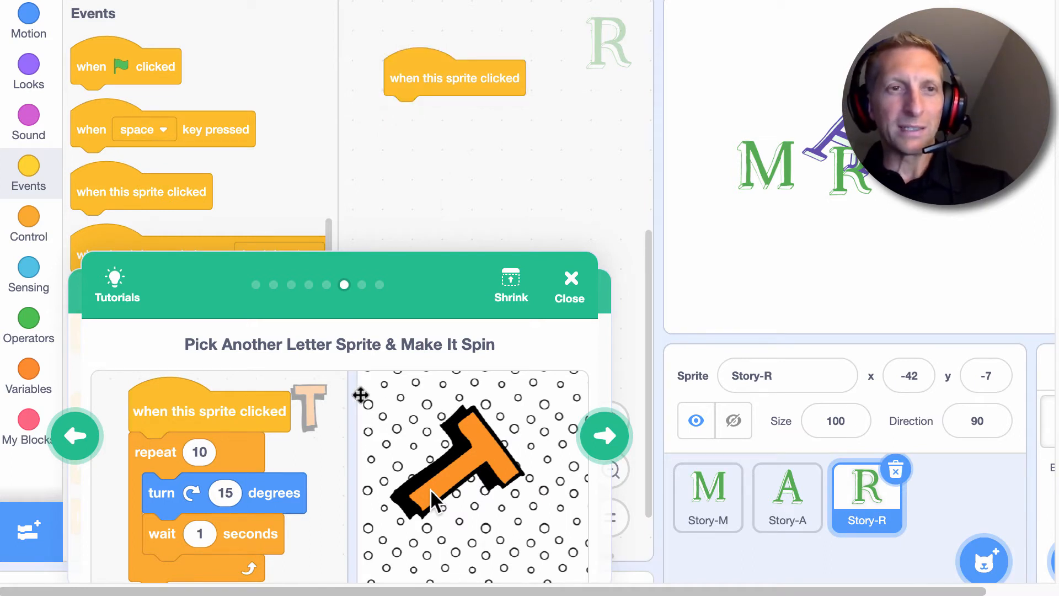
mouse_move(244, 304)
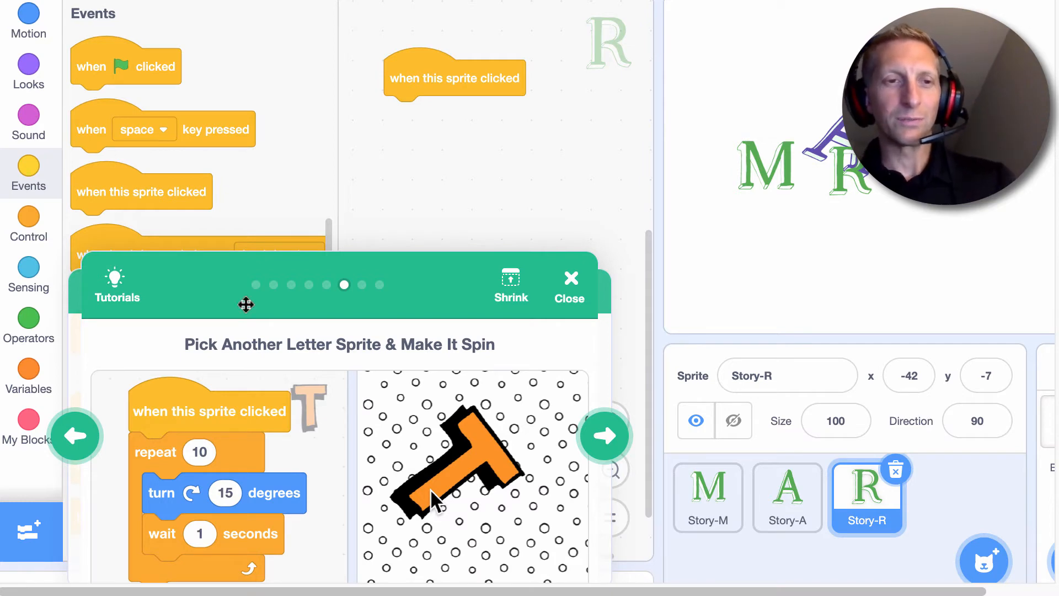
mouse_move(85, 191)
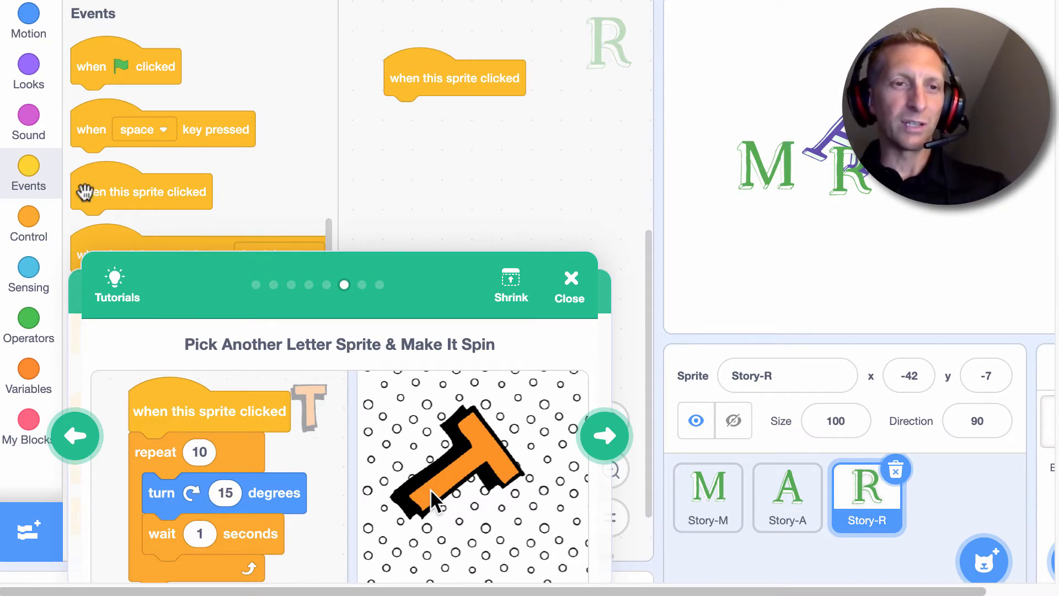
mouse_move(28, 277)
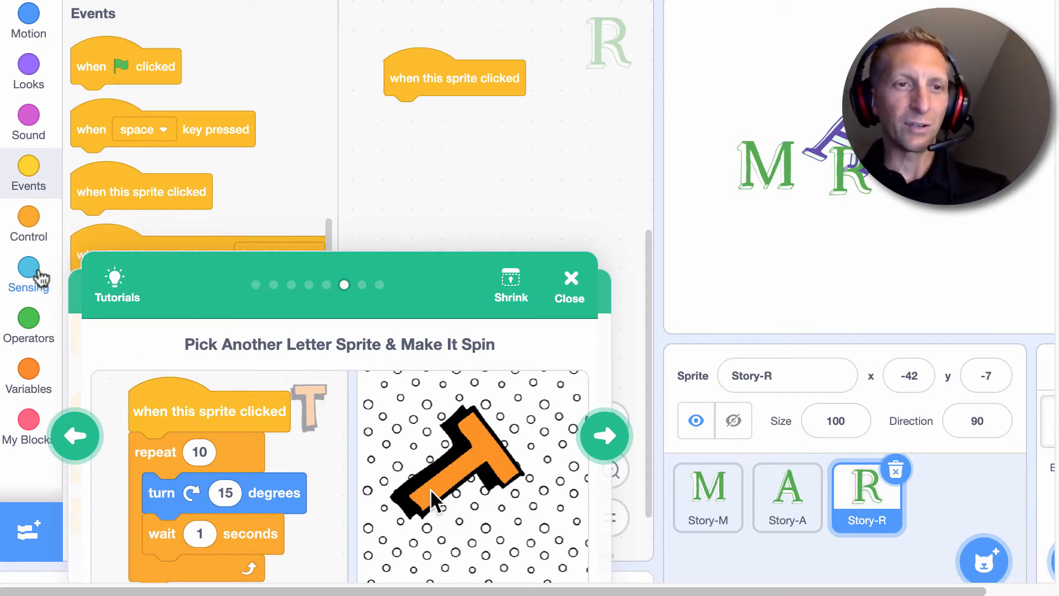
Step: Build Story-R's repeat 10 loop containing turn 15 degrees and wait 1 second
click(27, 24)
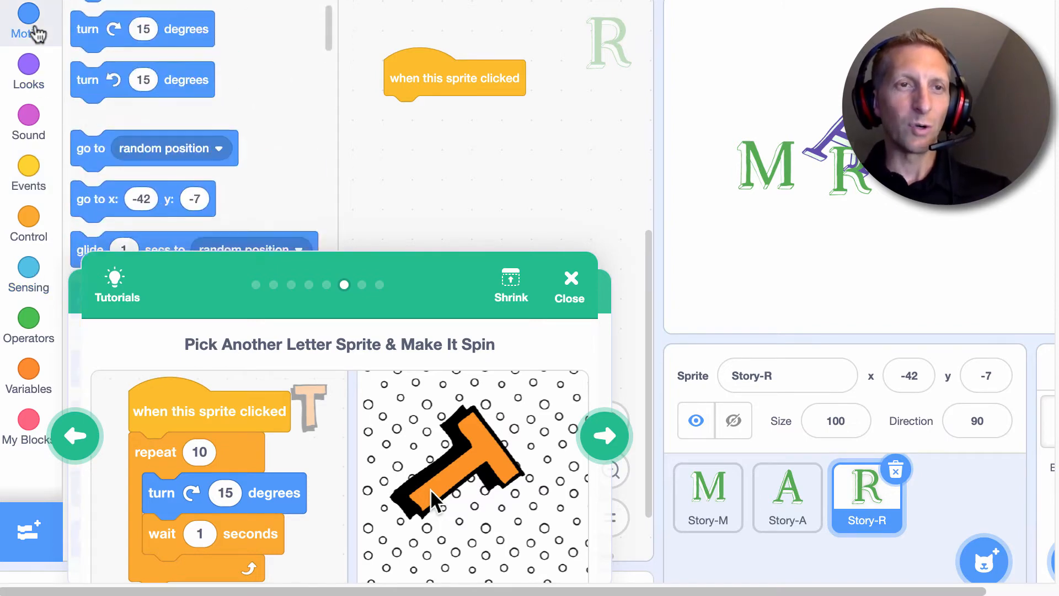
scroll(up, 3)
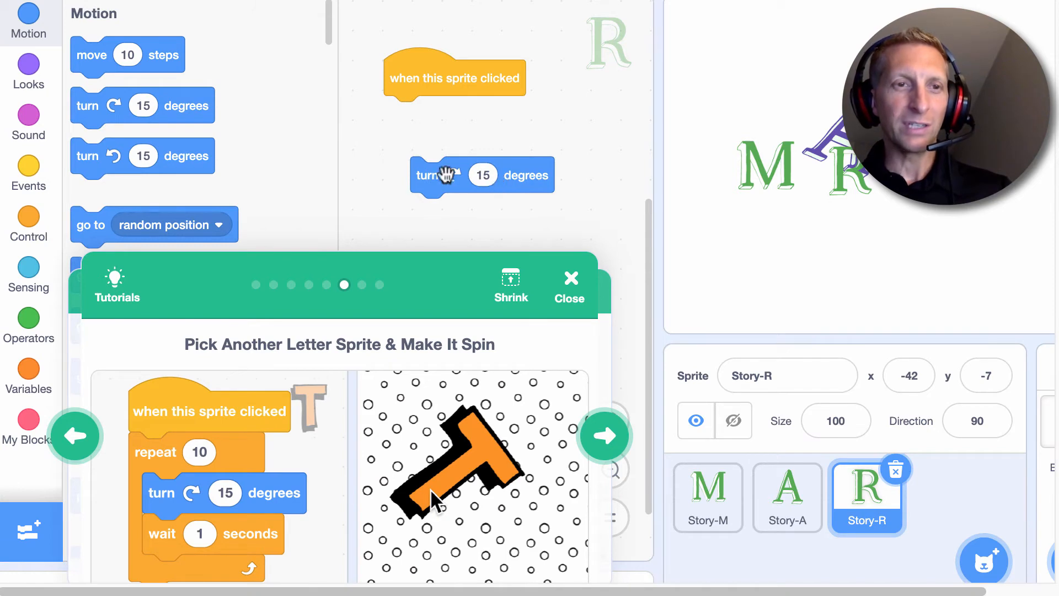
mouse_move(28, 223)
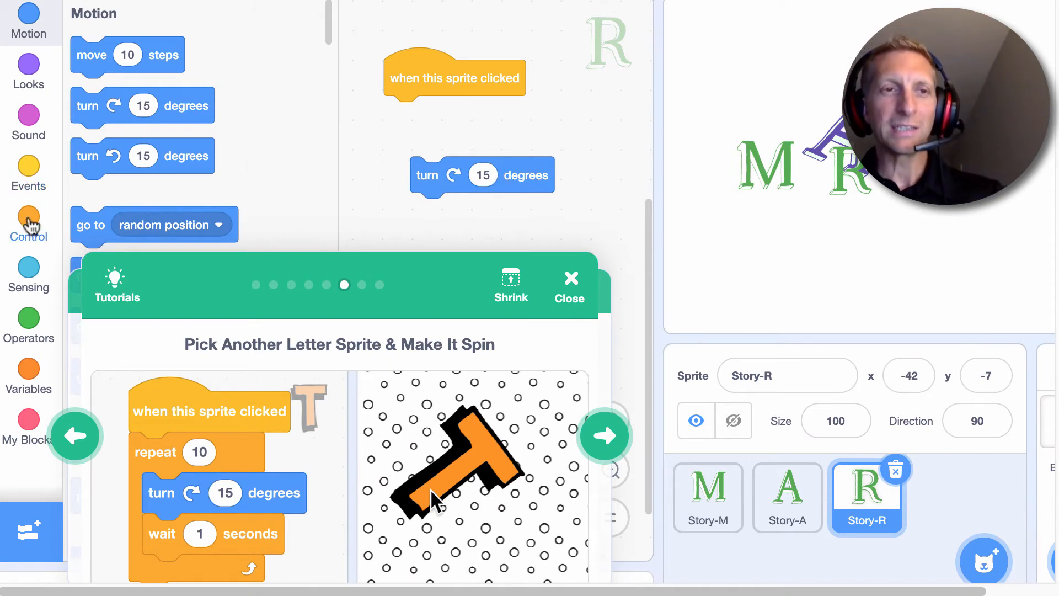
click(28, 225)
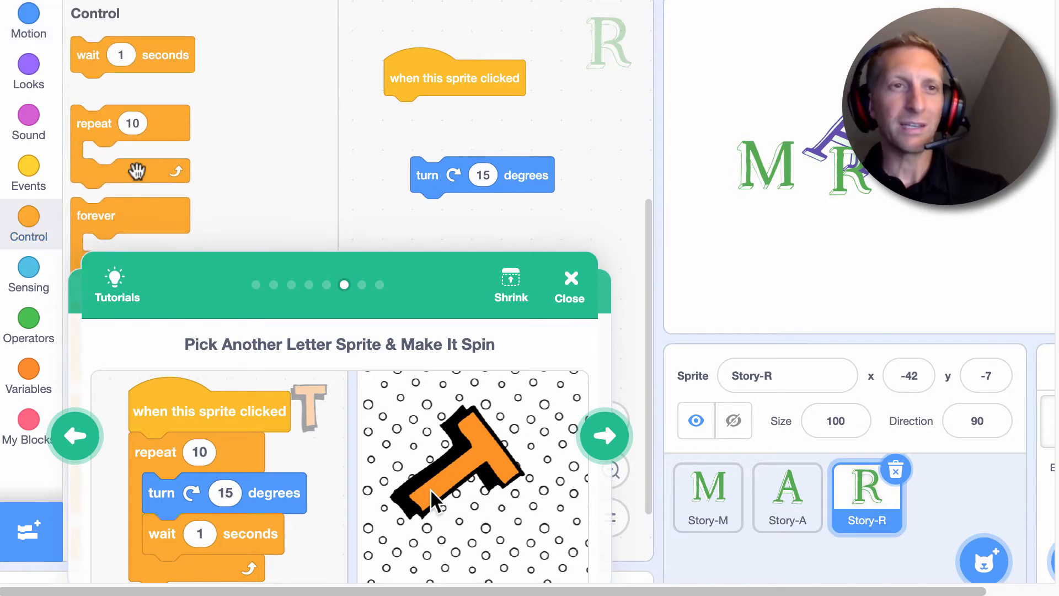
scroll(down, 3)
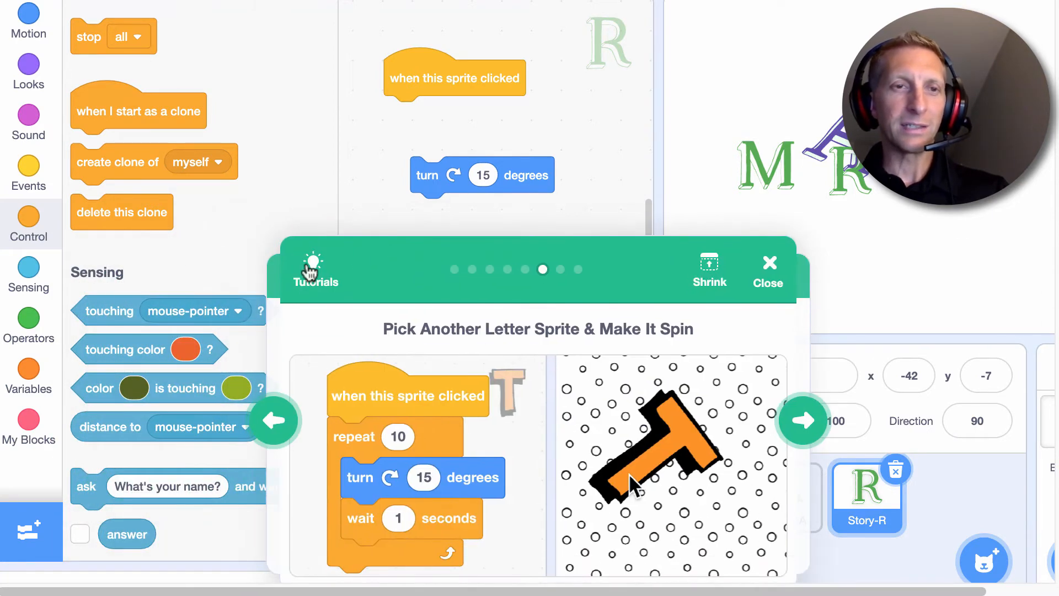
scroll(up, 3)
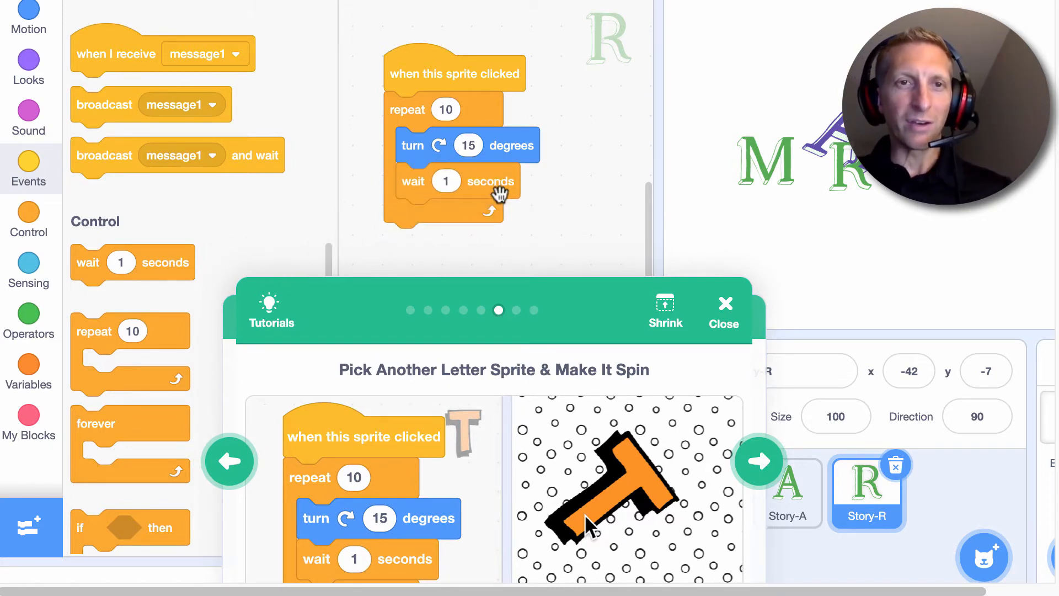
Step: Change Story-R's turn from 15 to 30 degrees and test by clicking the R
click(454, 75)
text(30)
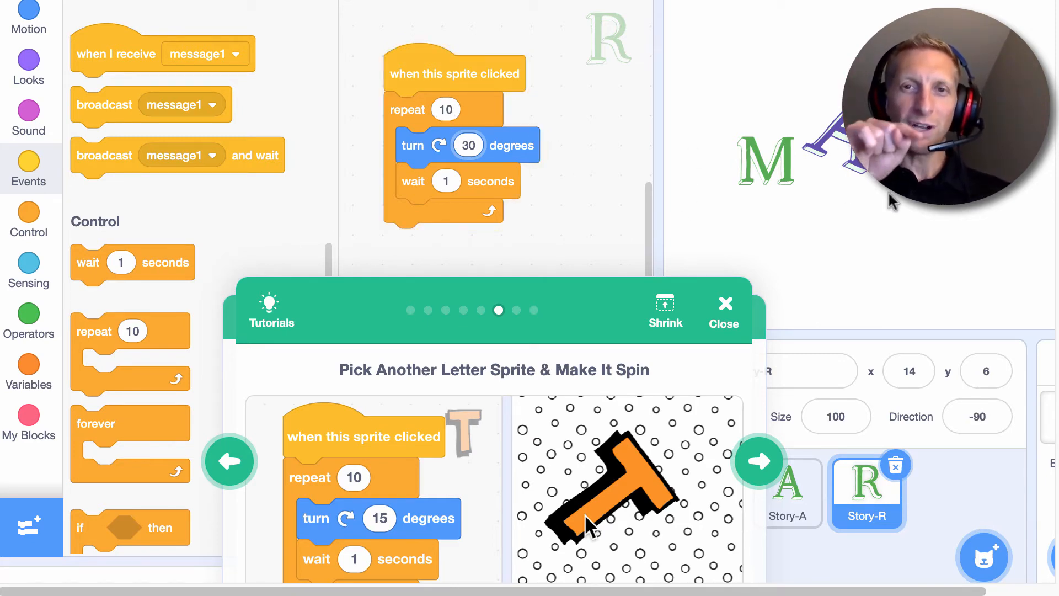
mouse_move(574, 247)
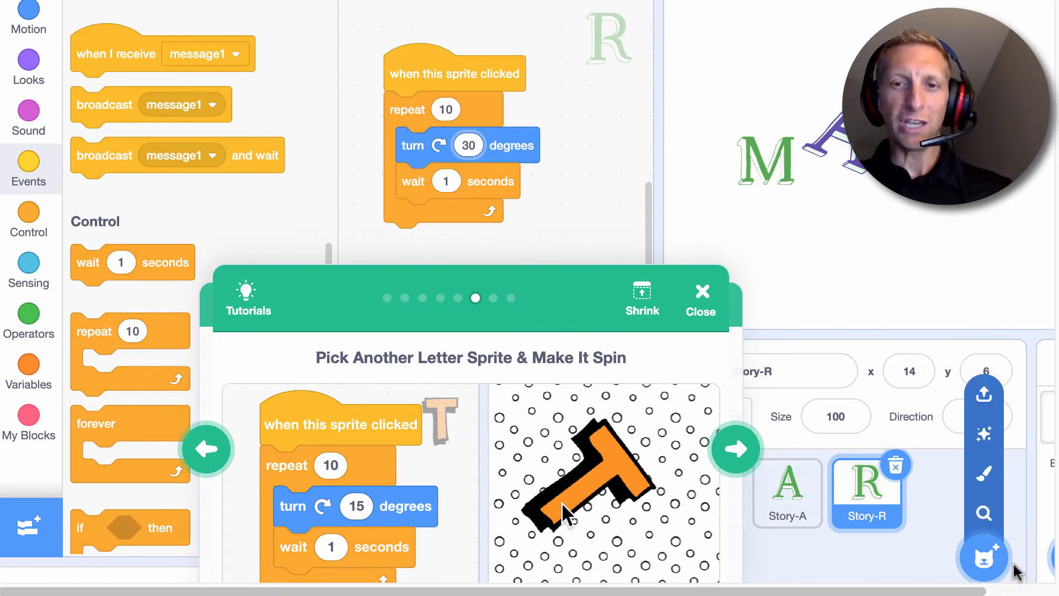
mouse_move(983, 556)
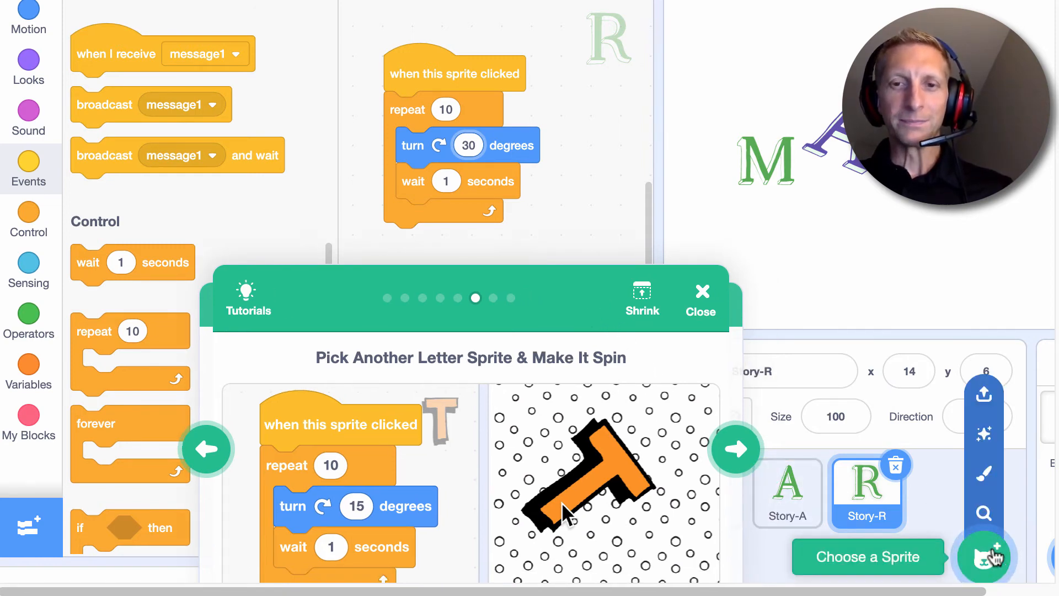
Step: Pick Story-K from the Story letters in the sprite library
click(987, 556)
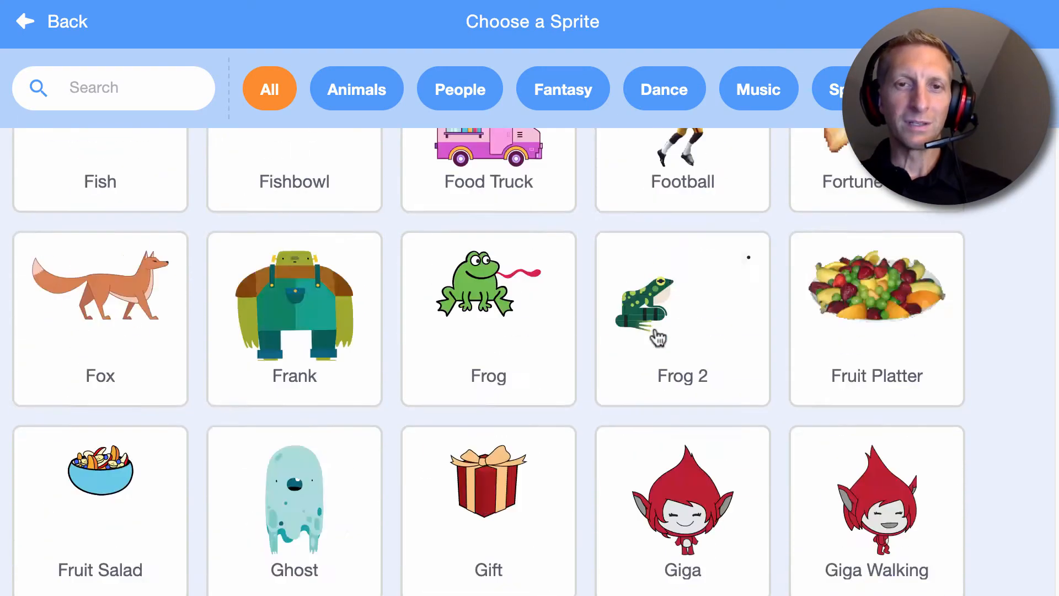
scroll(down, 3)
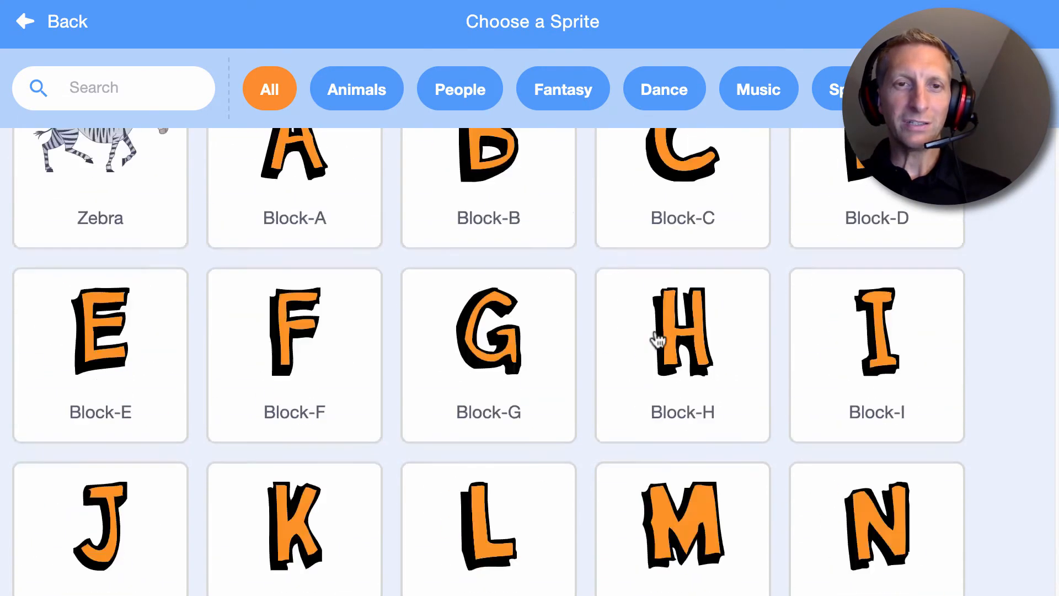
scroll(down, 3)
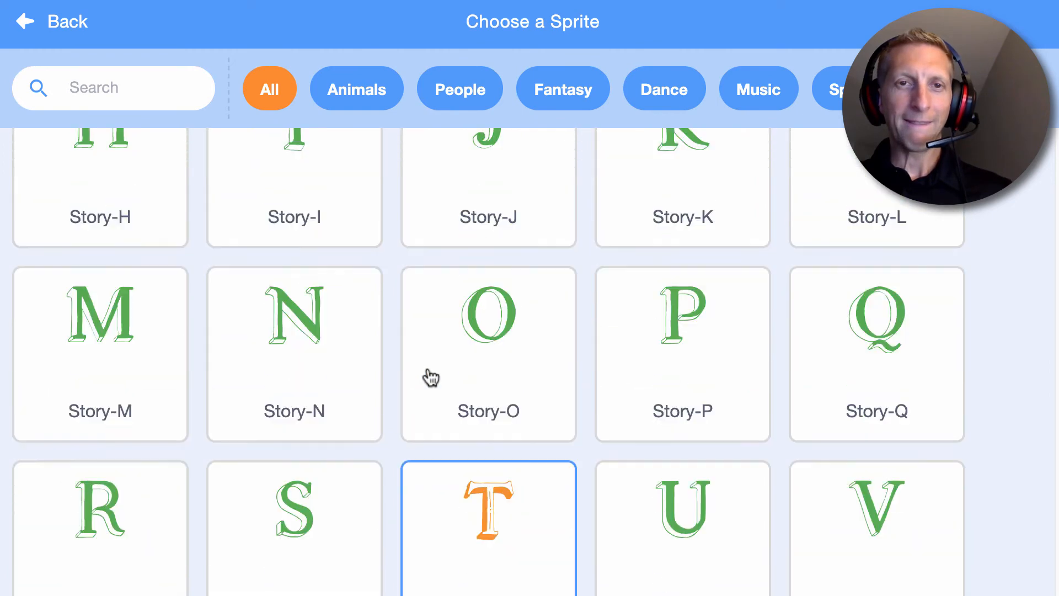
click(488, 526)
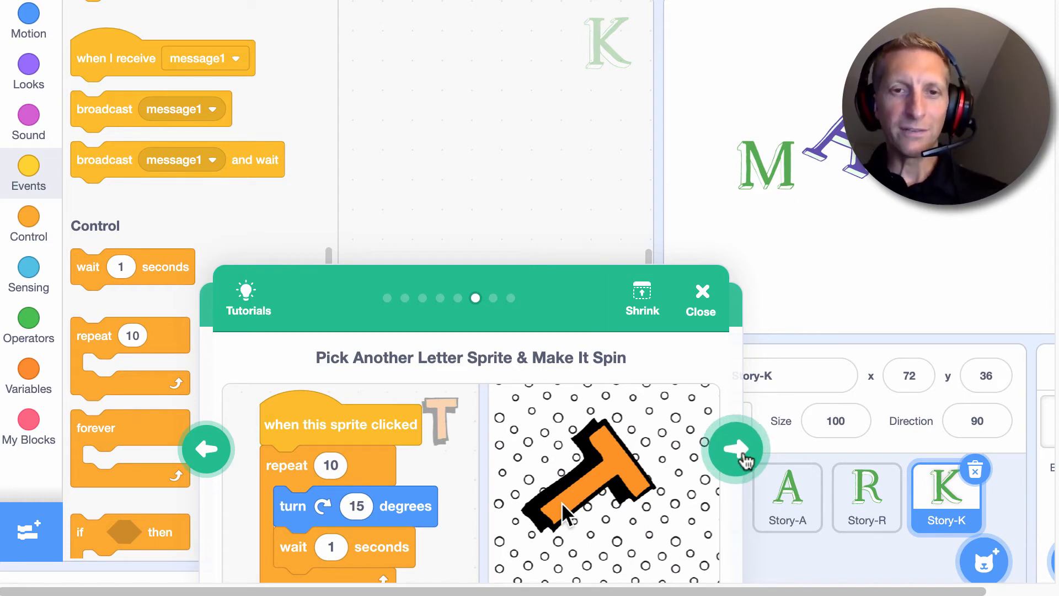
Step: Give Story-K a 'when this sprite clicked' hat followed by two repeat 15 loops
click(735, 448)
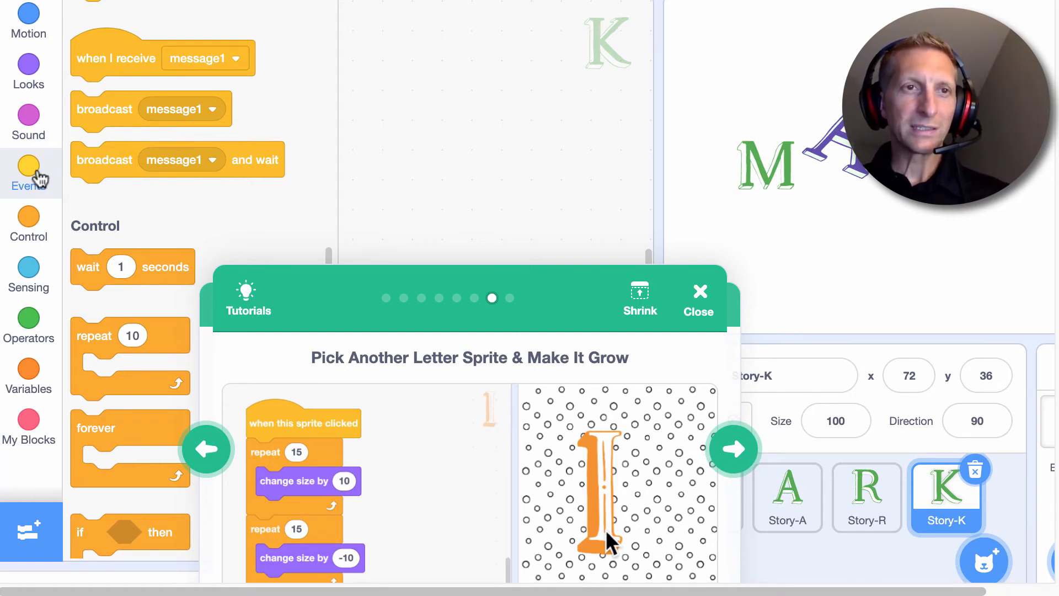
click(29, 172)
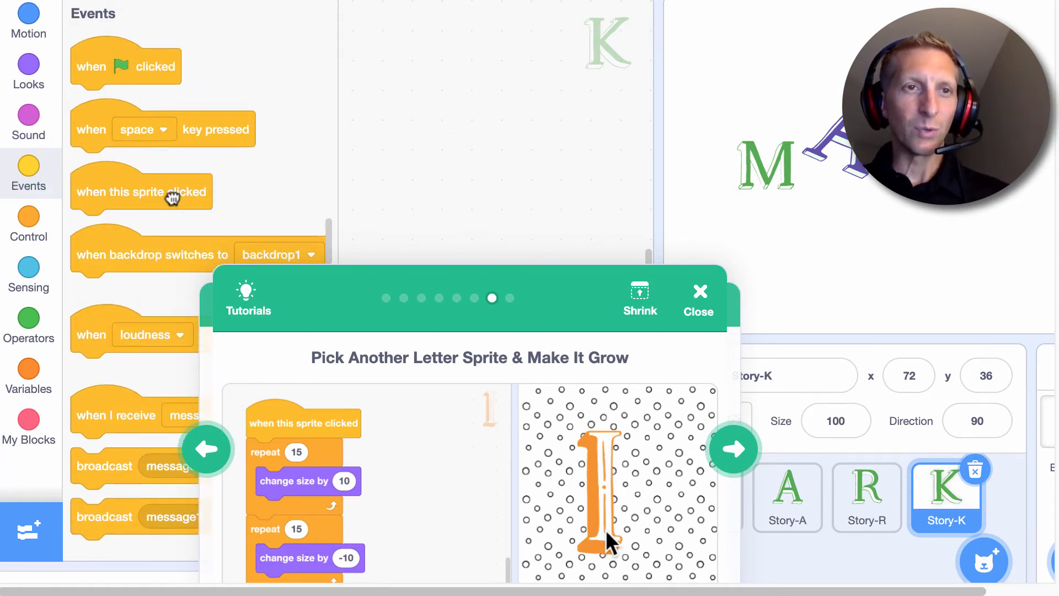
drag(142, 191, 446, 57)
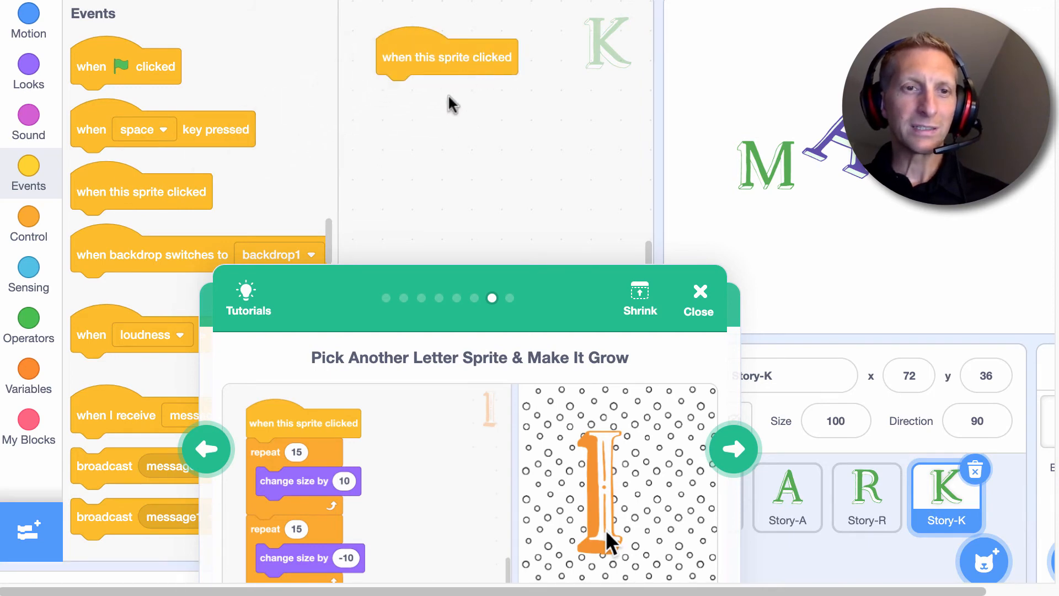
mouse_move(140, 263)
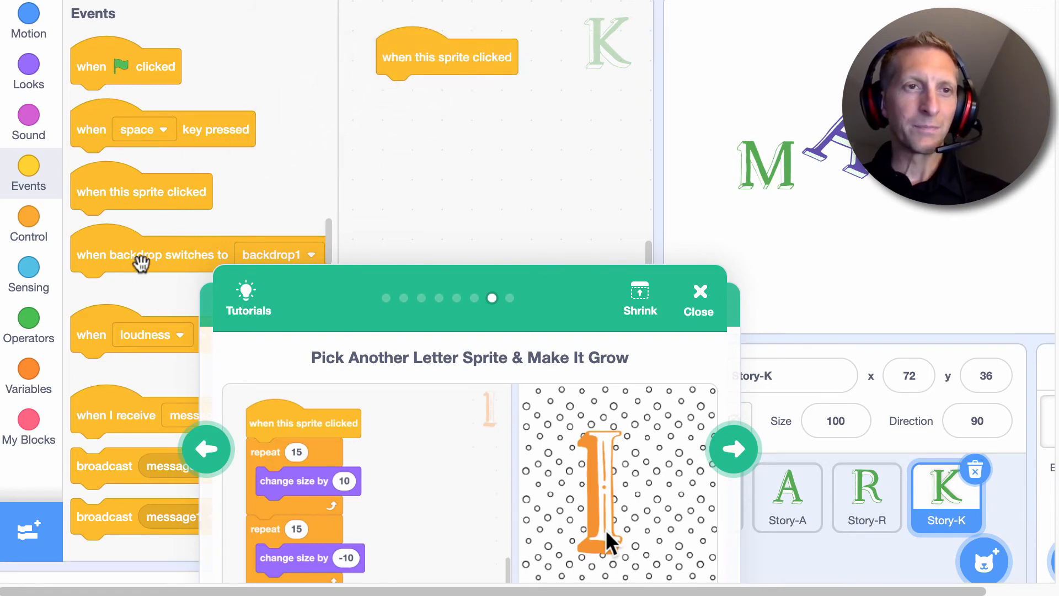
click(28, 224)
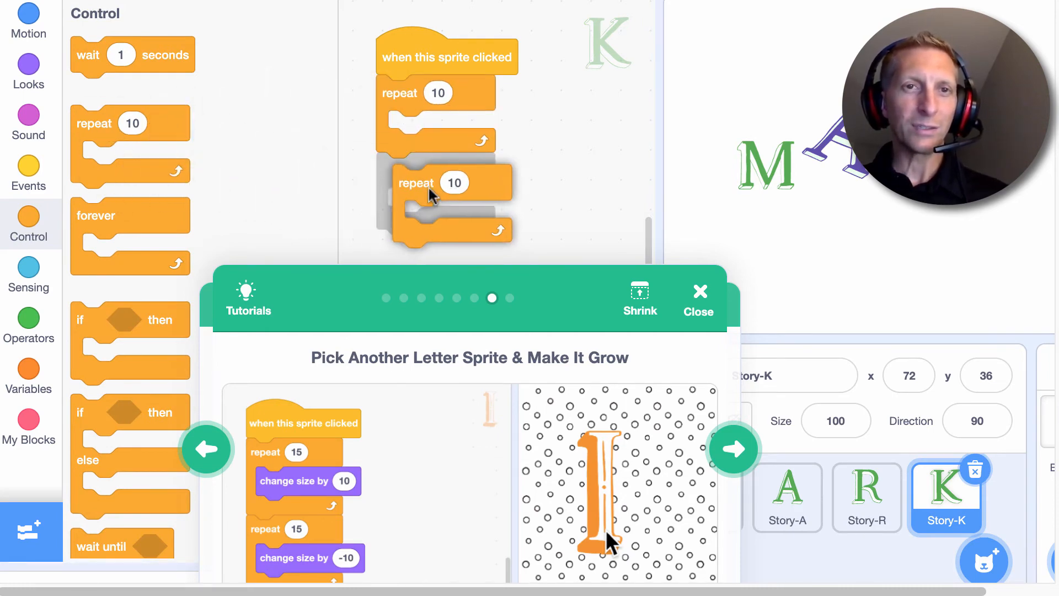
drag(415, 183, 416, 169)
text(15)
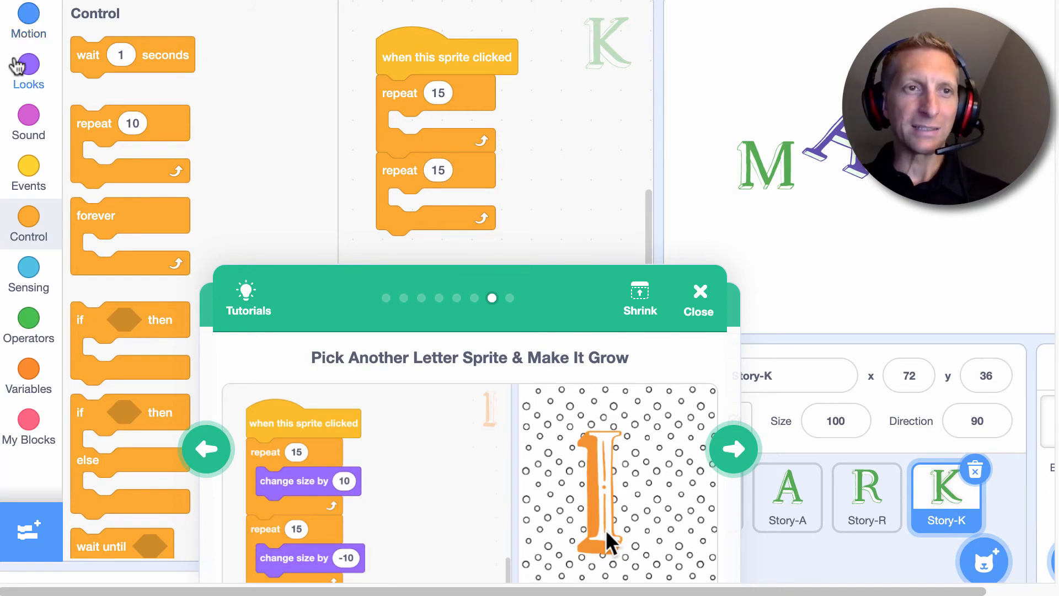
Step: Put 'change size by 10' and 'change size by -10' into Story-K's two loops
click(28, 73)
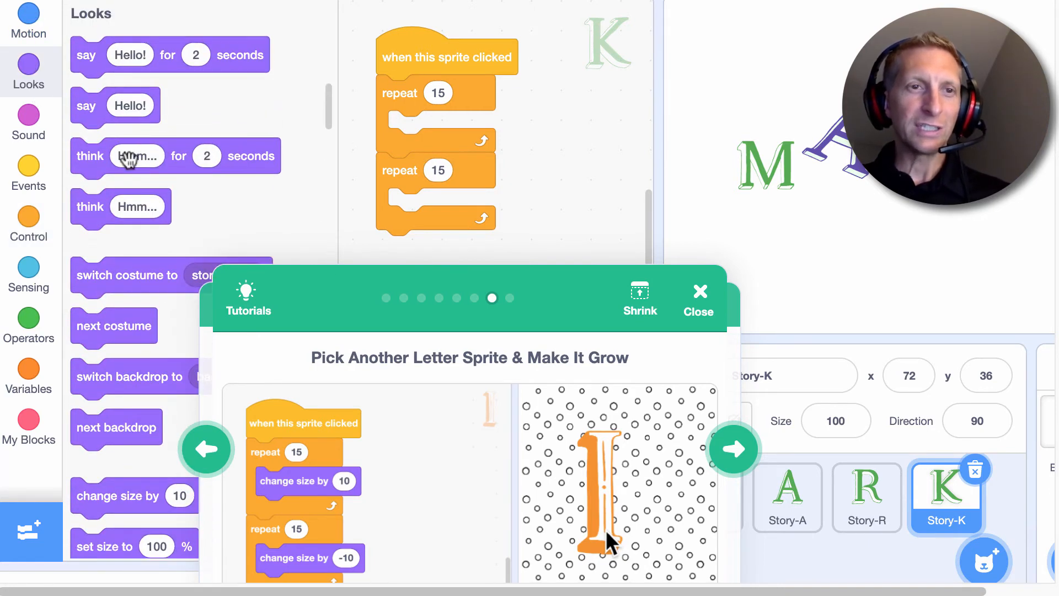
scroll(down, 3)
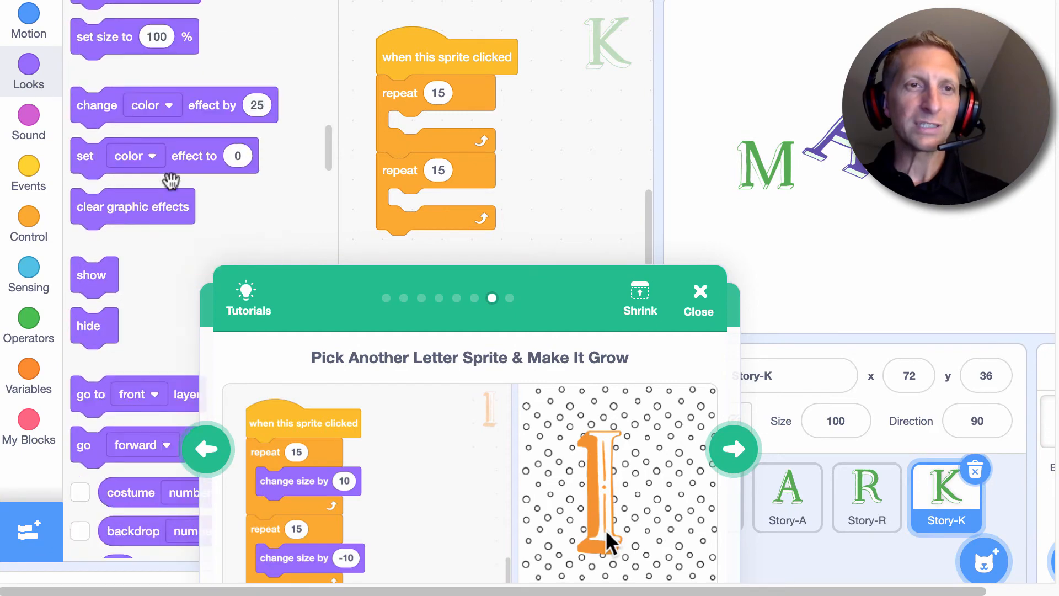
scroll(up, 3)
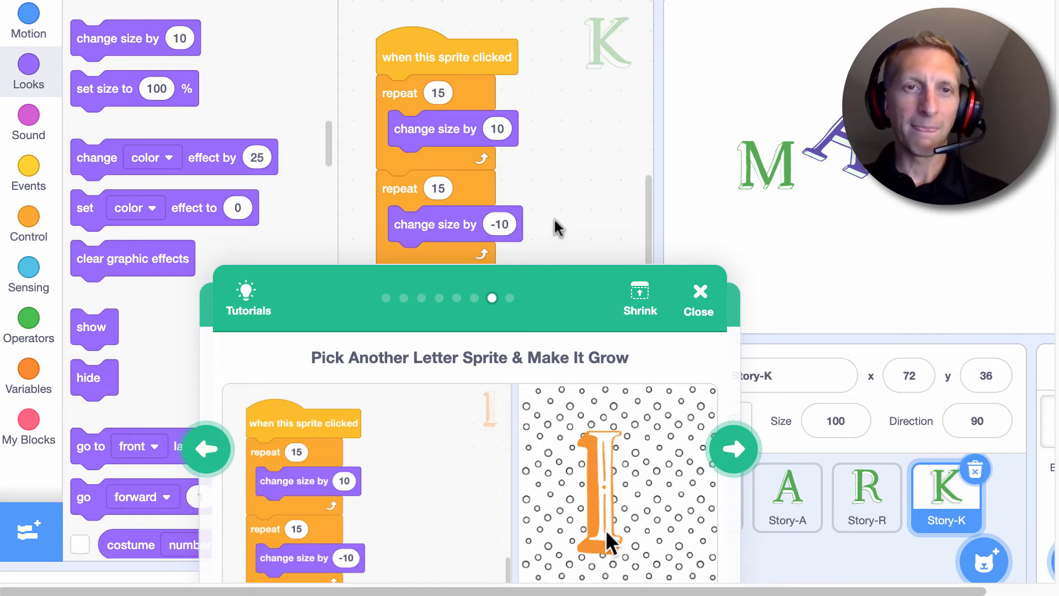
mouse_move(934, 321)
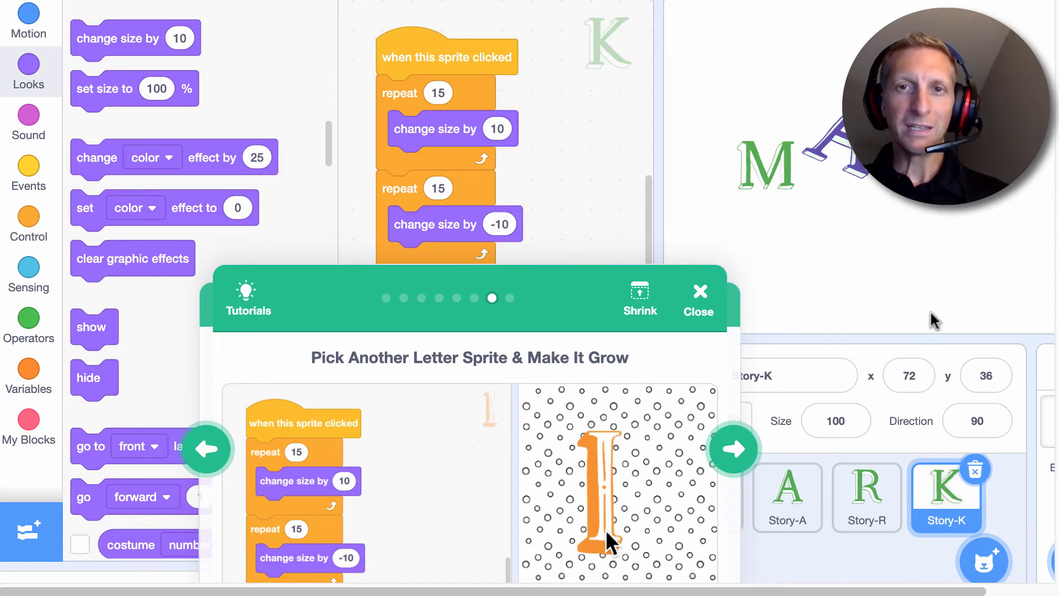
mouse_move(449, 78)
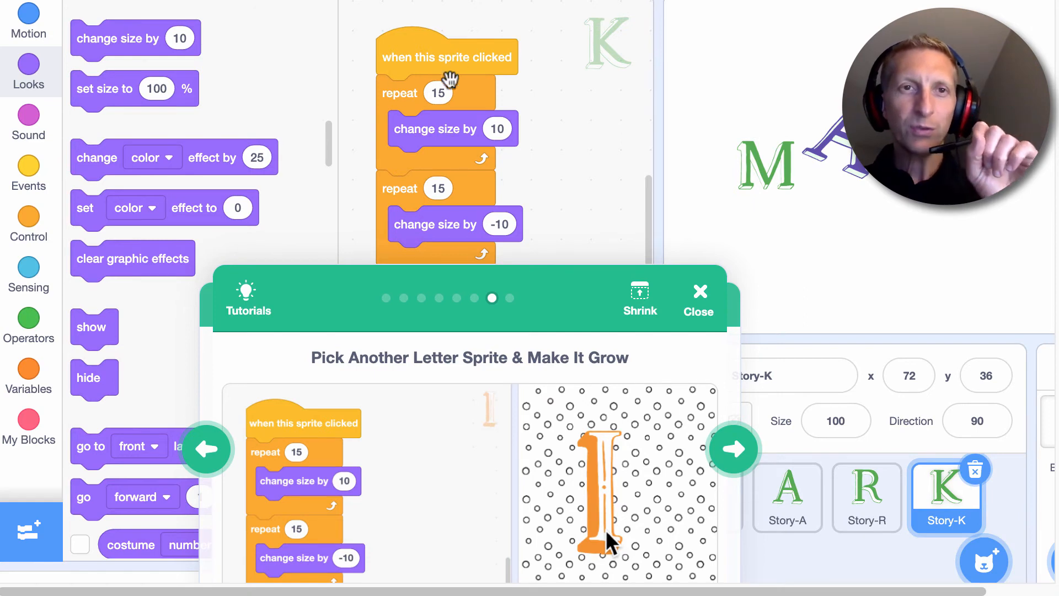
mouse_move(442, 141)
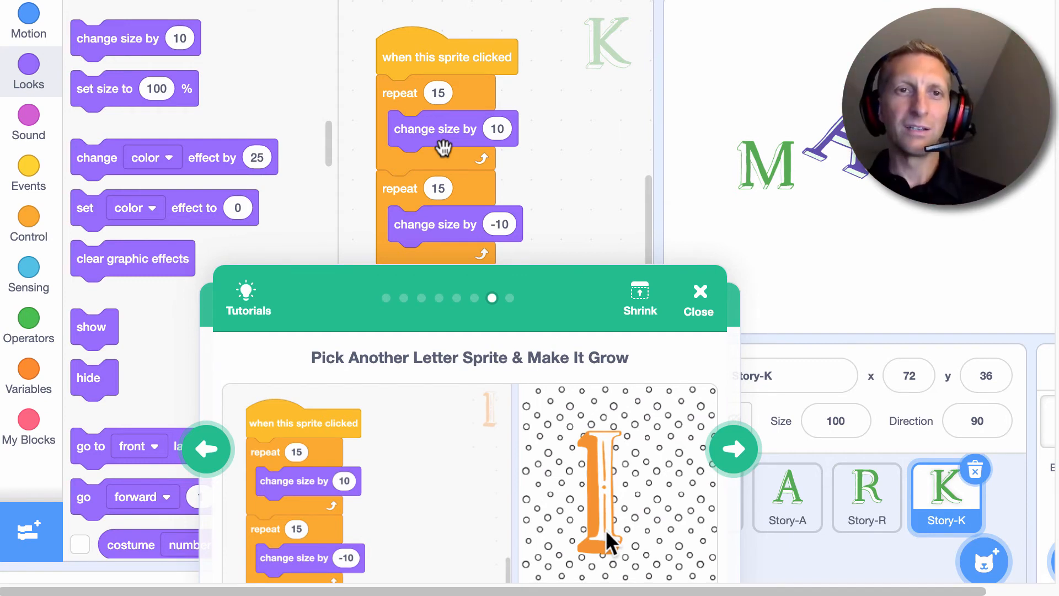
mouse_move(661, 377)
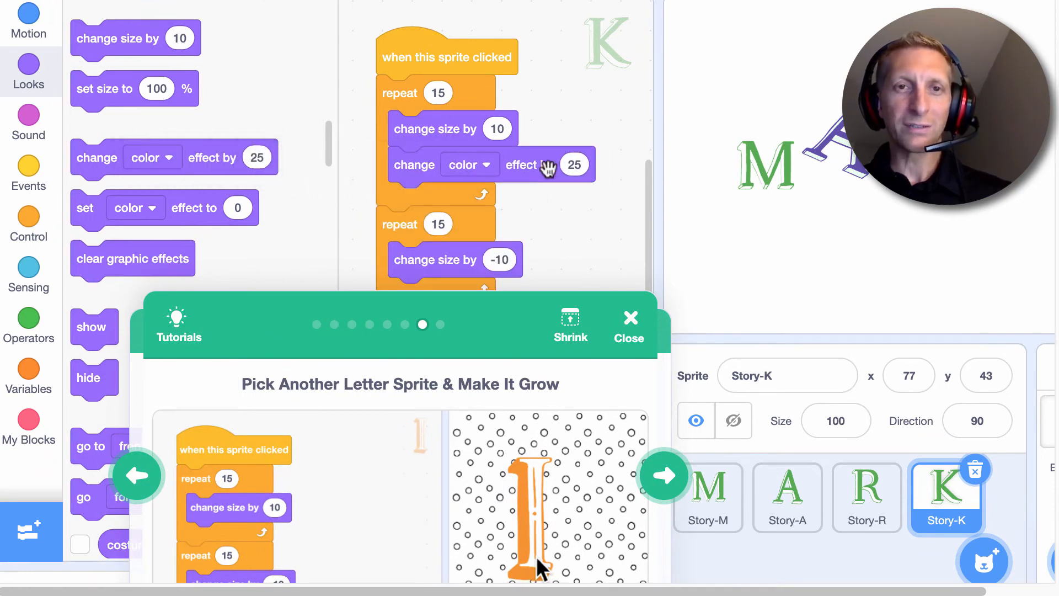
mouse_move(737, 294)
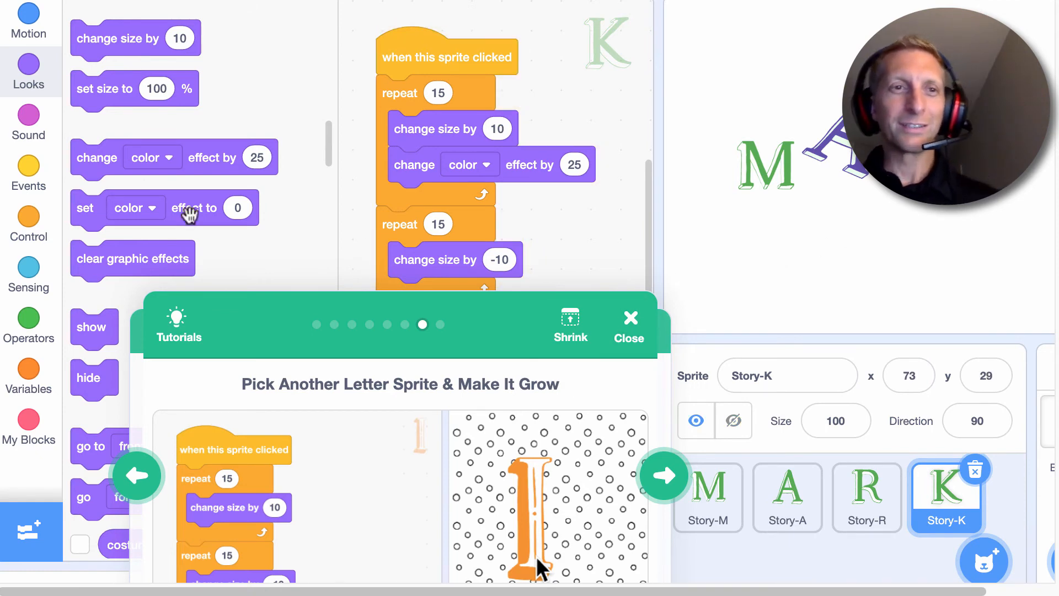
mouse_move(165, 269)
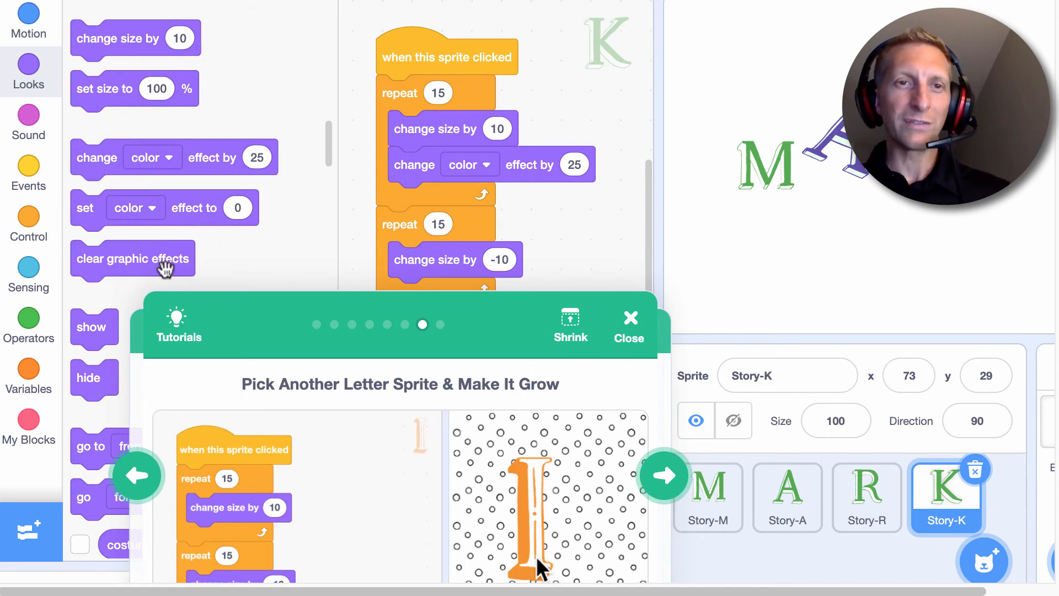
mouse_move(671, 340)
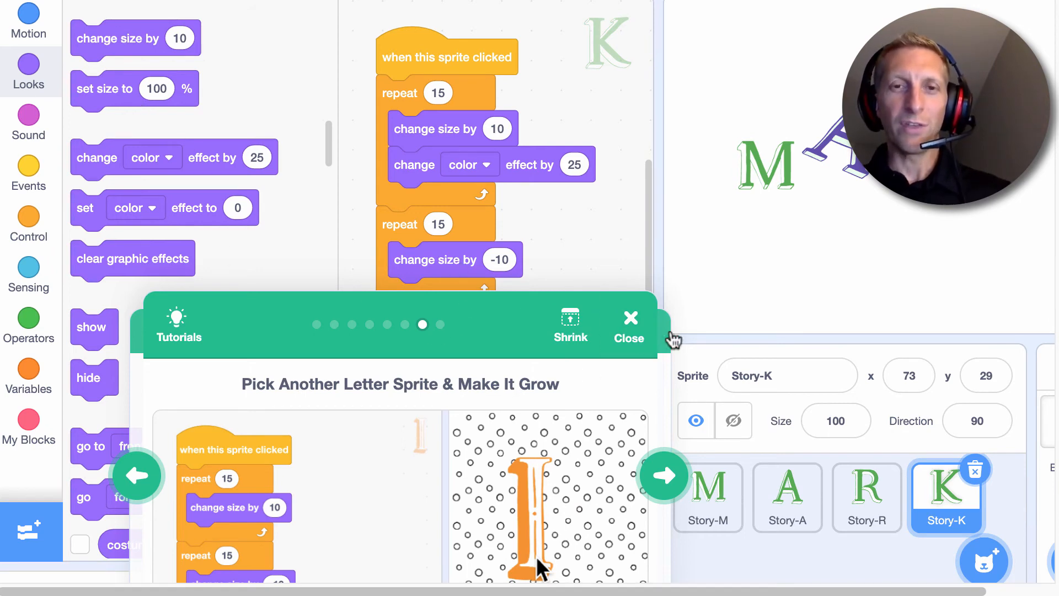
mouse_move(541, 313)
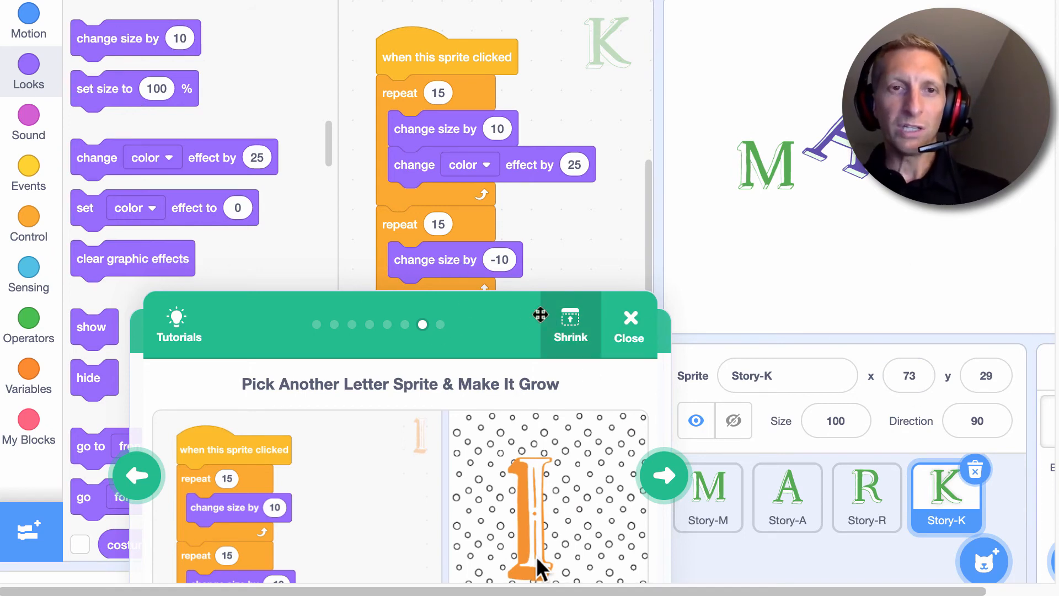
Step: Add 'change color effect by 25' below 'change size by 10' in Story-K's first loop
click(662, 475)
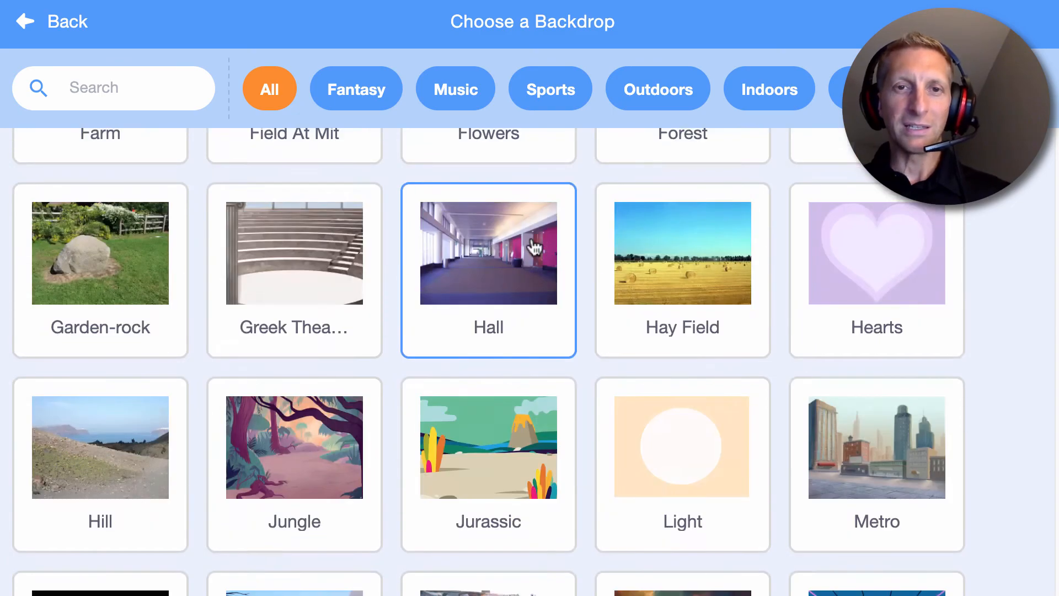
Step: Scroll through the ready-made backdrops and exit the library without choosing one
scroll(down, 3)
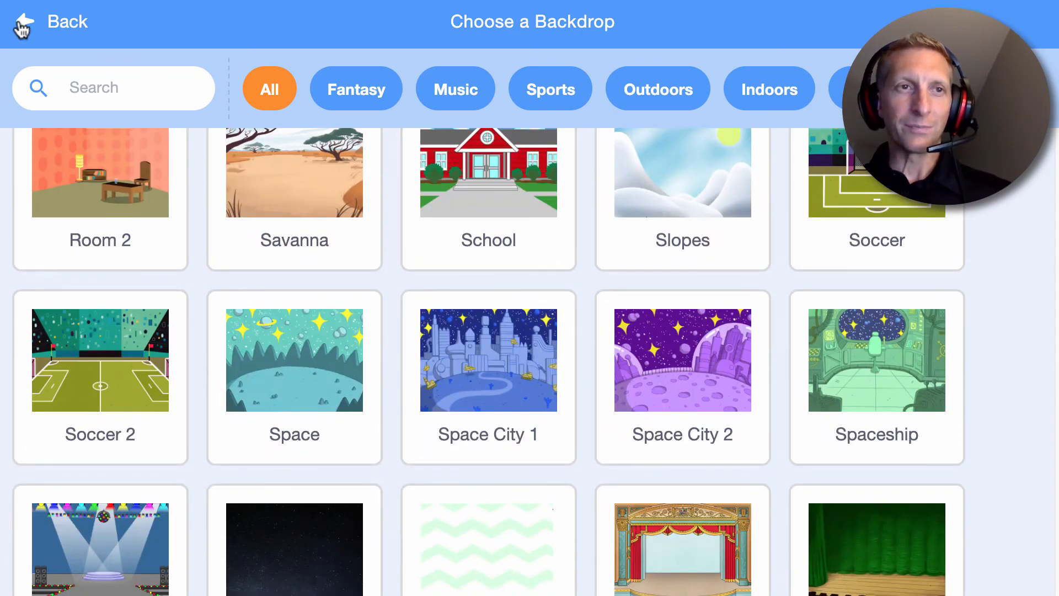
scroll(up, 3)
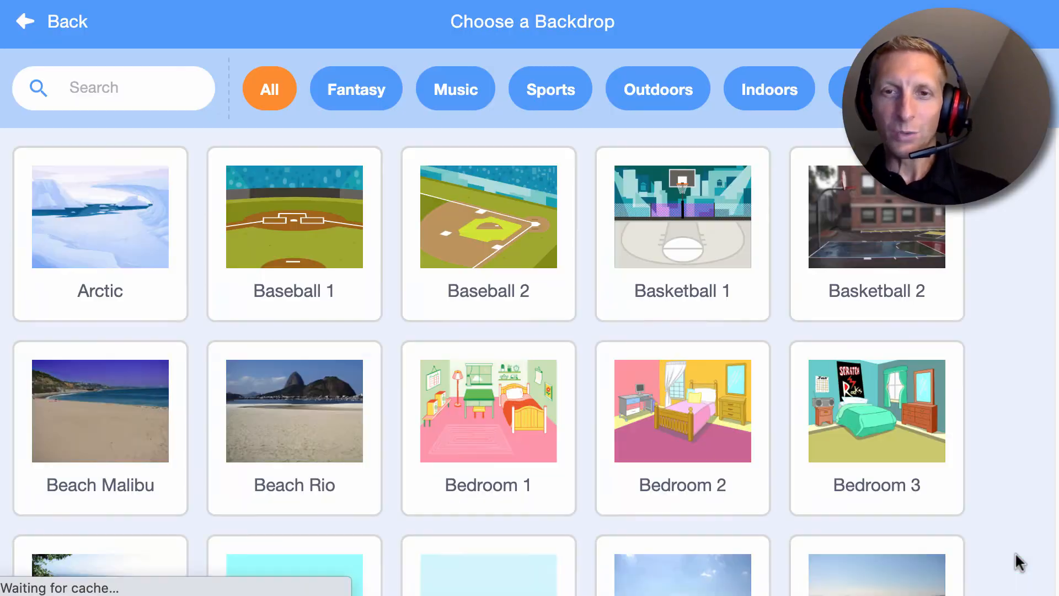
click(51, 21)
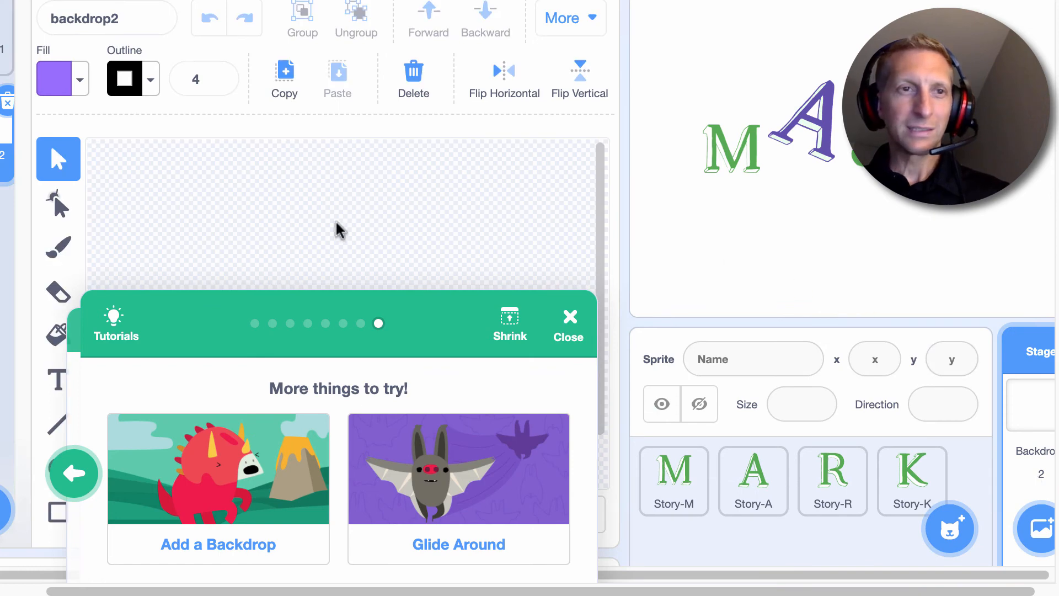
mouse_move(101, 100)
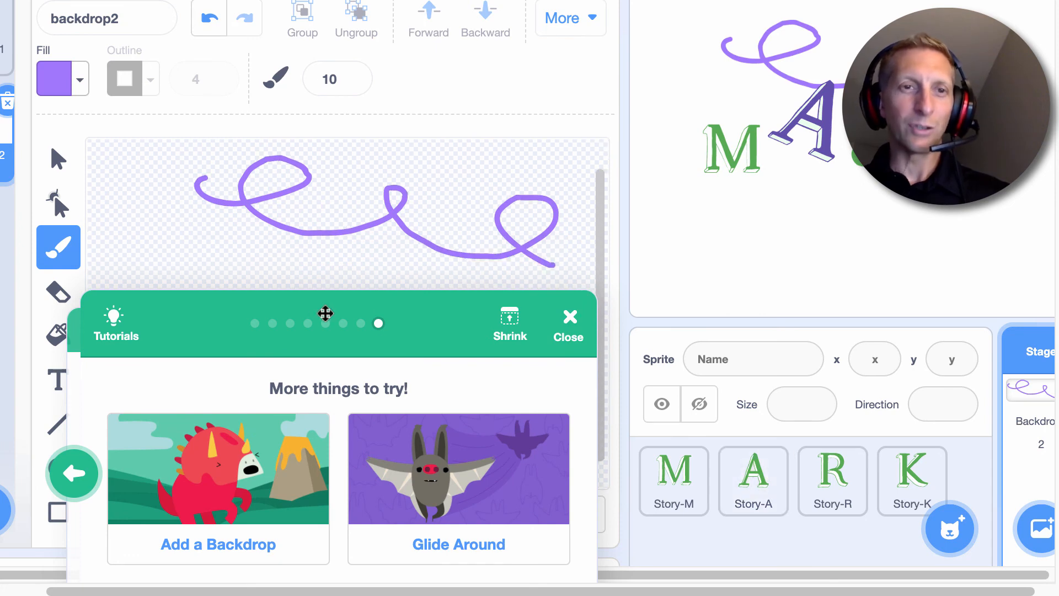
Step: Collapse the tutorial and fill the lower backdrop squiggle with light green
click(509, 323)
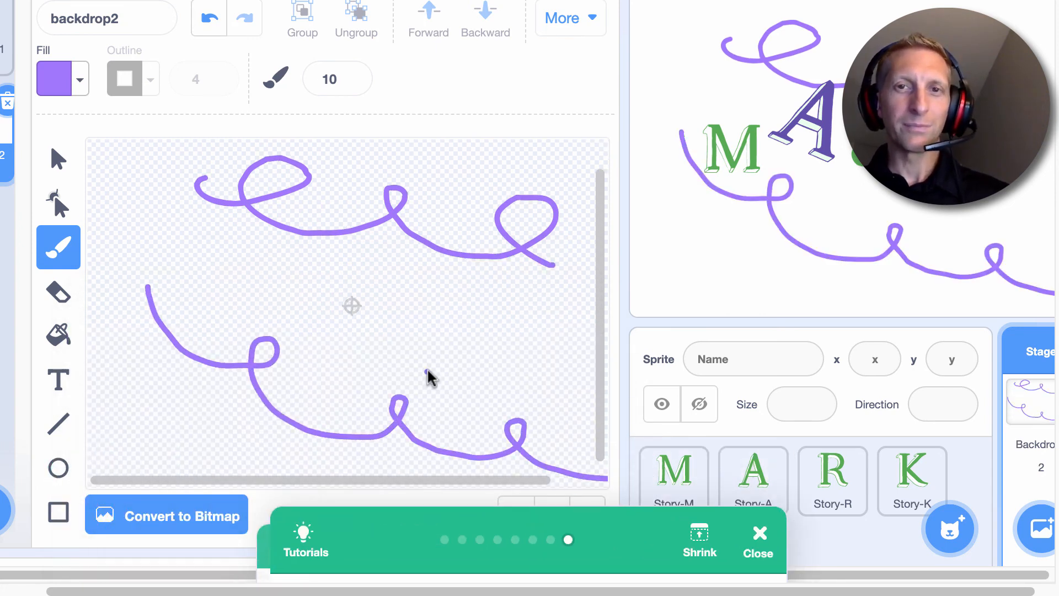
click(57, 335)
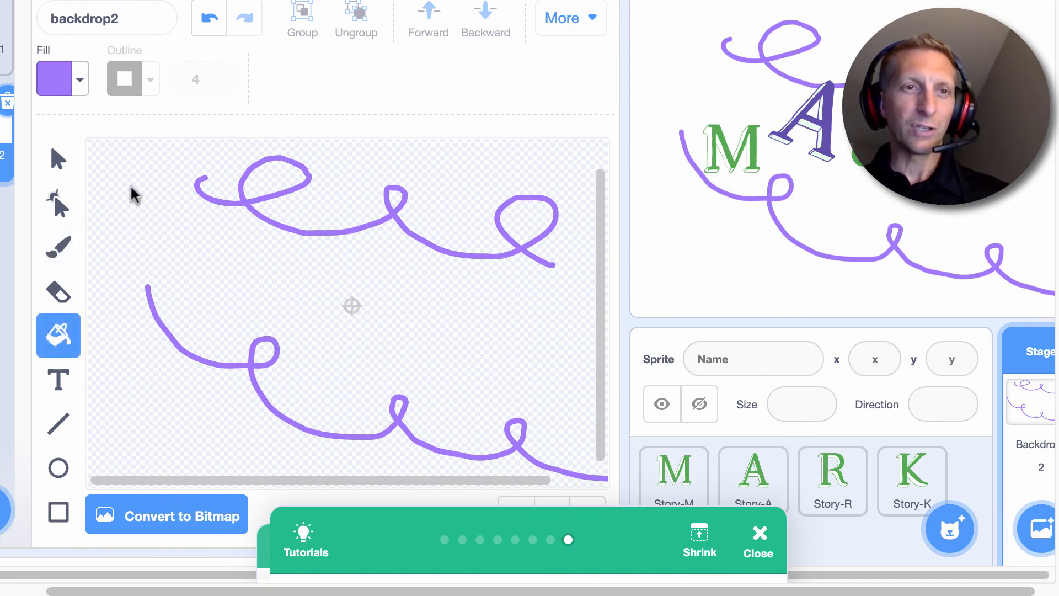
click(56, 78)
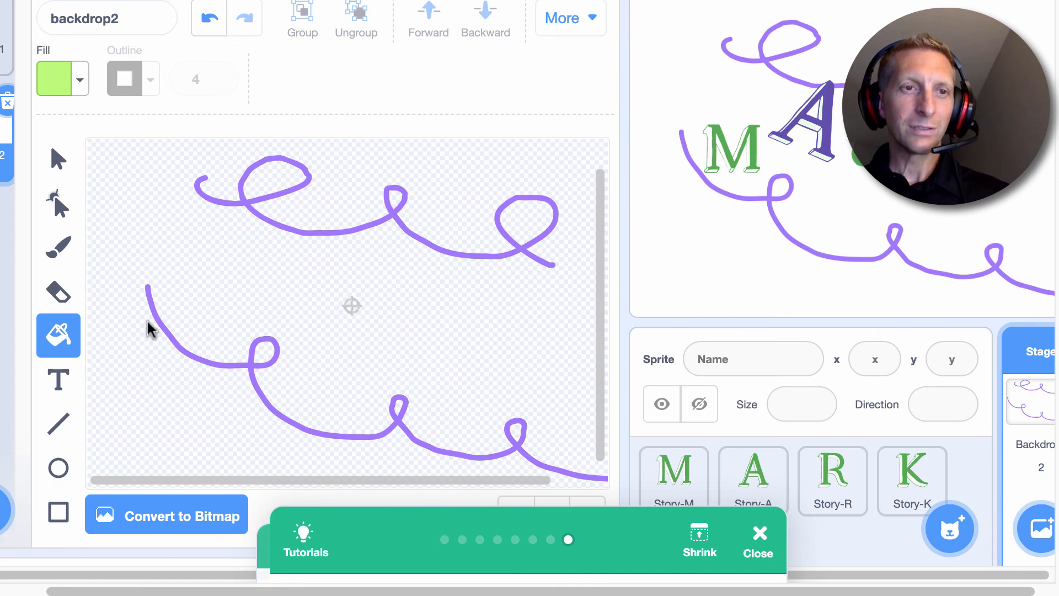
mouse_move(242, 255)
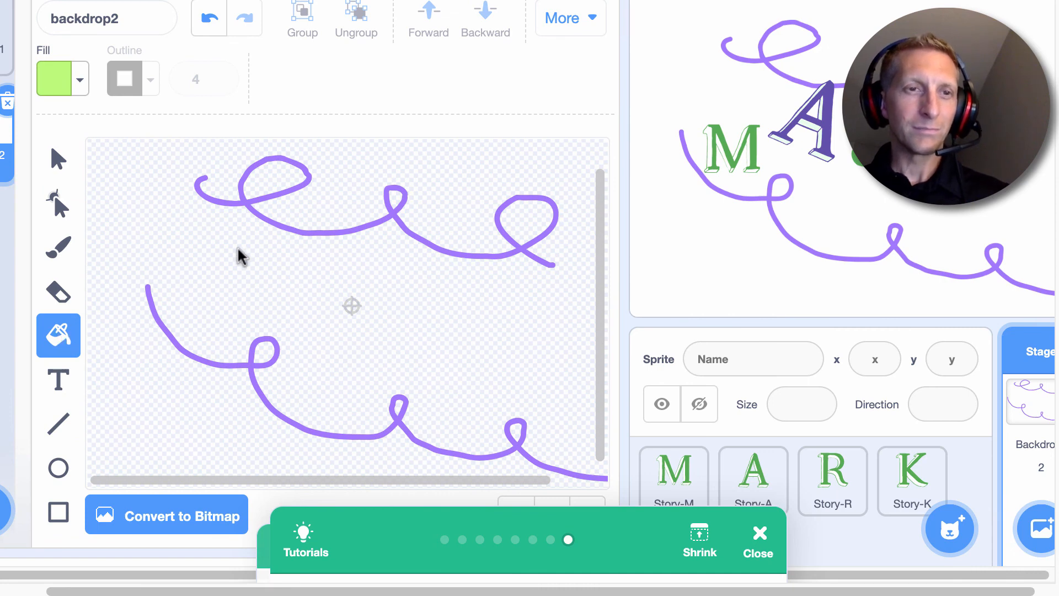
click(195, 358)
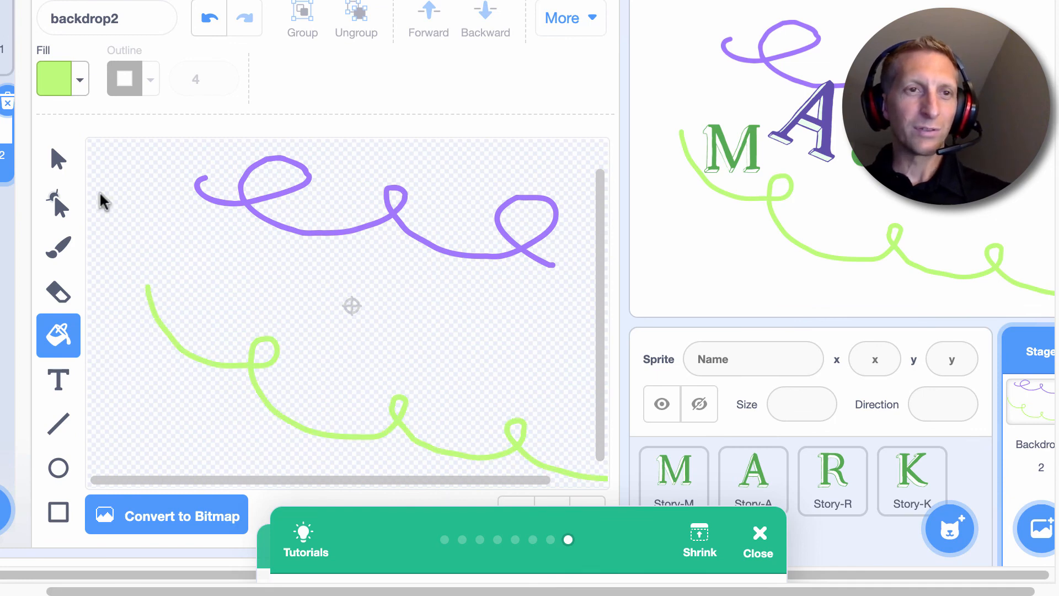
click(58, 247)
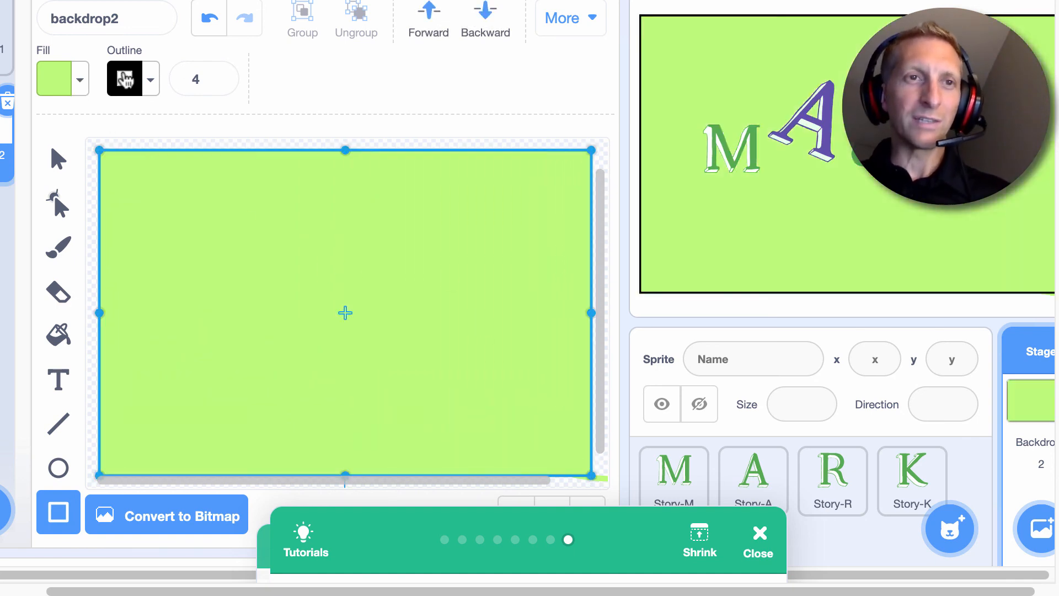
Step: Check the rectangle outline colour, then select the small black-outlined square on backdrop2
click(124, 78)
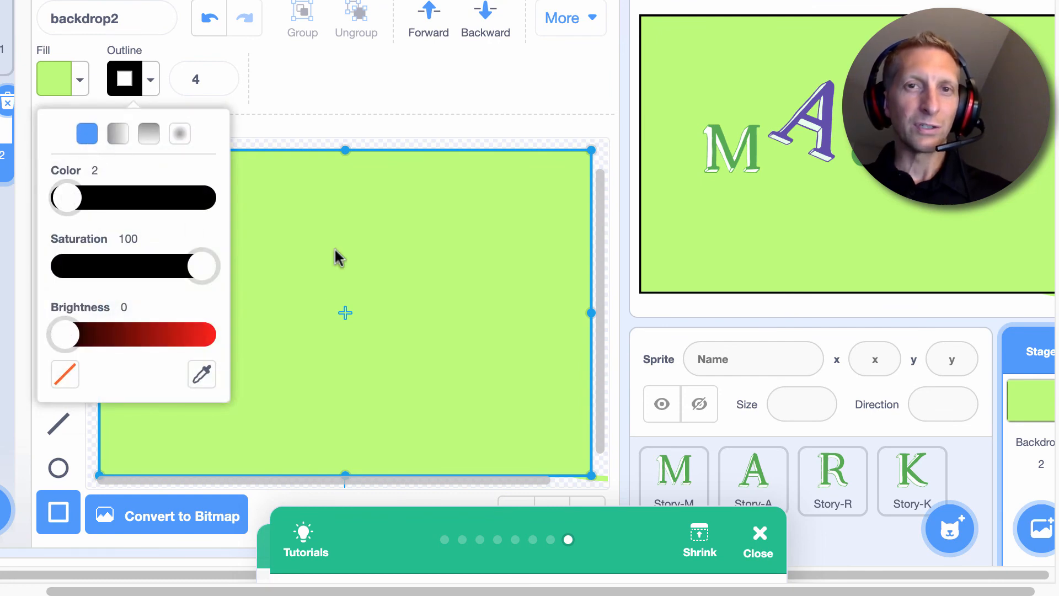
click(338, 258)
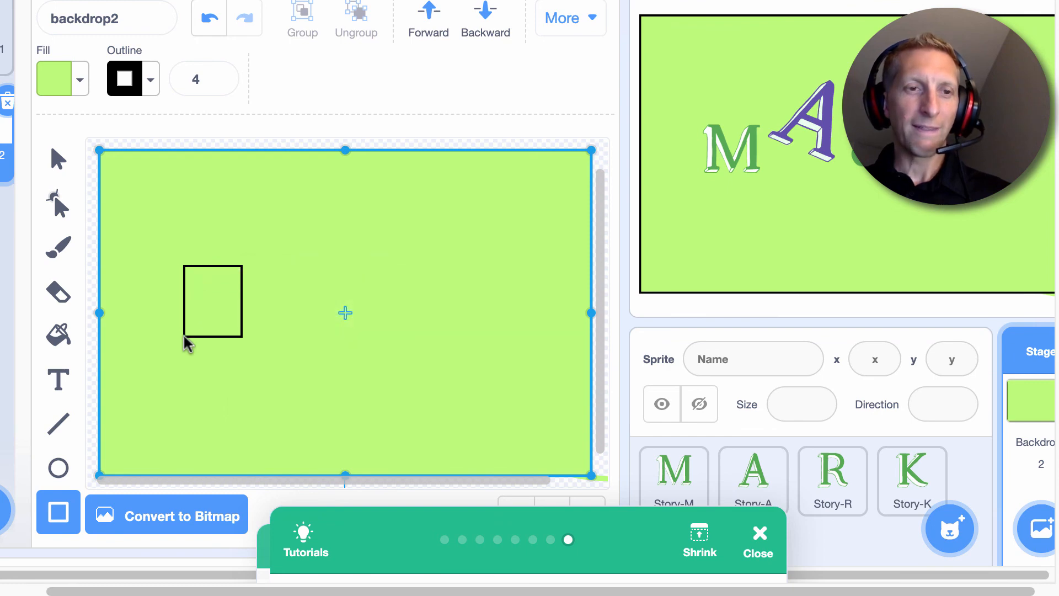
click(212, 301)
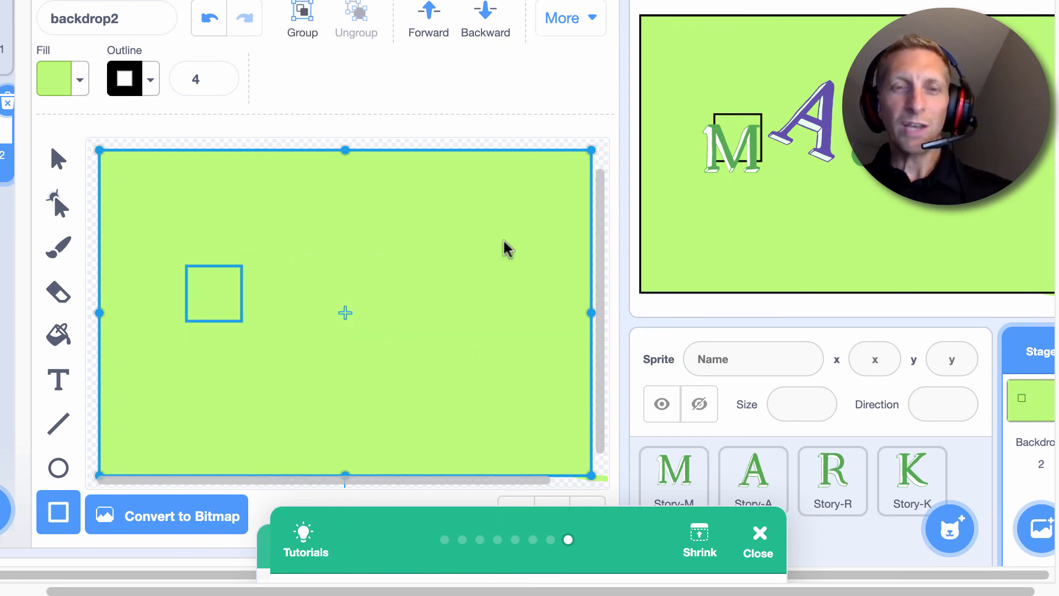
mouse_move(418, 225)
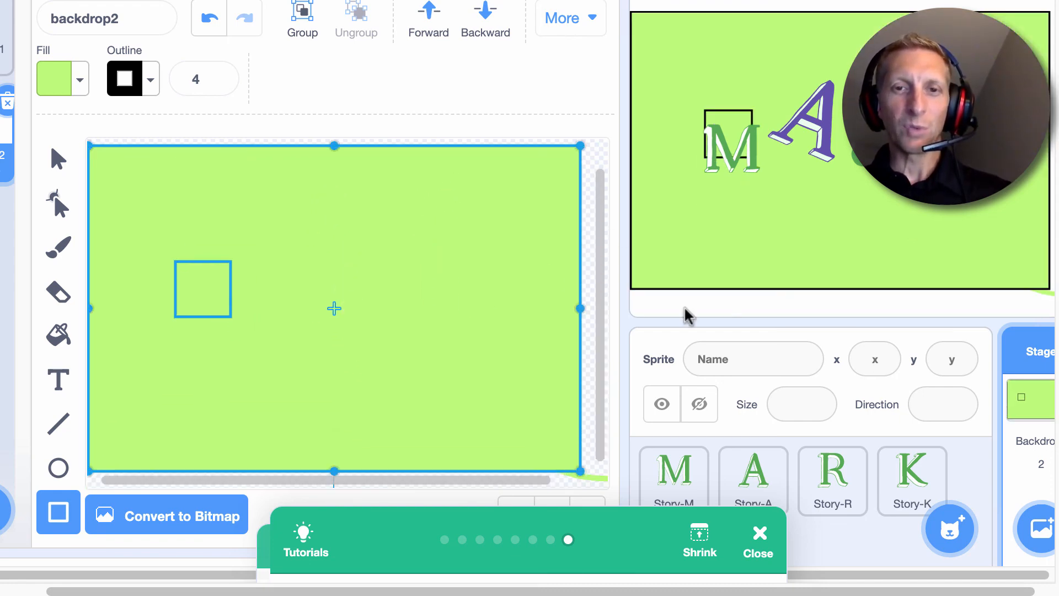
mouse_move(809, 303)
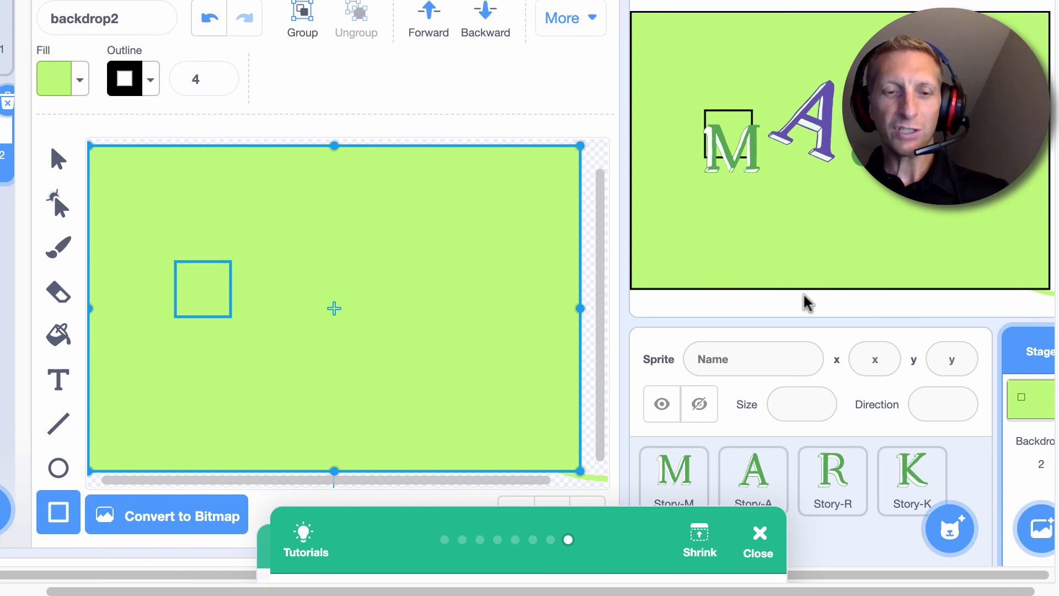